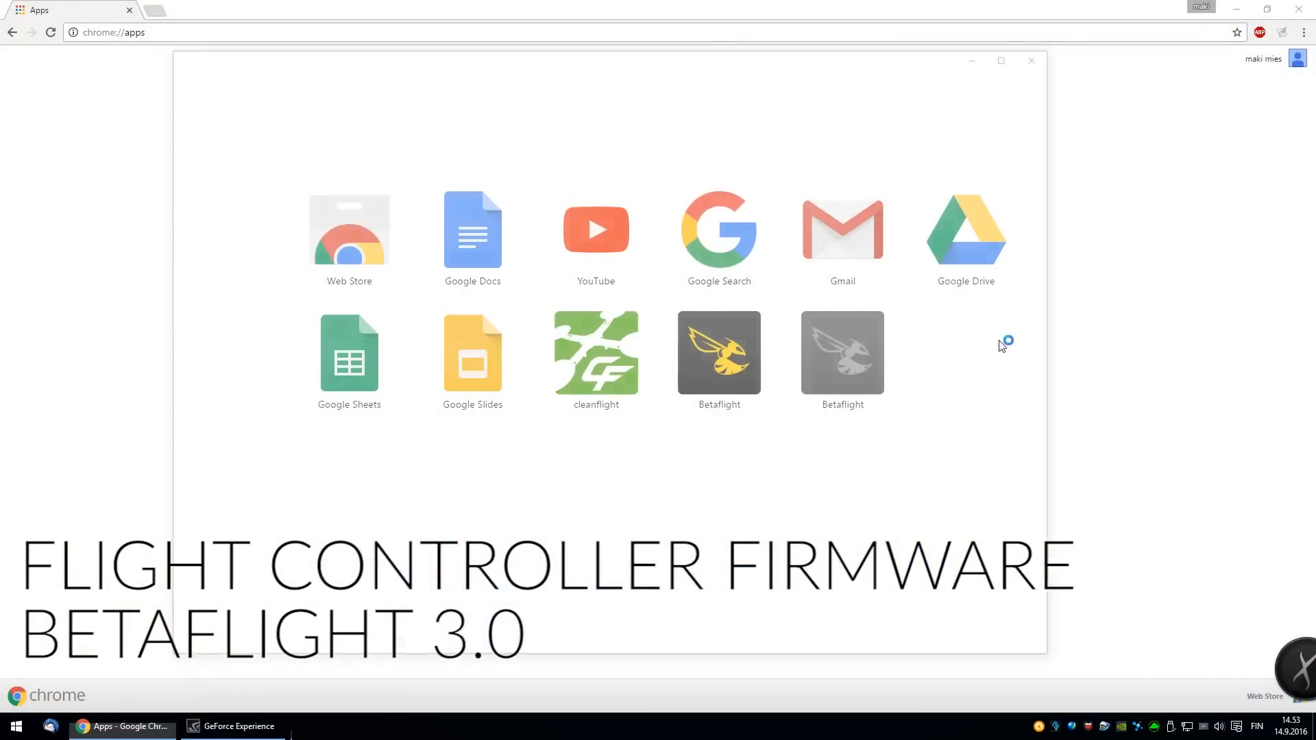
# - Launch Betaflight, briefly connect to the SPRF3 board, then go to the Firmware Flasher
pyautogui.click(719, 353)
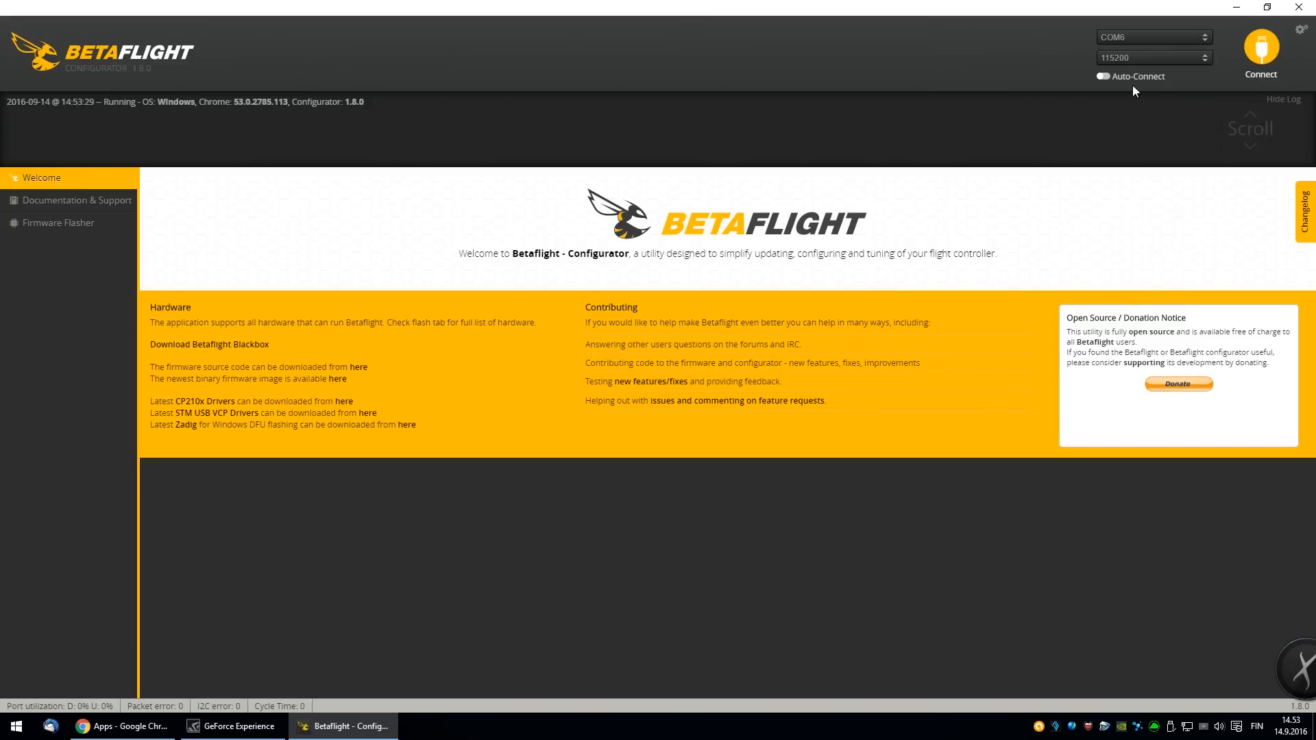
pyautogui.click(1260, 50)
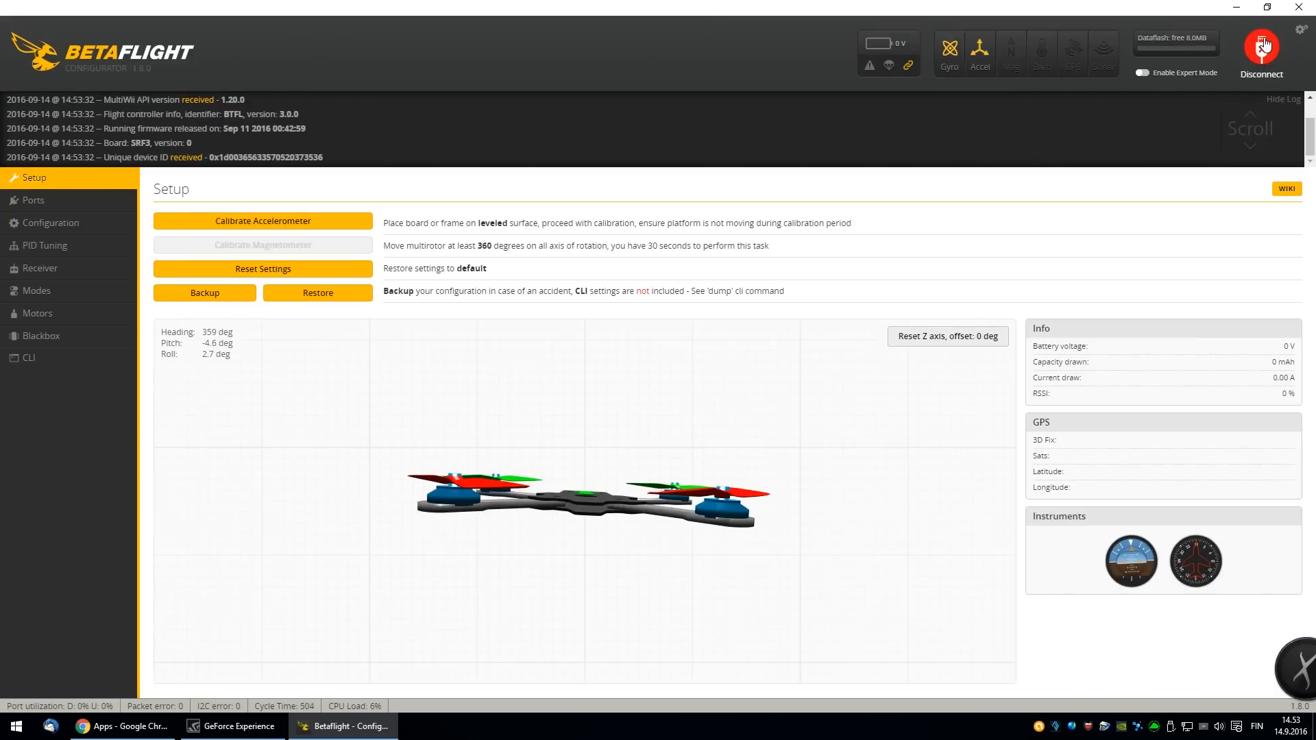
pyautogui.click(1261, 48)
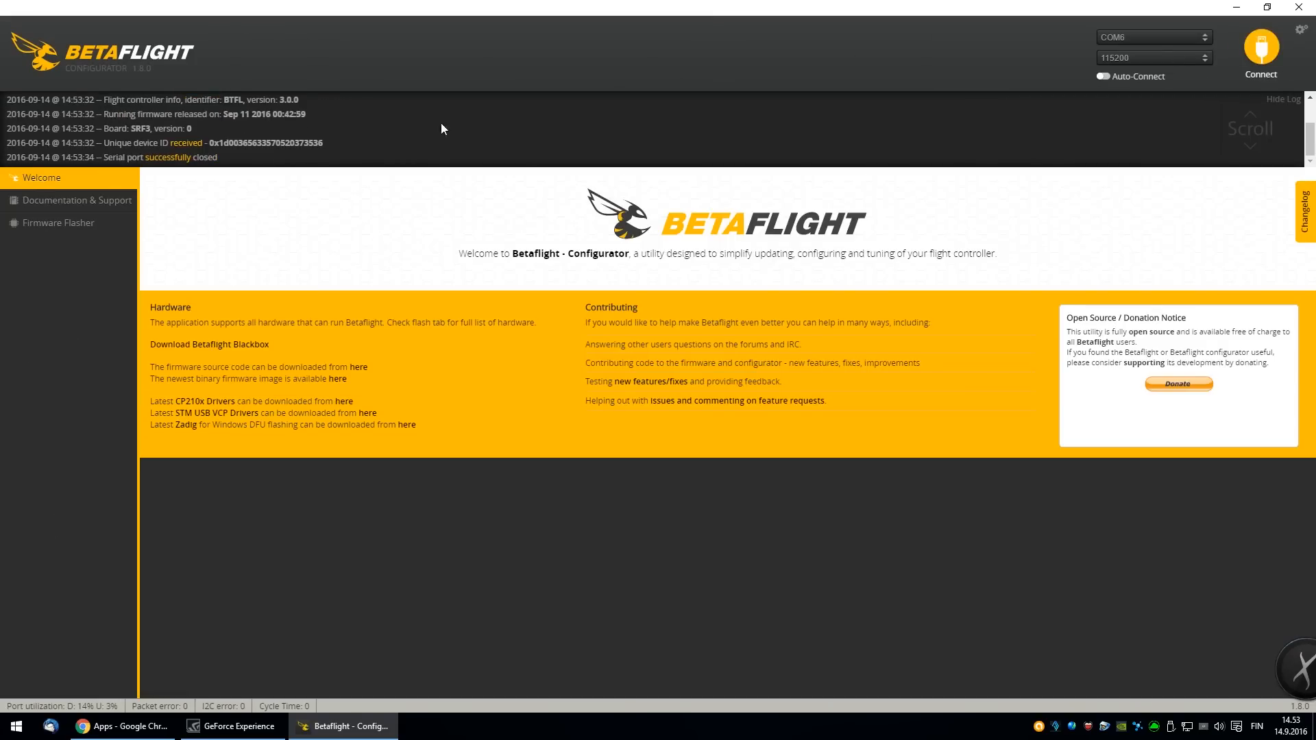
pyautogui.click(59, 222)
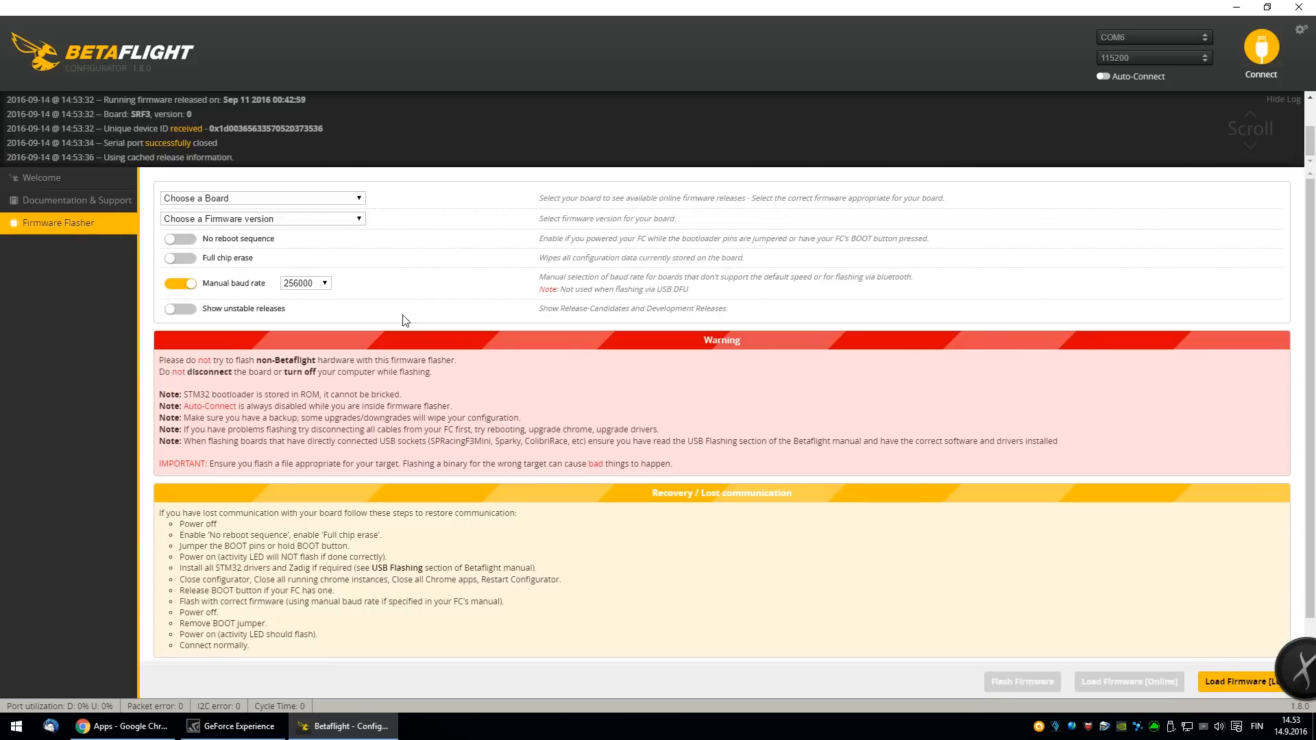
# - Select the SPRACINGF3 board and stable 3.0.0 release, then load the firmware online
pyautogui.click(262, 198)
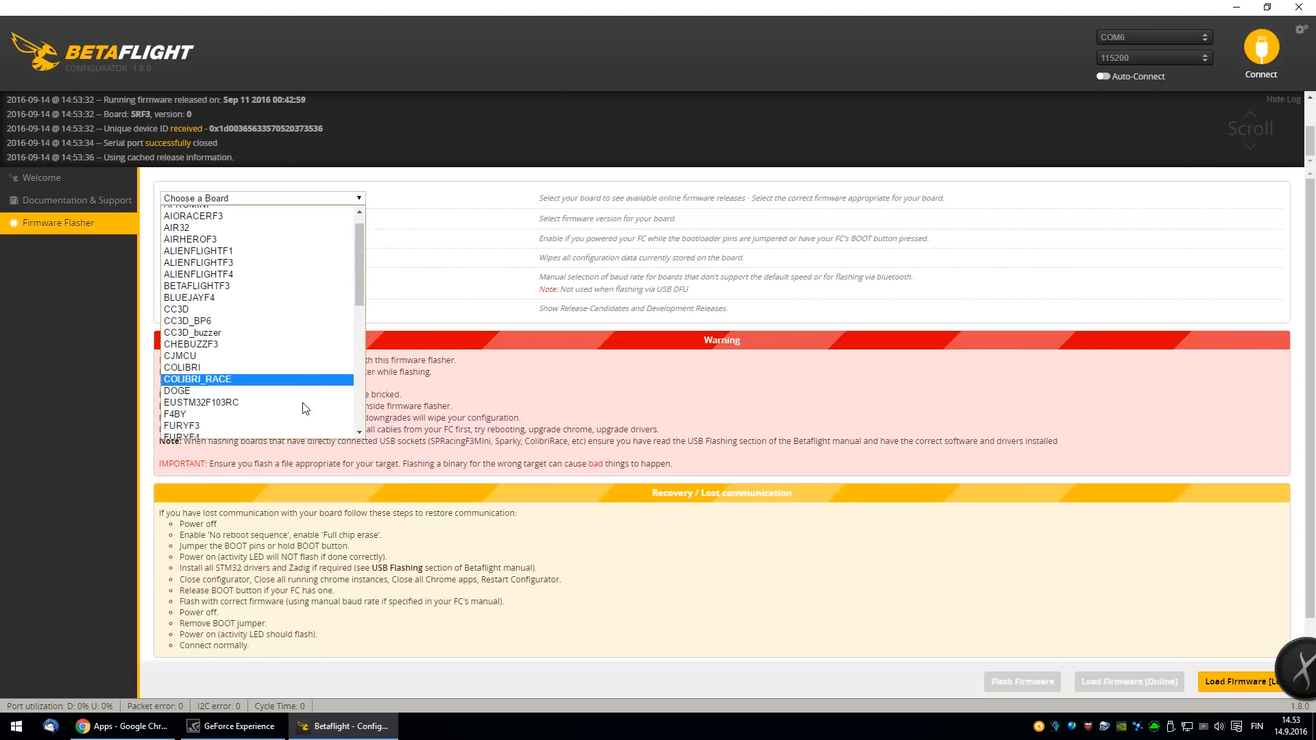
pyautogui.scroll(-3)
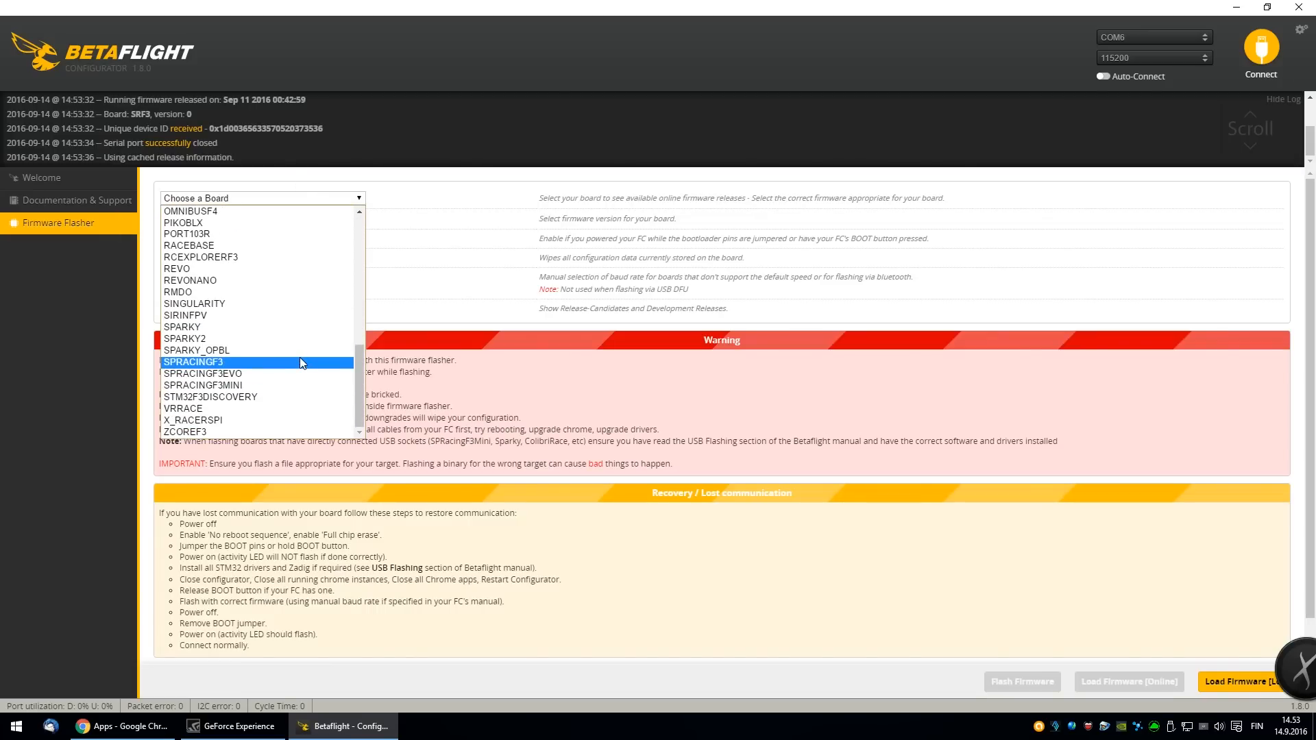
pyautogui.click(193, 362)
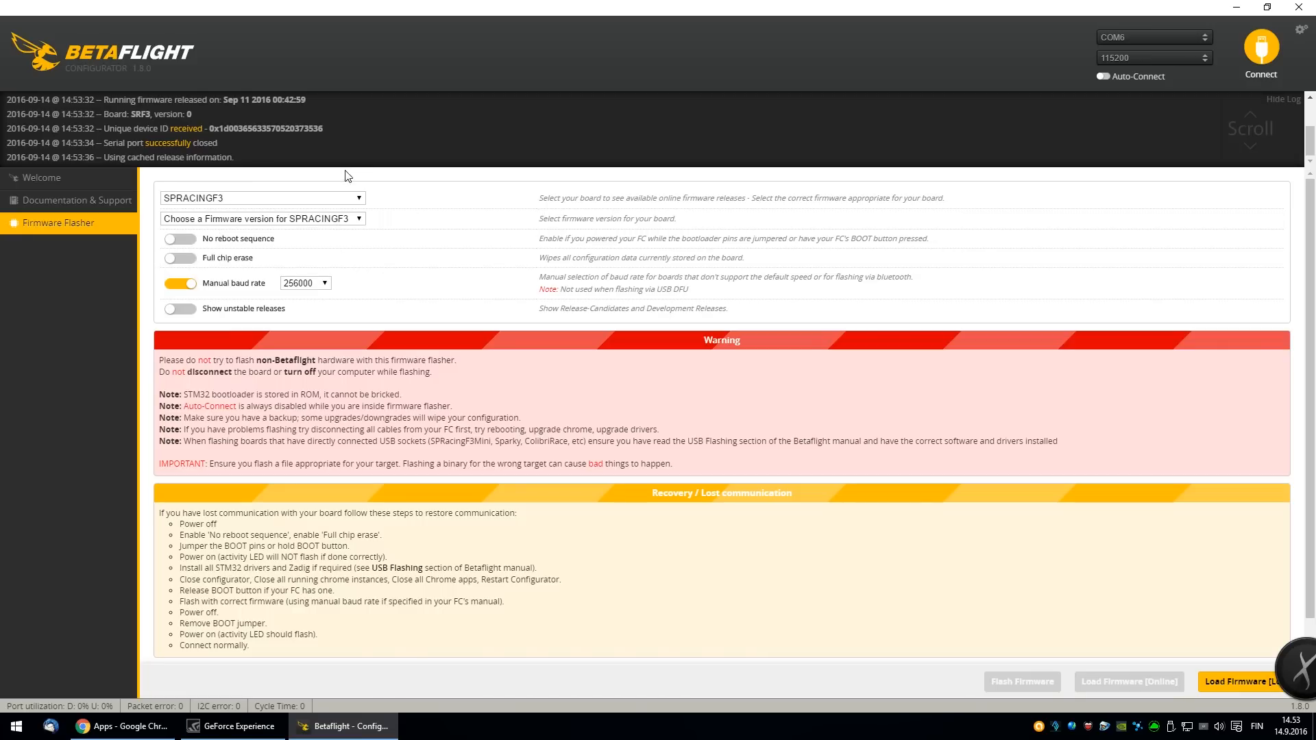
pyautogui.moveTo(311, 204)
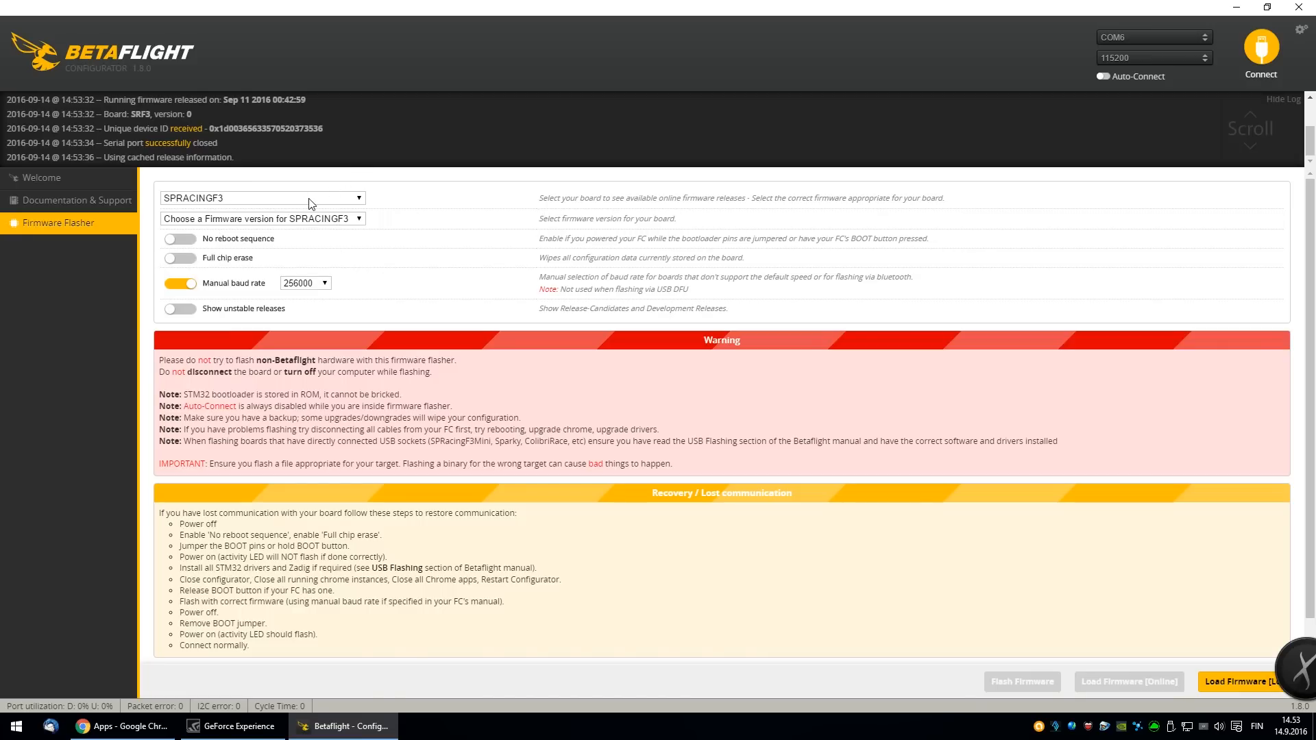
pyautogui.click(262, 218)
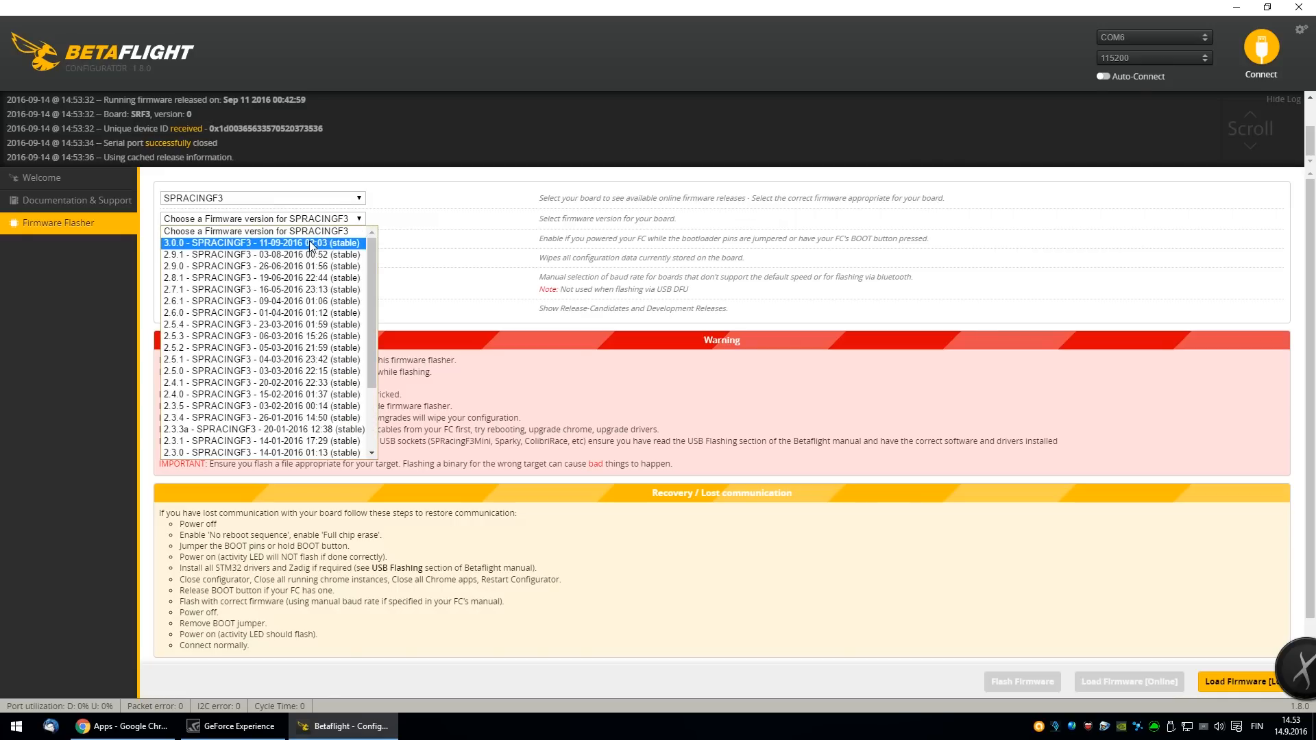
pyautogui.click(261, 243)
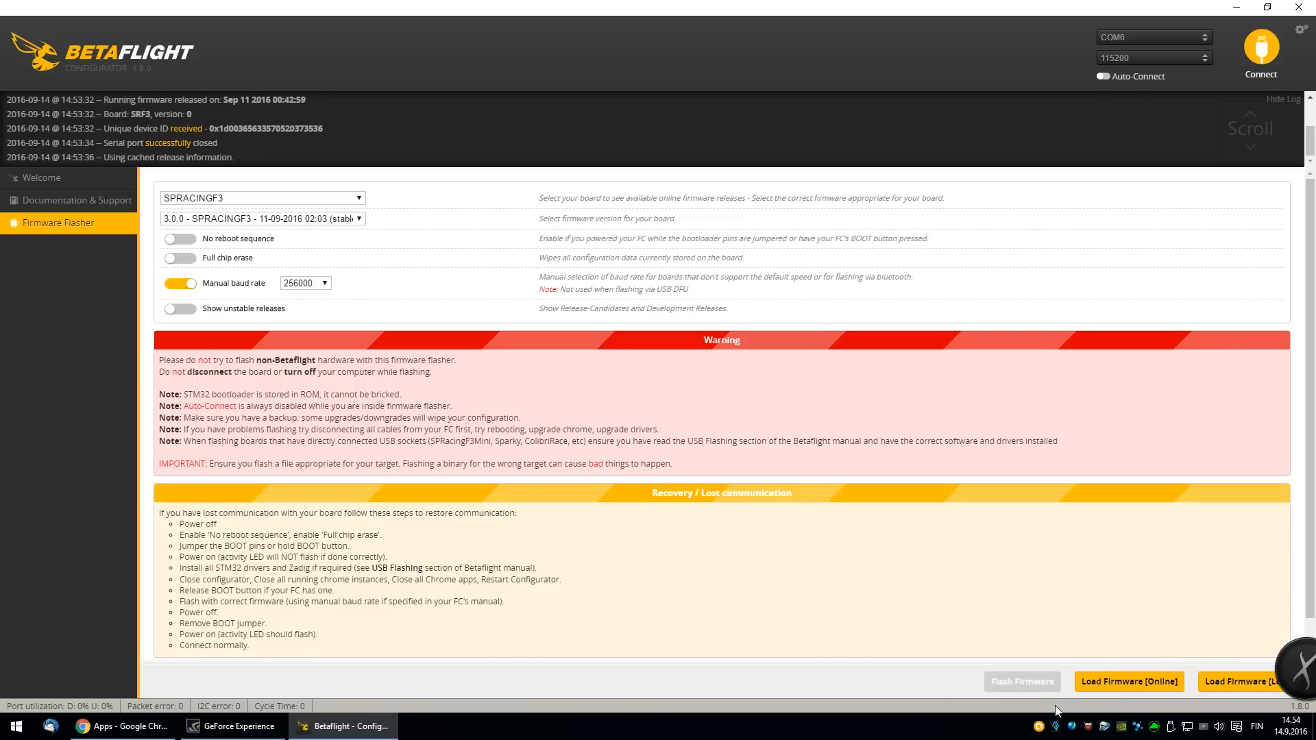
pyautogui.click(1128, 681)
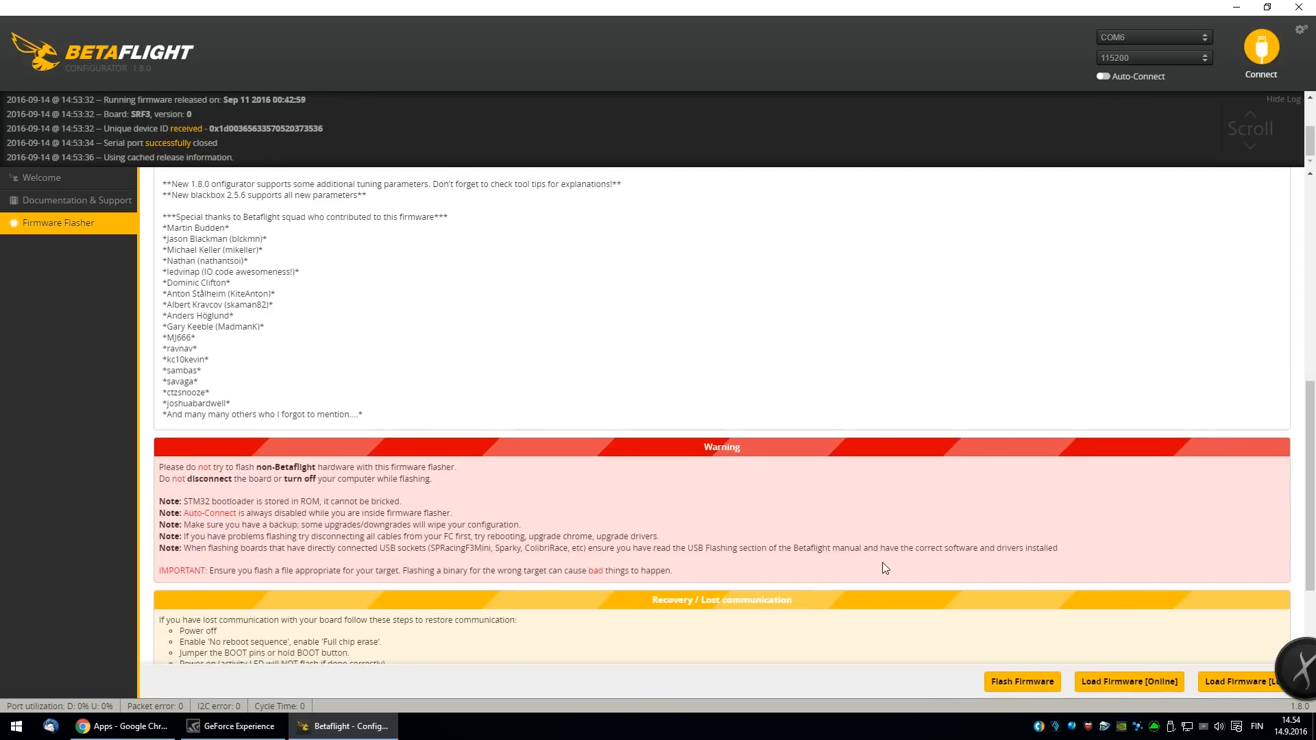
pyautogui.click(1128, 681)
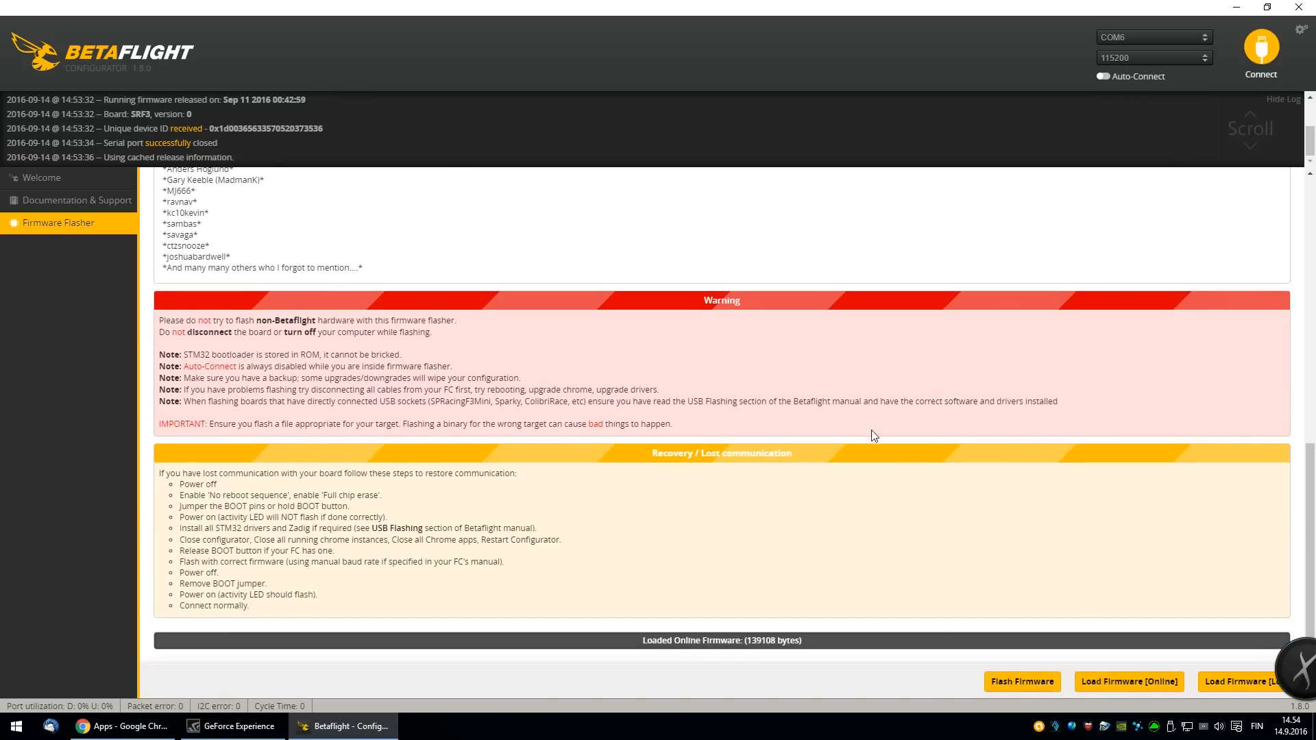
# - Flash the loaded SPRACINGF3 3.0.0 firmware onto the board
pyautogui.click(1021, 681)
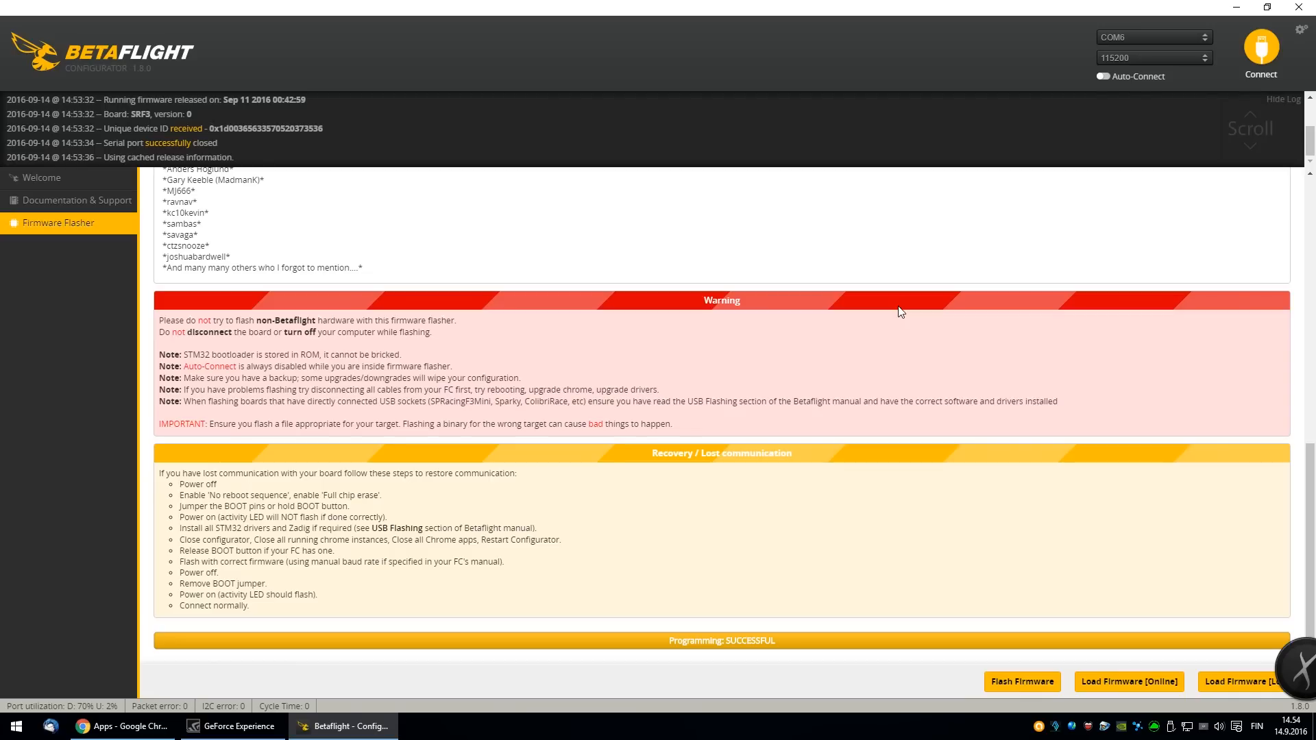
pyautogui.moveTo(842, 298)
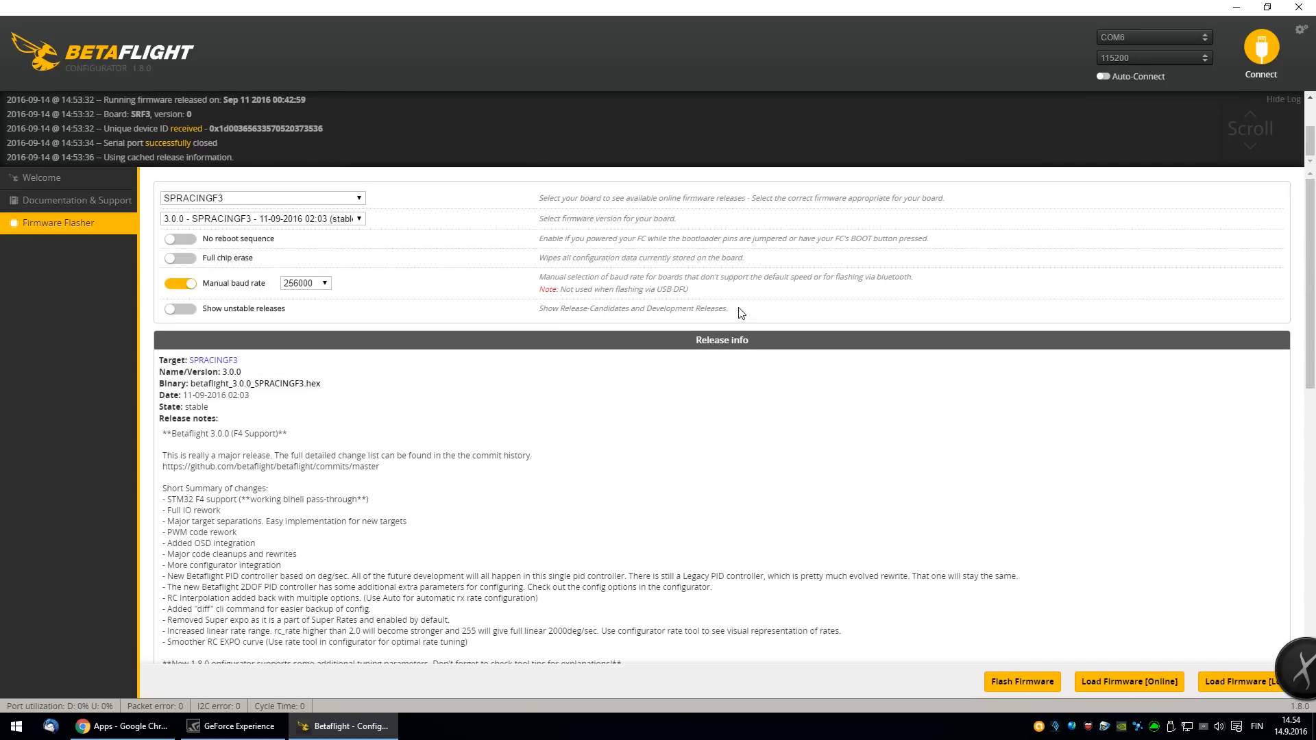
pyautogui.moveTo(643, 491)
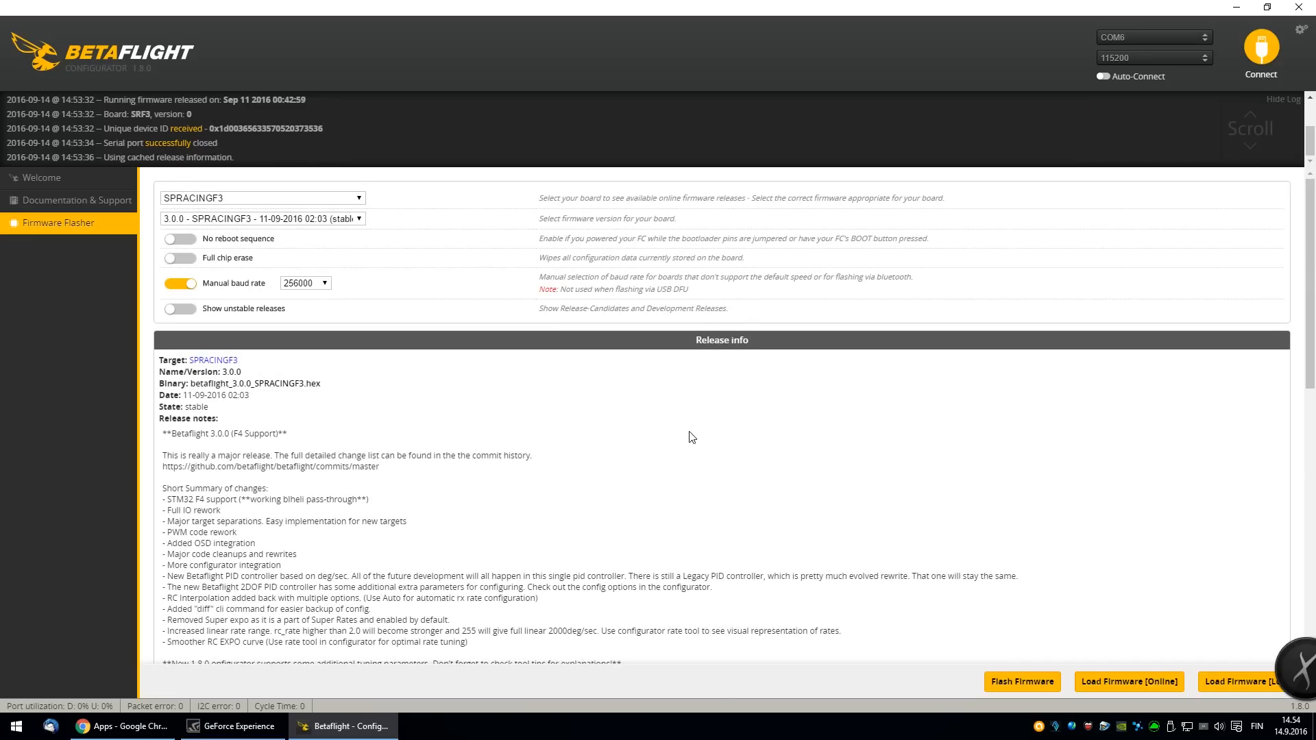
pyautogui.moveTo(737, 411)
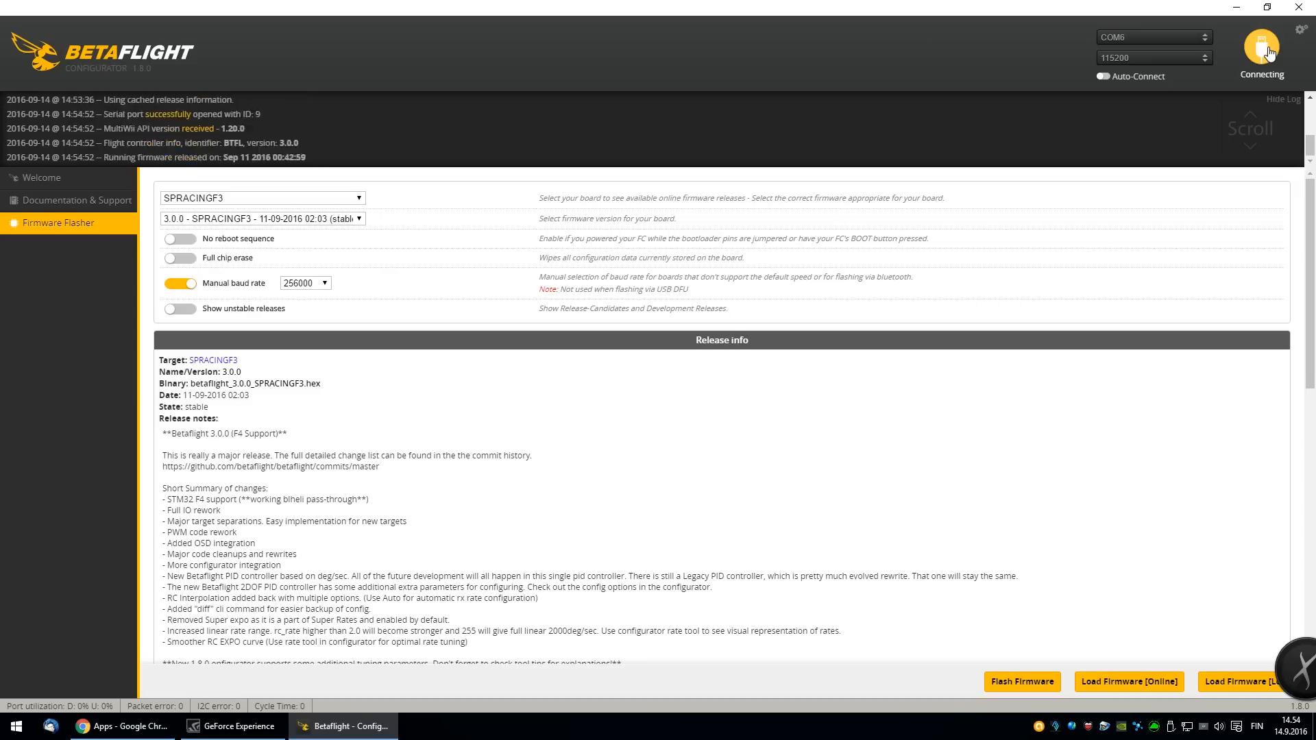
# - Connect to the freshly flashed board to show the Setup page with live orientation
pyautogui.click(1260, 48)
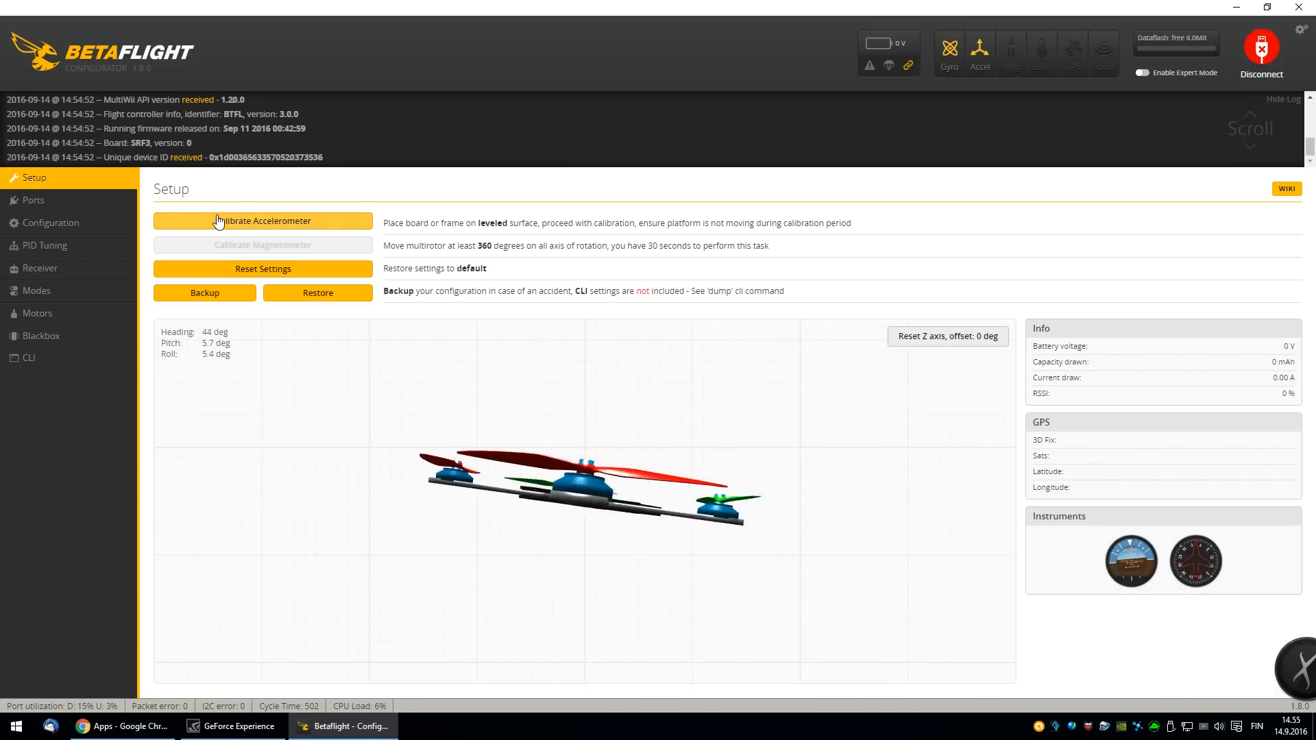
pyautogui.moveTo(33, 200)
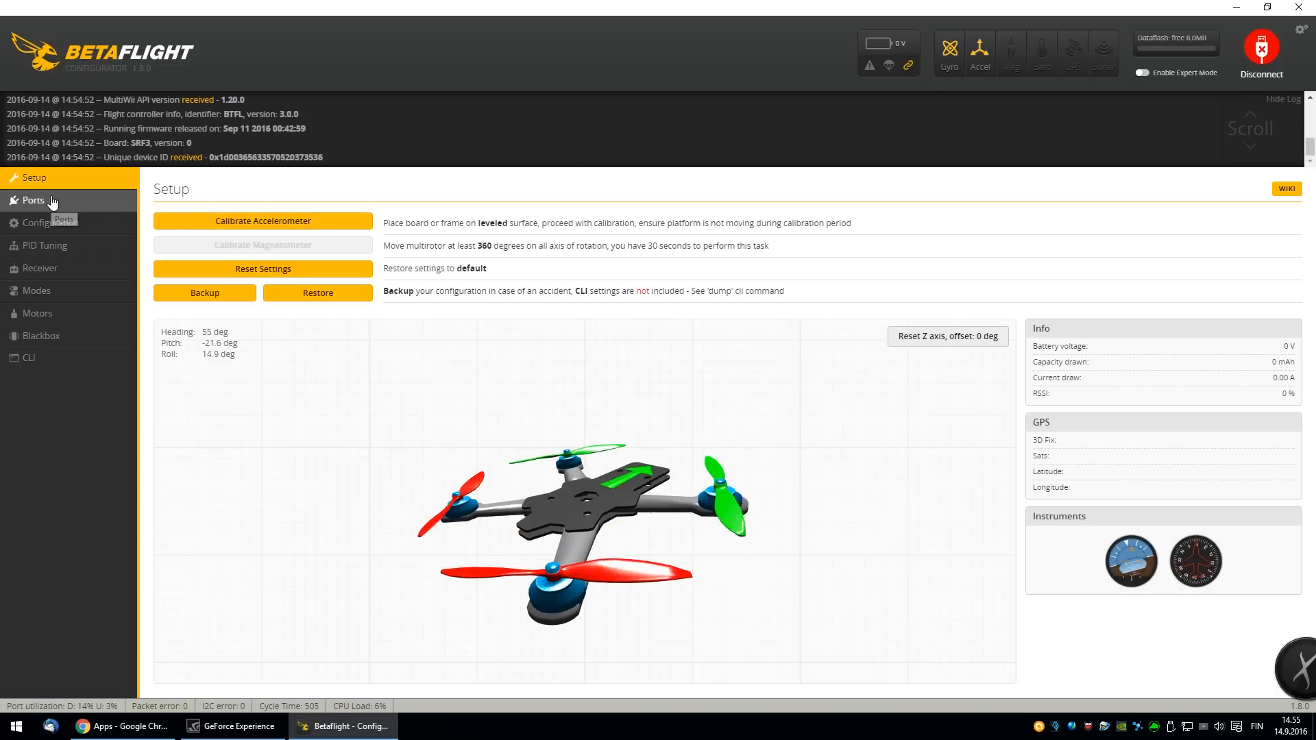
# - Enable expert mode and set MULTISHOT protocol, minimum throttle 1030 and board yaw 90°
pyautogui.click(52, 222)
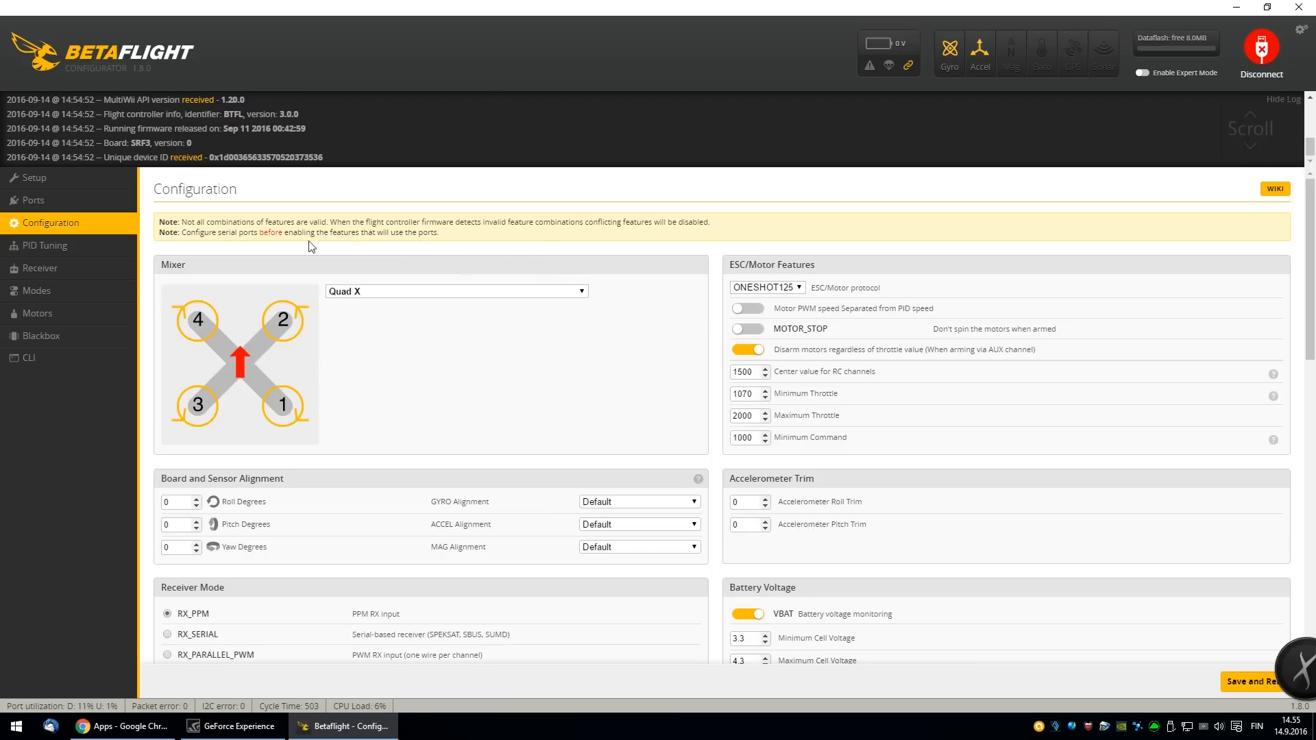
pyautogui.moveTo(1144, 75)
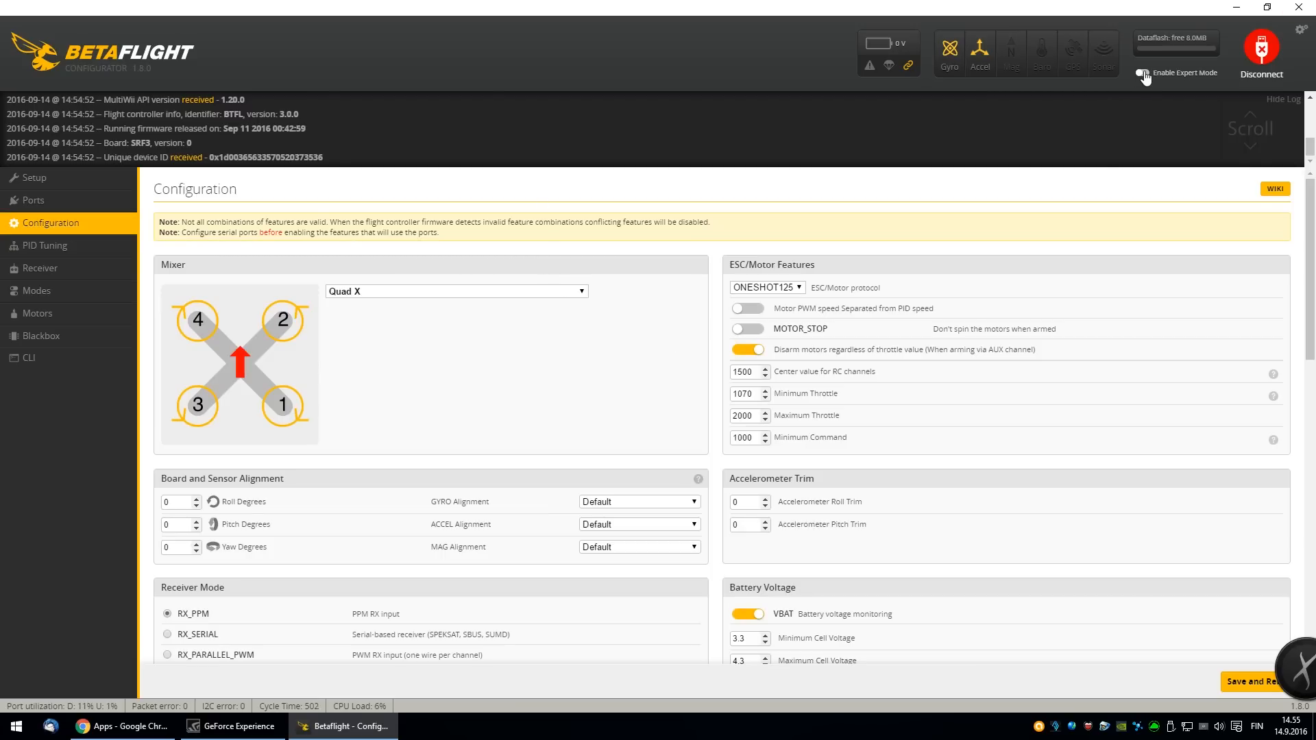
pyautogui.click(1143, 72)
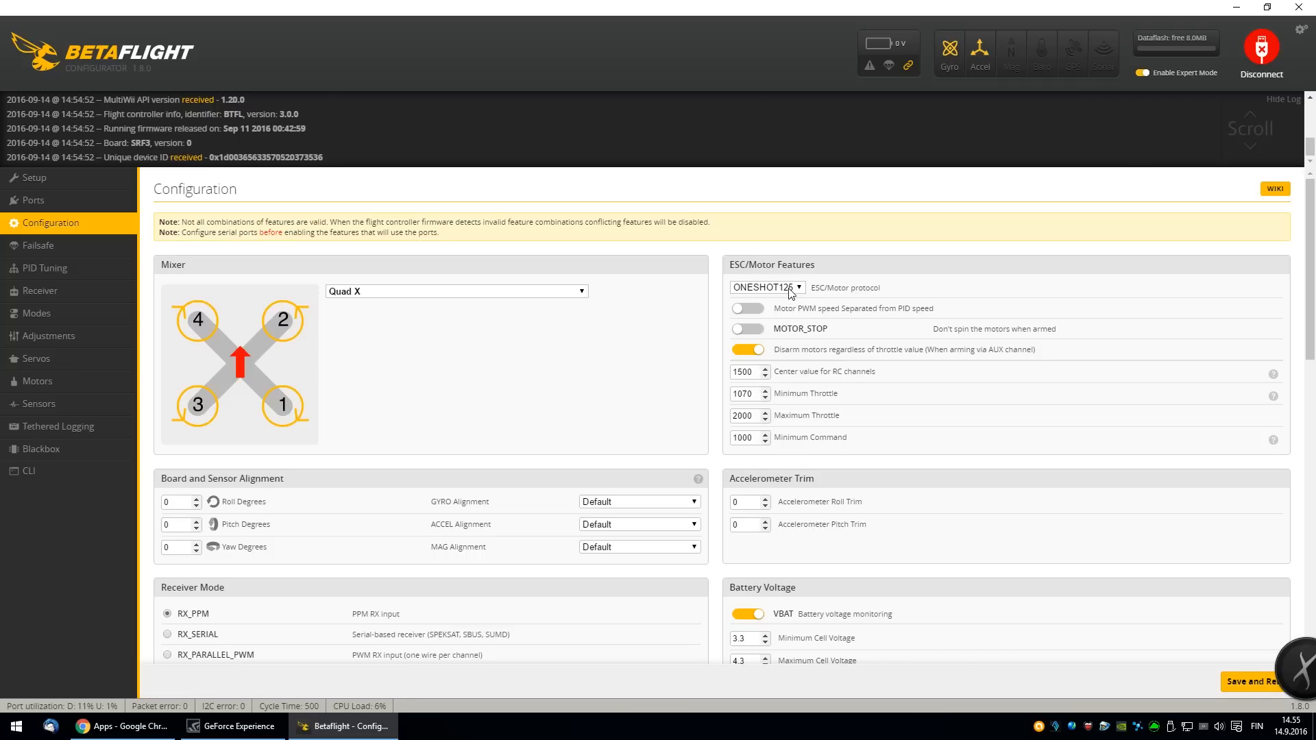
pyautogui.click(766, 288)
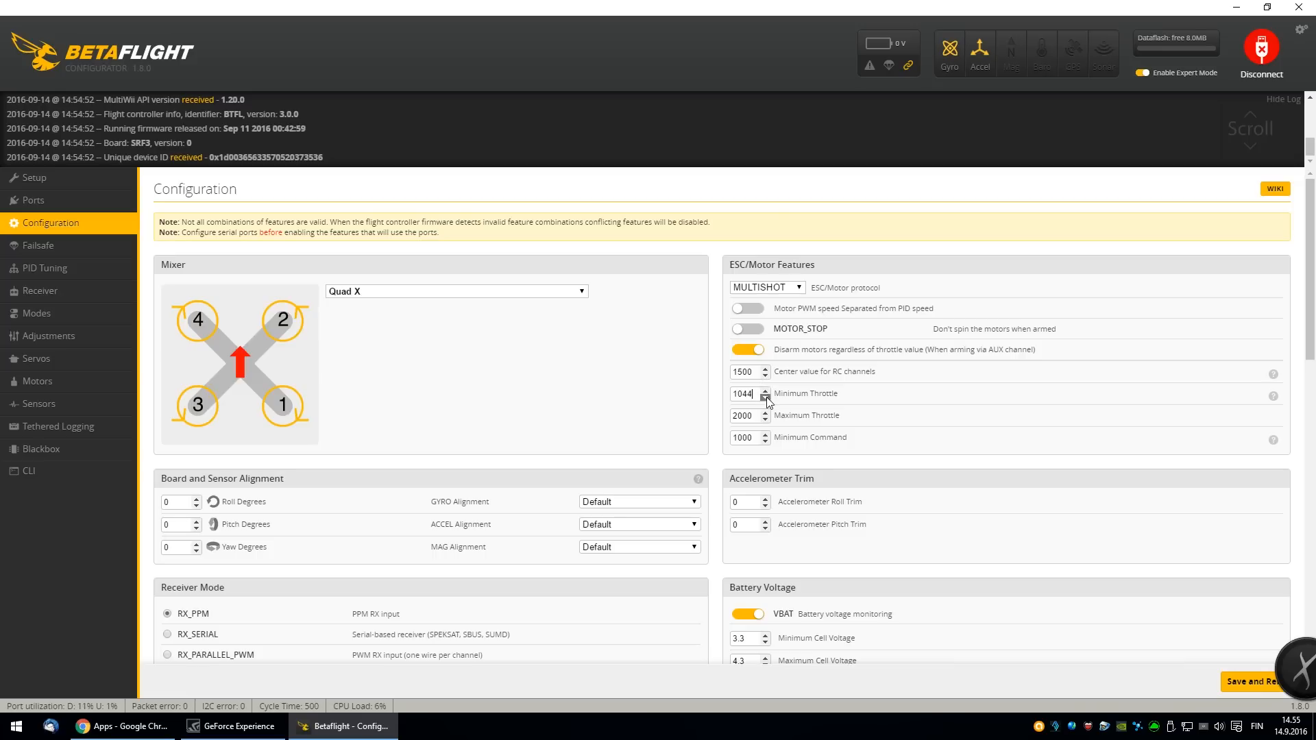
pyautogui.click(764, 397)
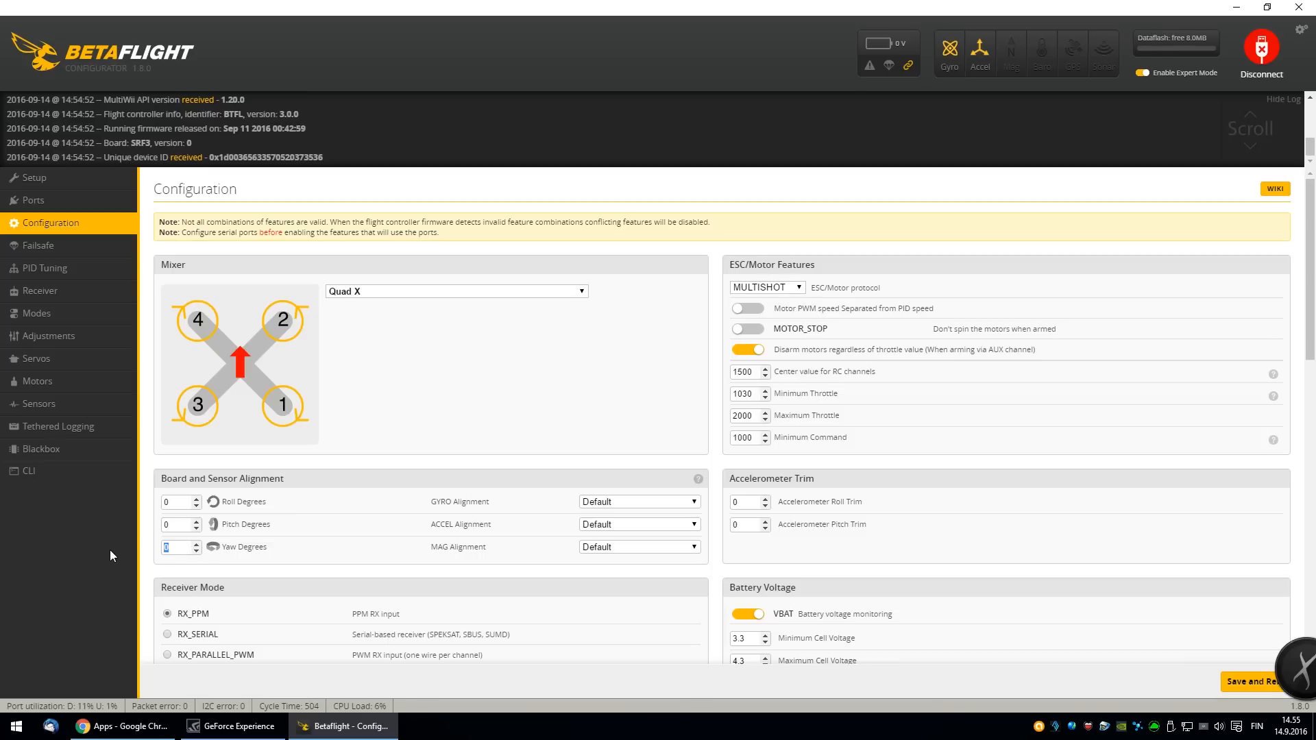
pyautogui.write('90')
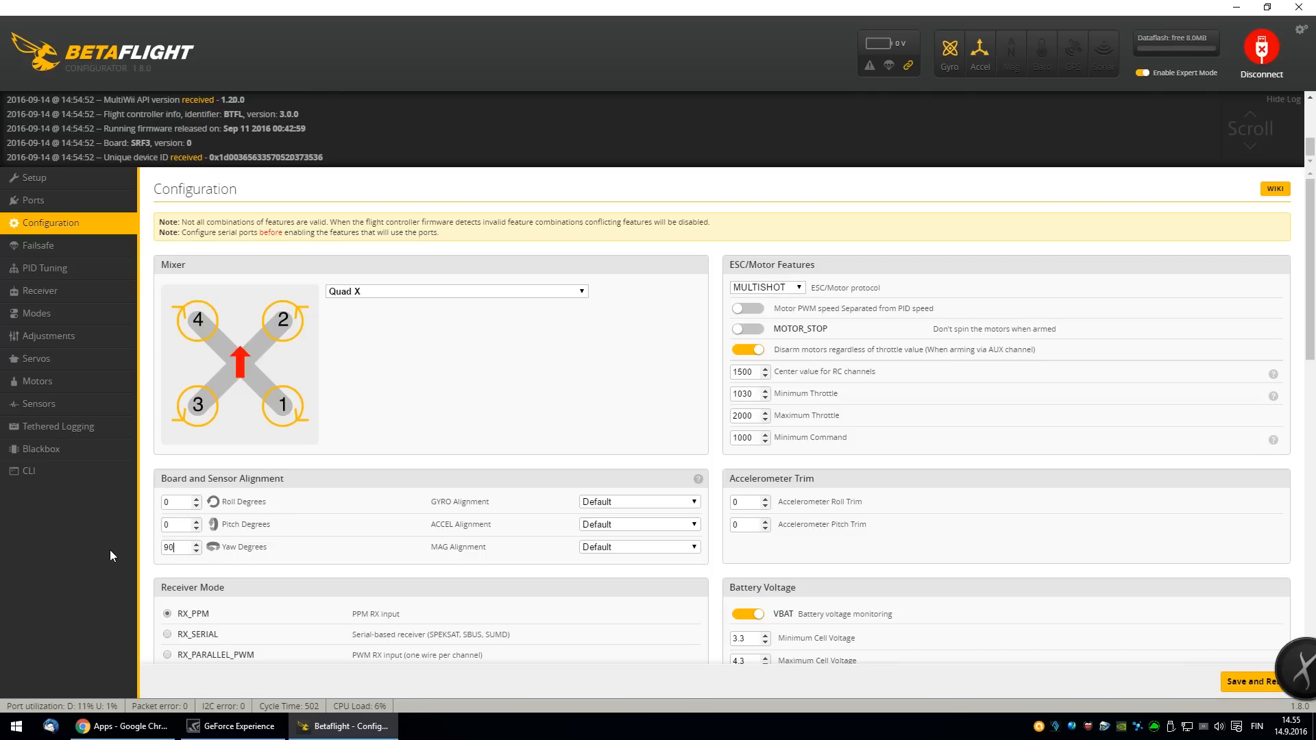
pyautogui.moveTo(243, 544)
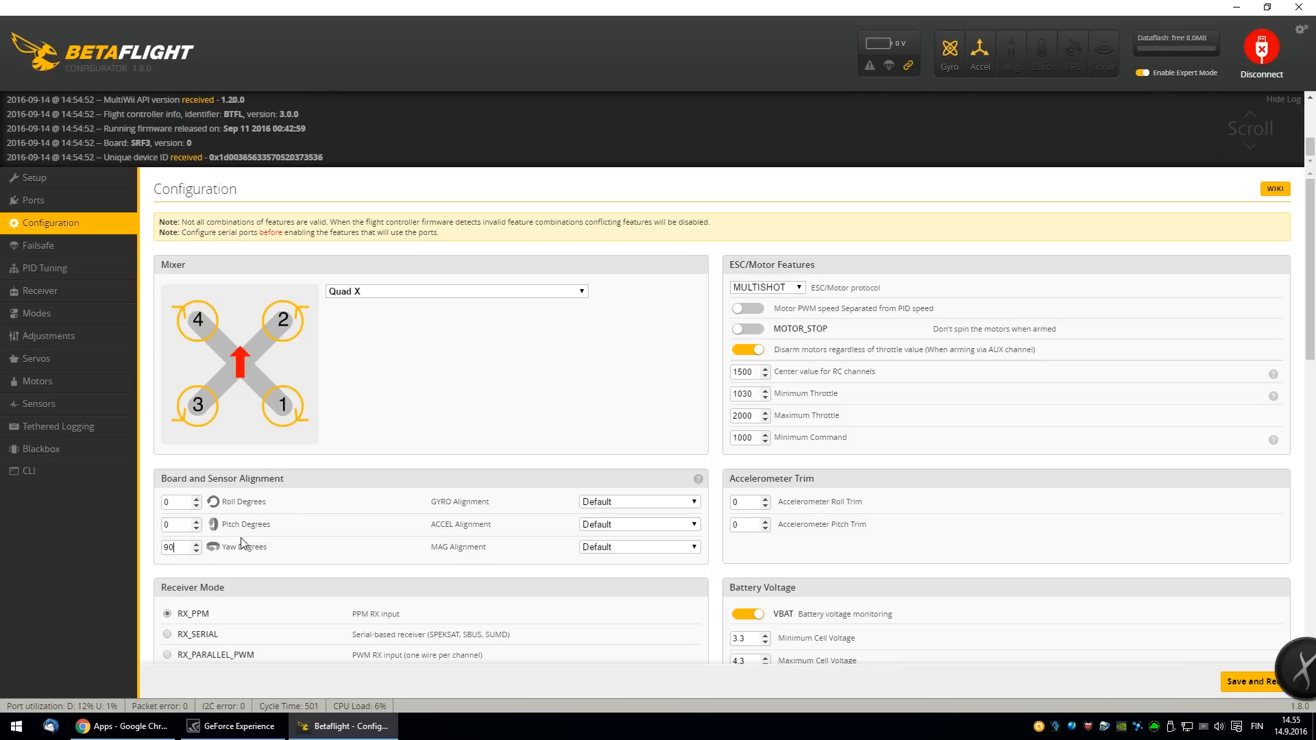
pyautogui.moveTo(801, 549)
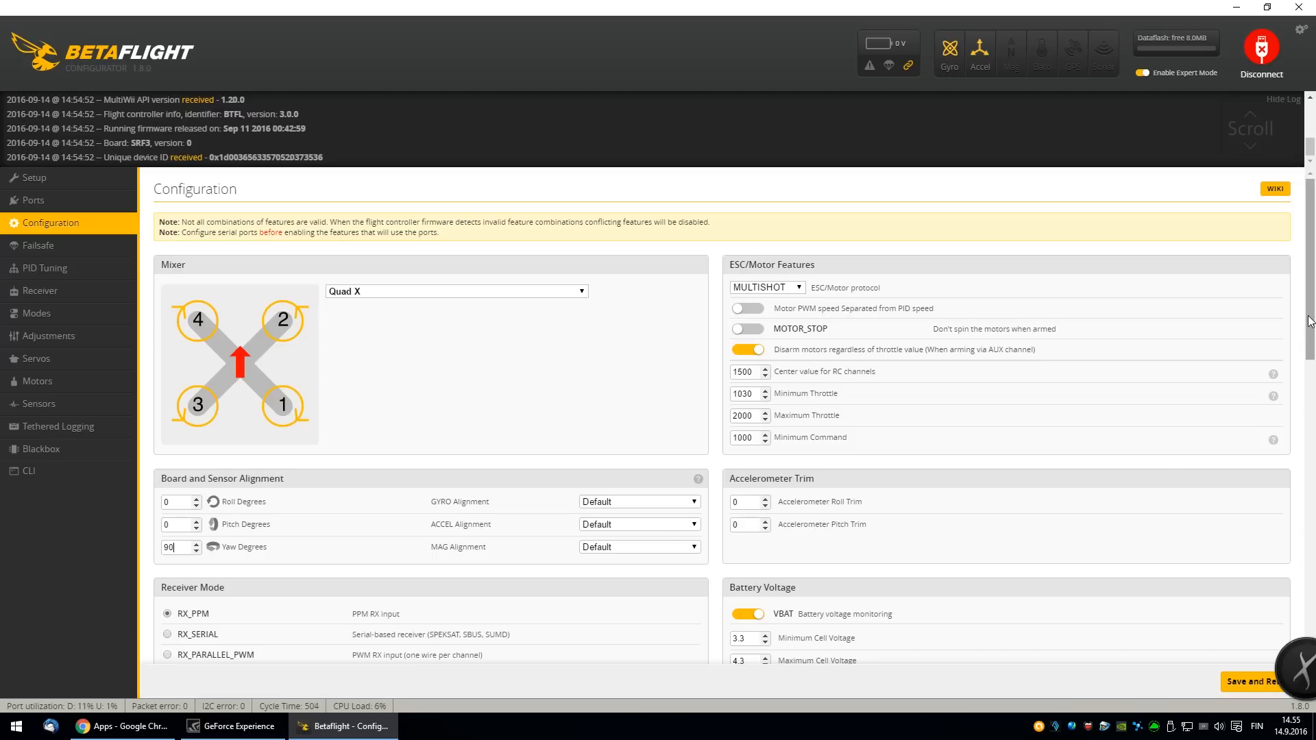
# - Set the receiver to RX_SERIAL with SBUS and turn off VBAT monitoring
pyautogui.scroll(-3)
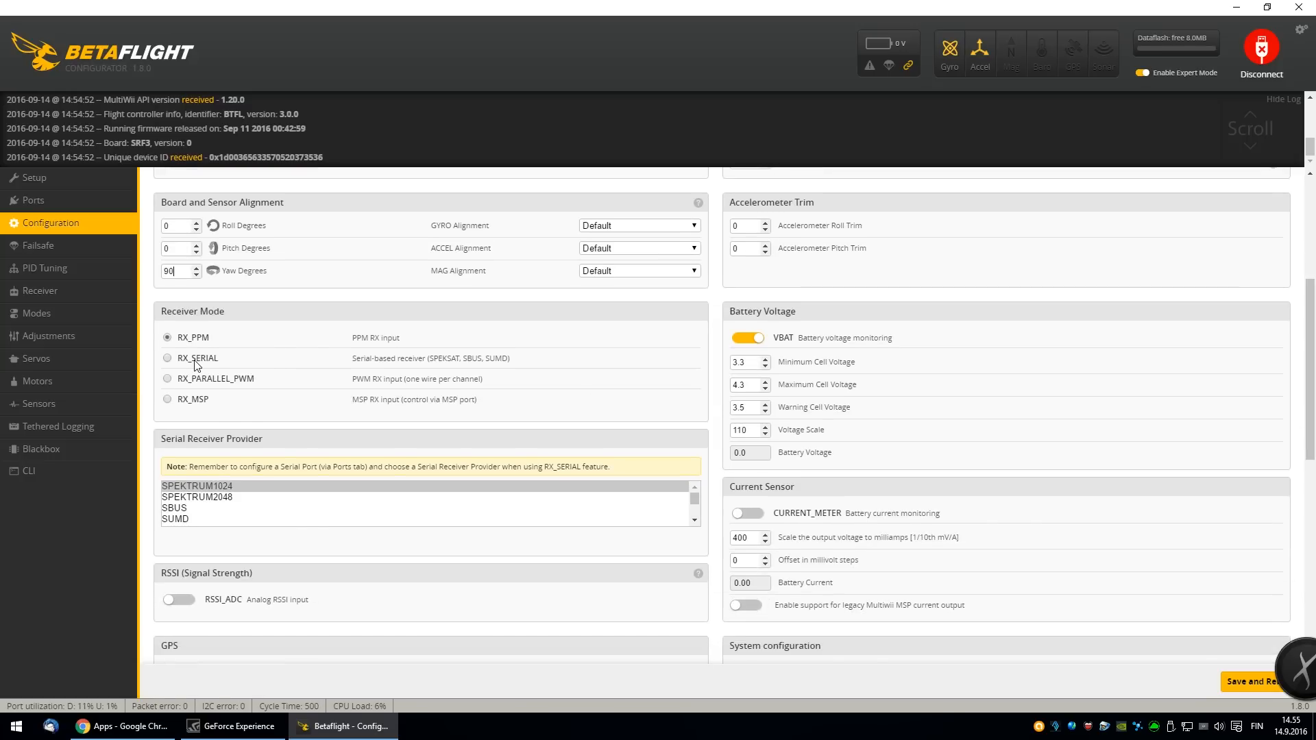
pyautogui.click(168, 358)
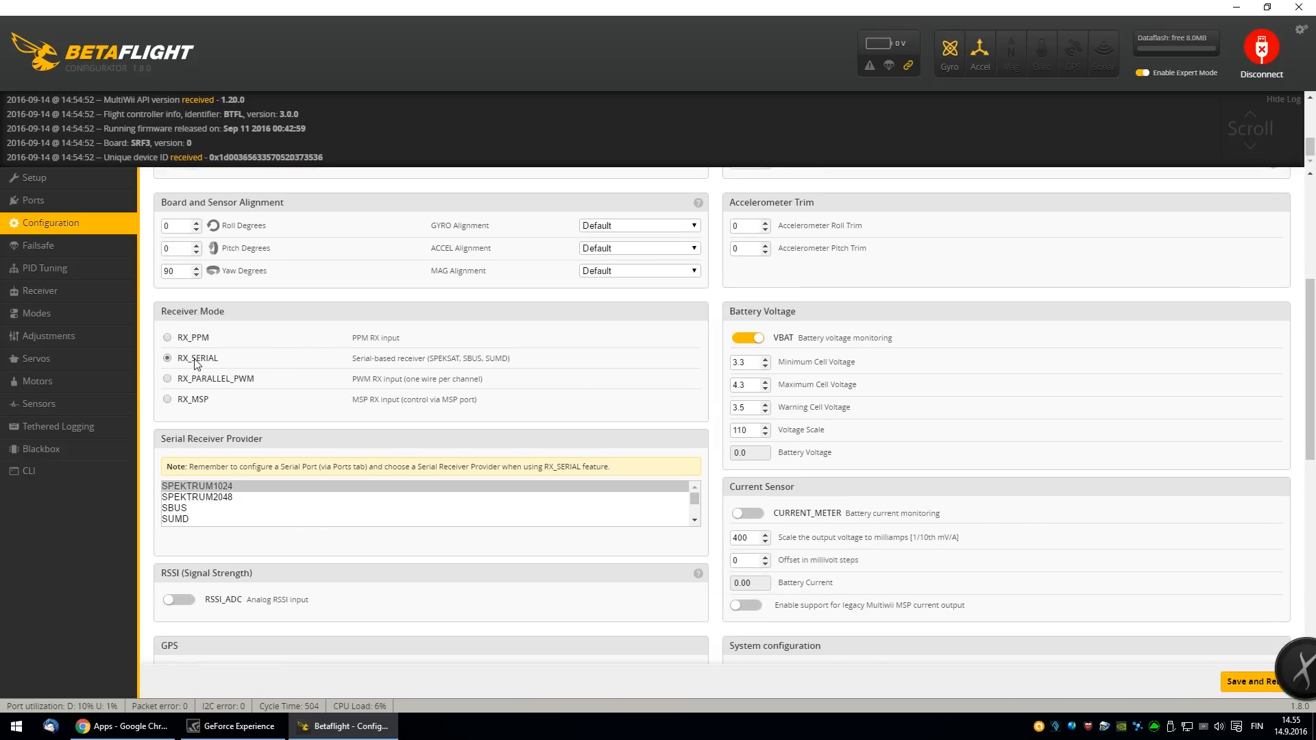
pyautogui.click(174, 508)
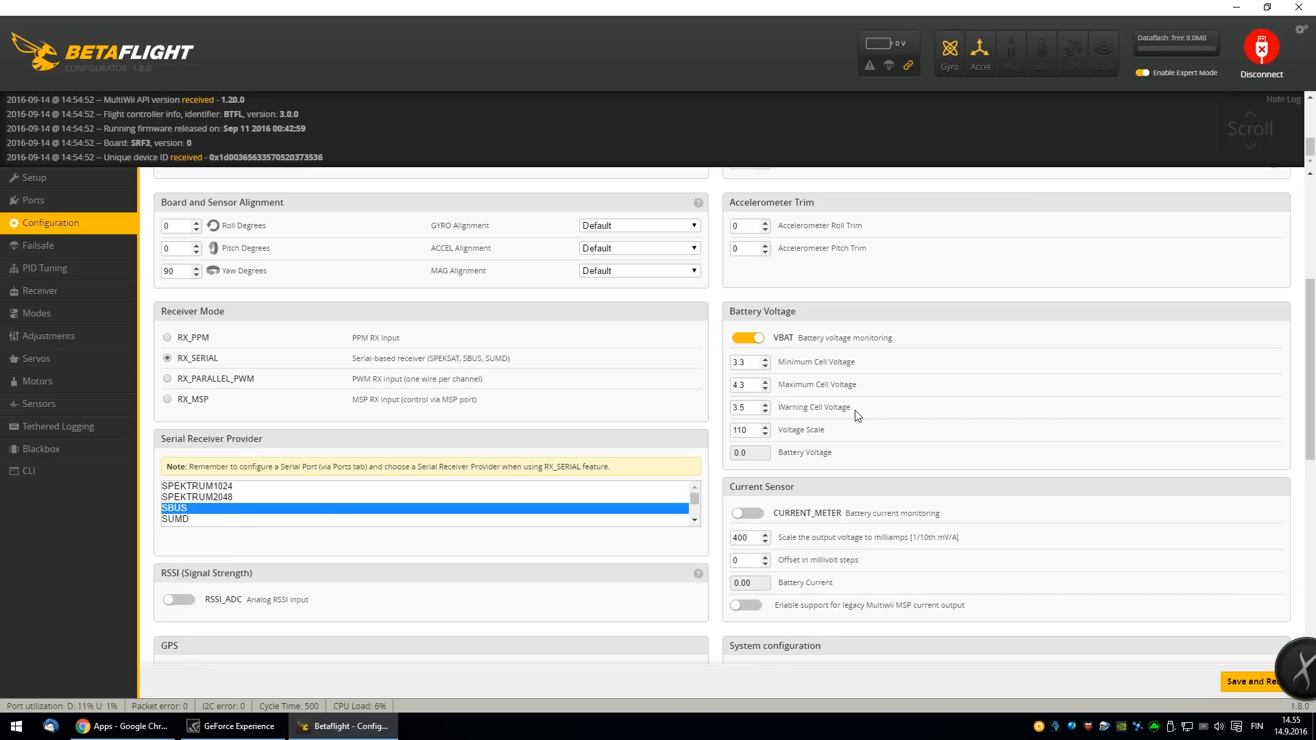
pyautogui.click(746, 337)
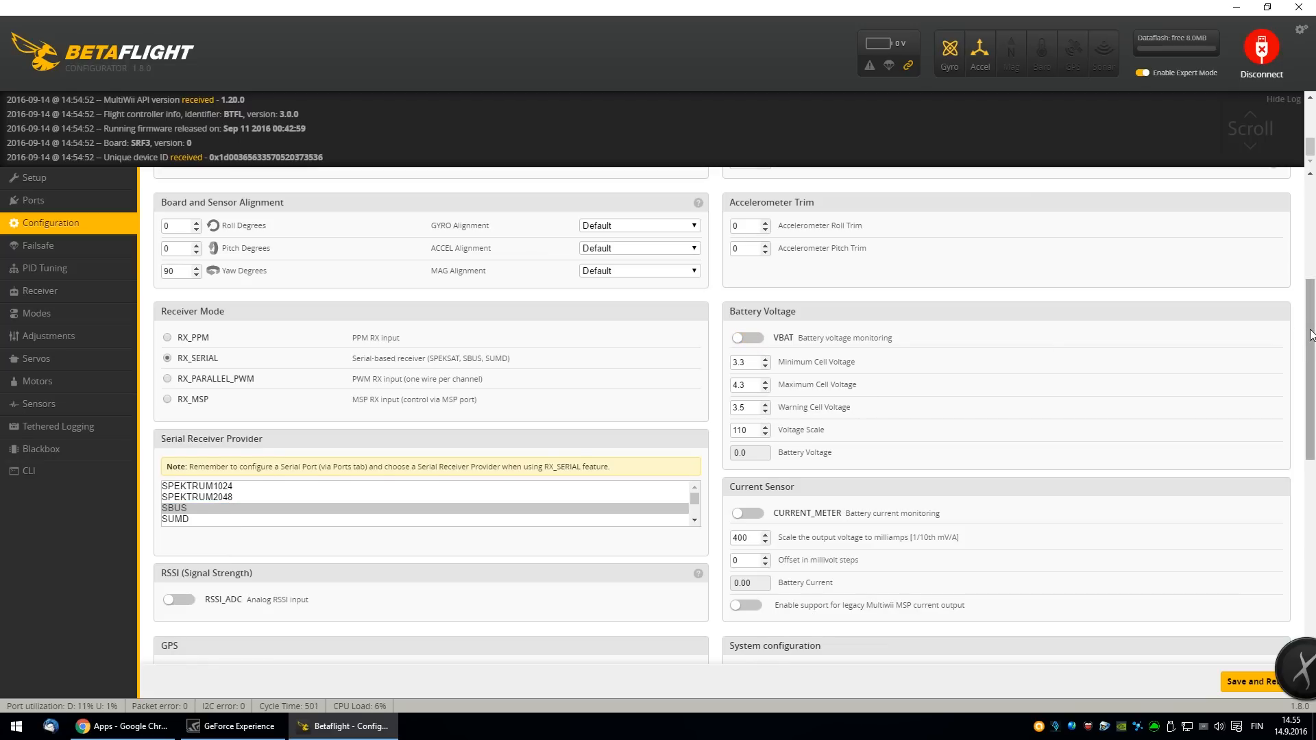
# - Set the gyro update and PID loop frequencies to 4KHz
pyautogui.scroll(-3)
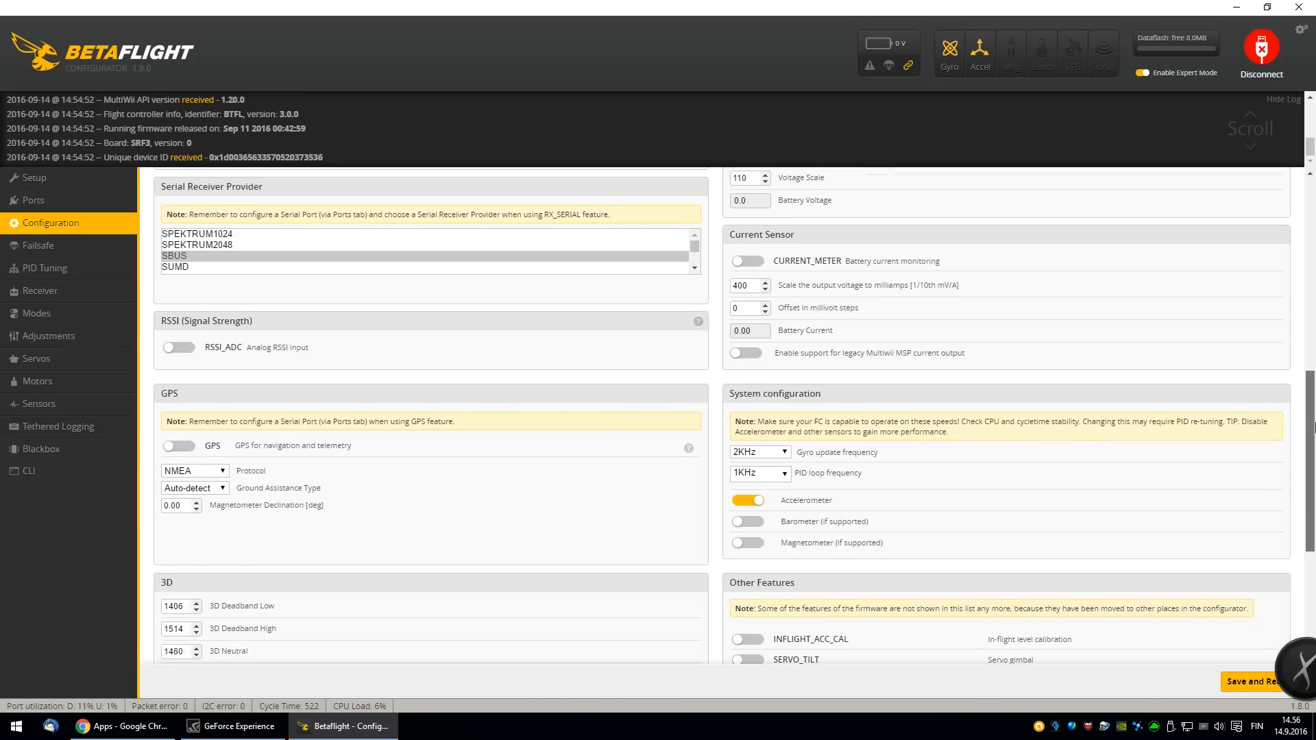
pyautogui.click(758, 371)
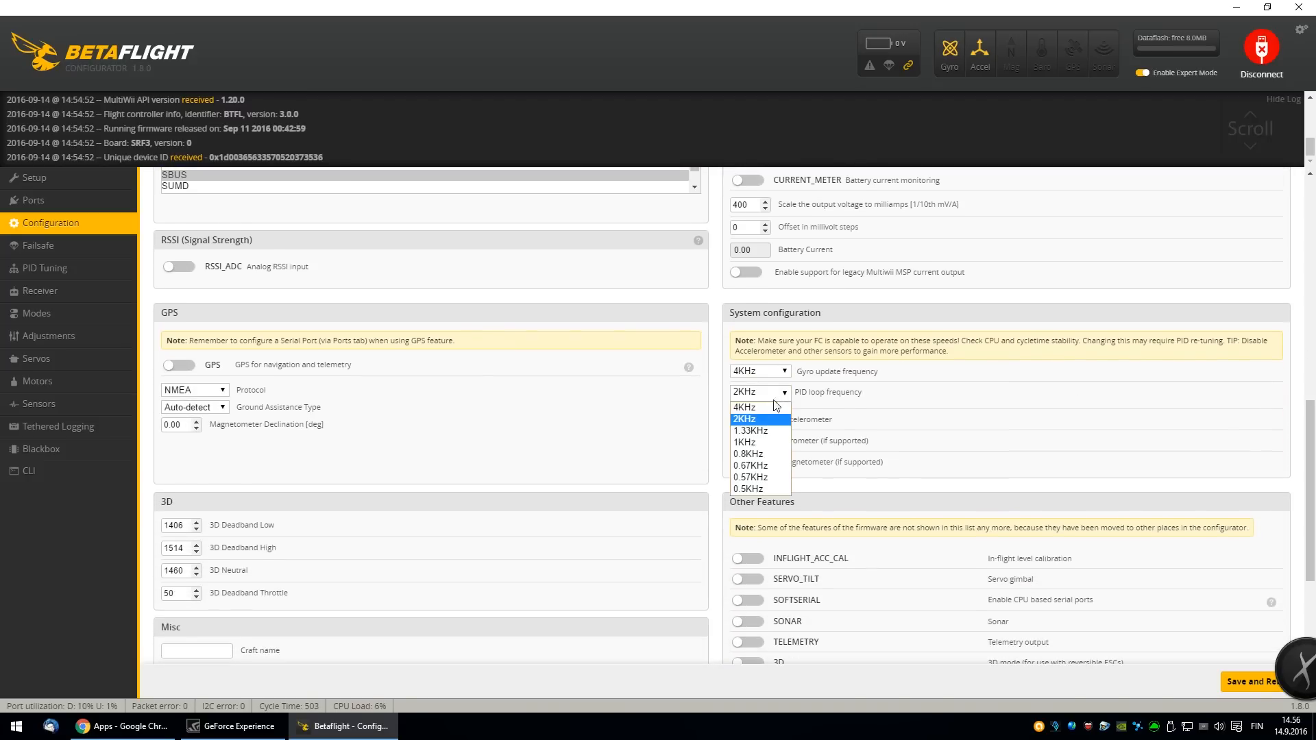
pyautogui.click(744, 407)
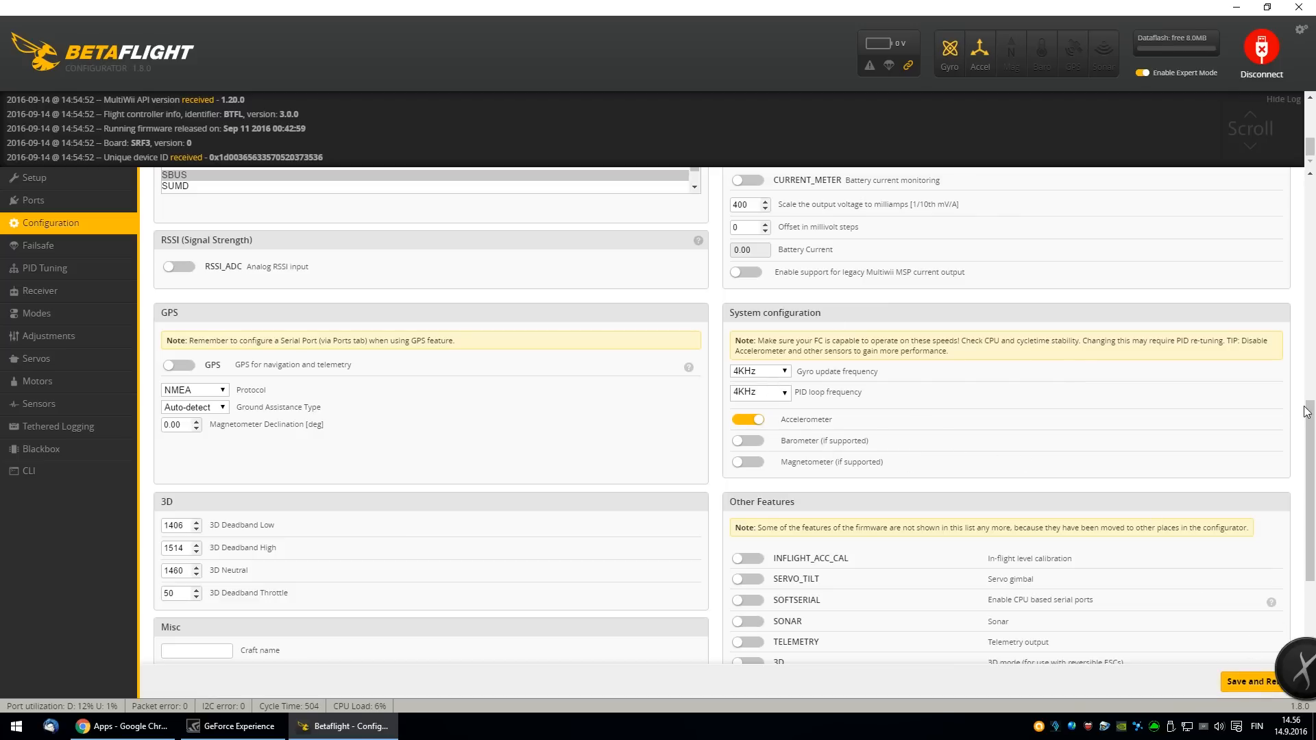
pyautogui.scroll(-3)
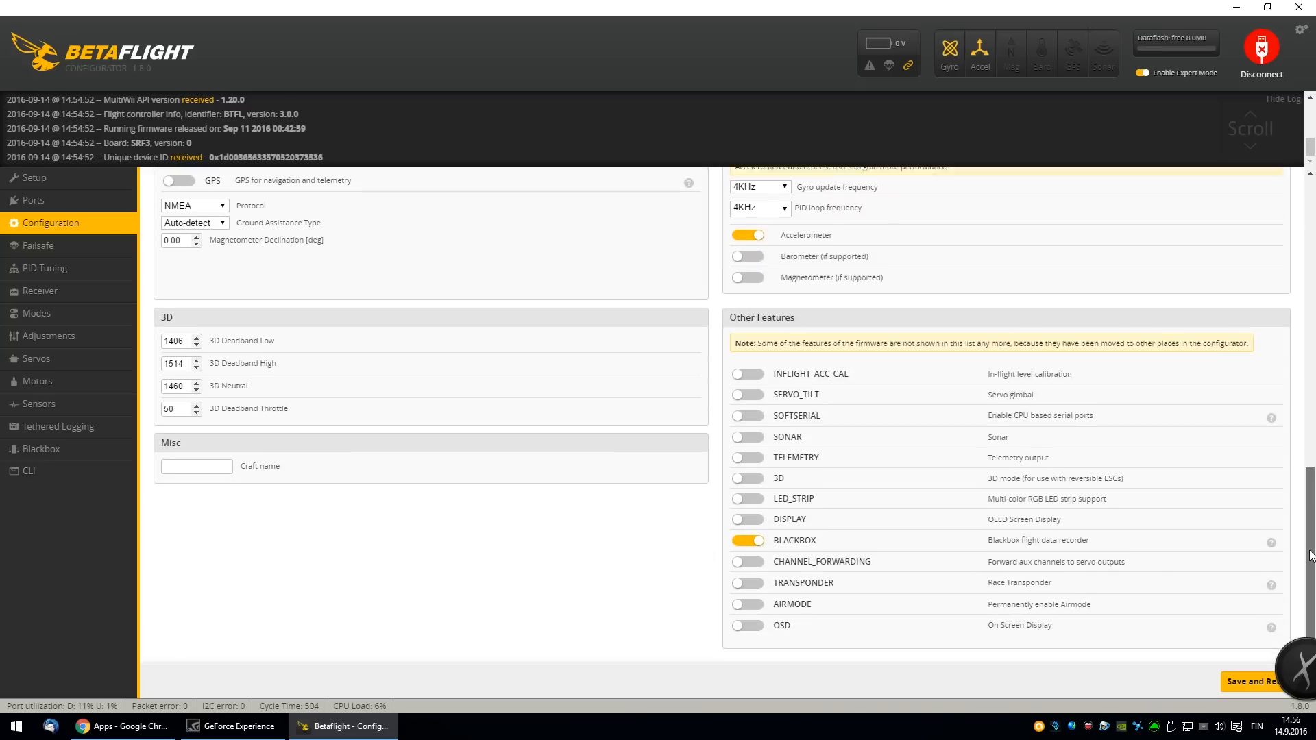
pyautogui.scroll(-3)
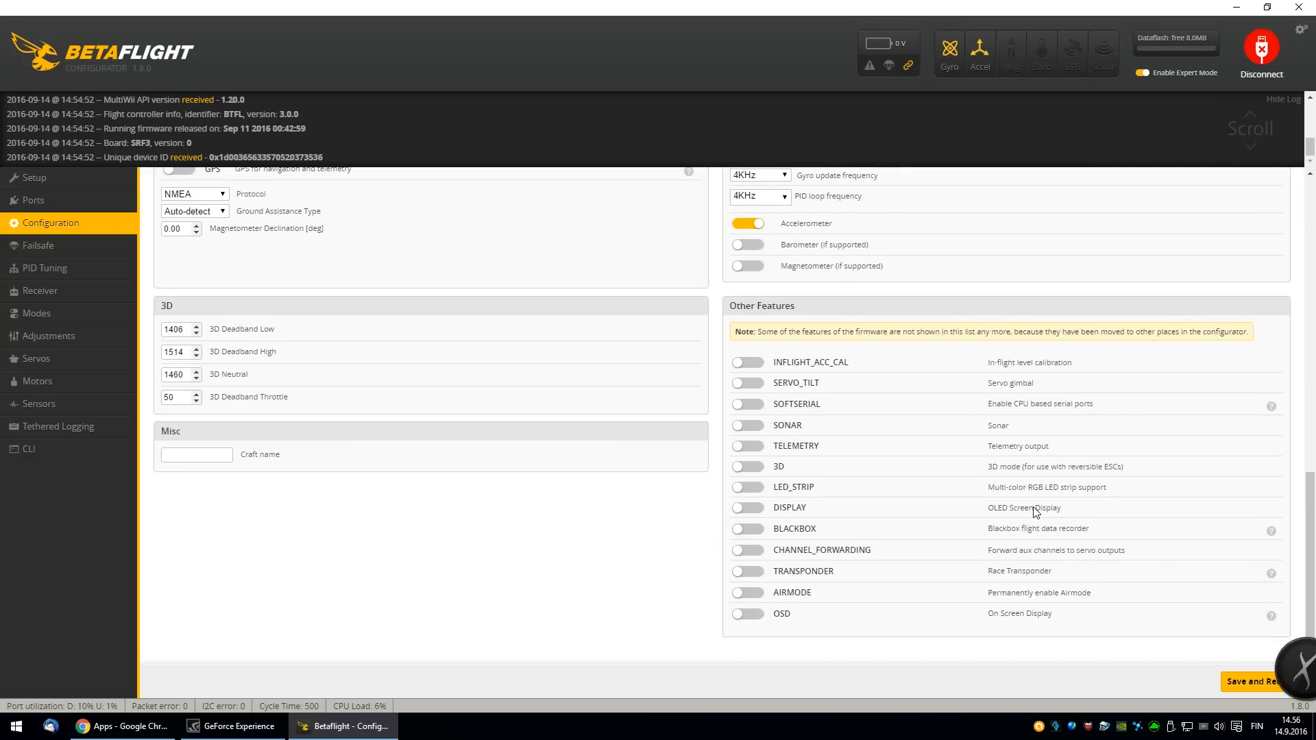
pyautogui.moveTo(1214, 674)
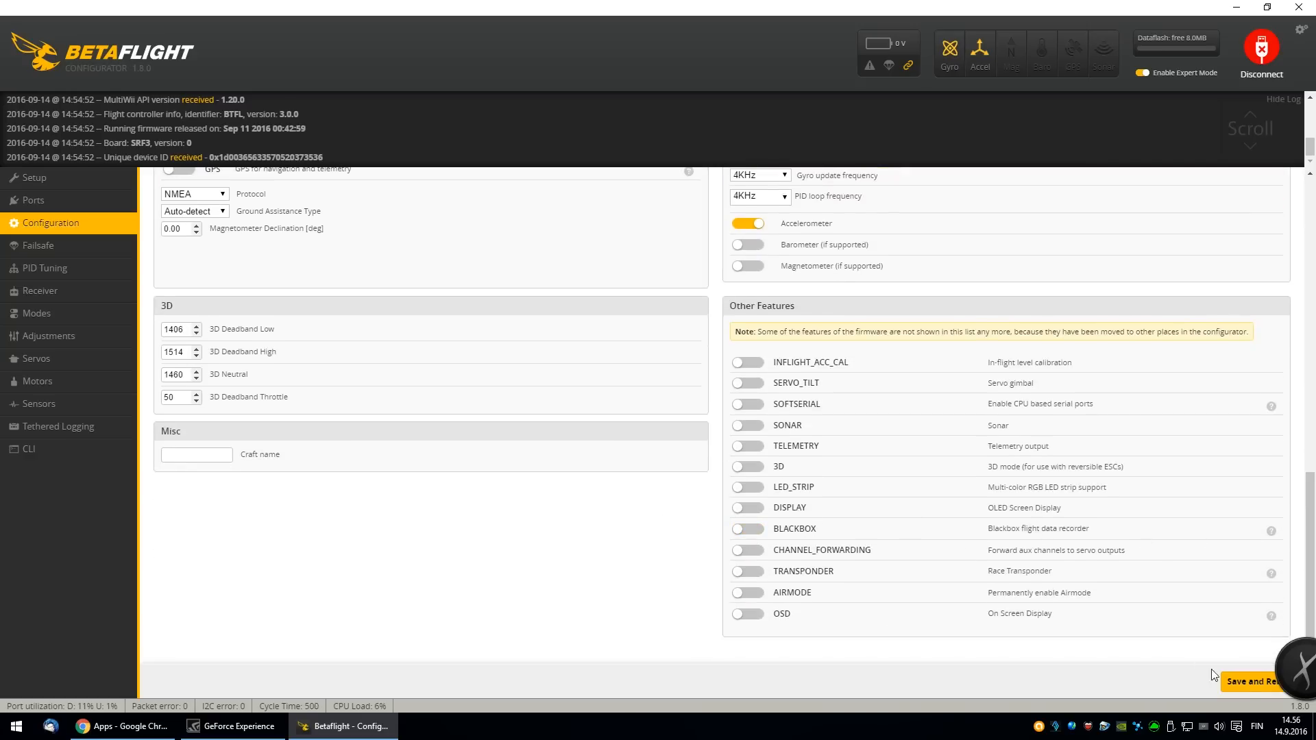
# - Save and reboot the board, then return to the Setup overview
pyautogui.click(1253, 681)
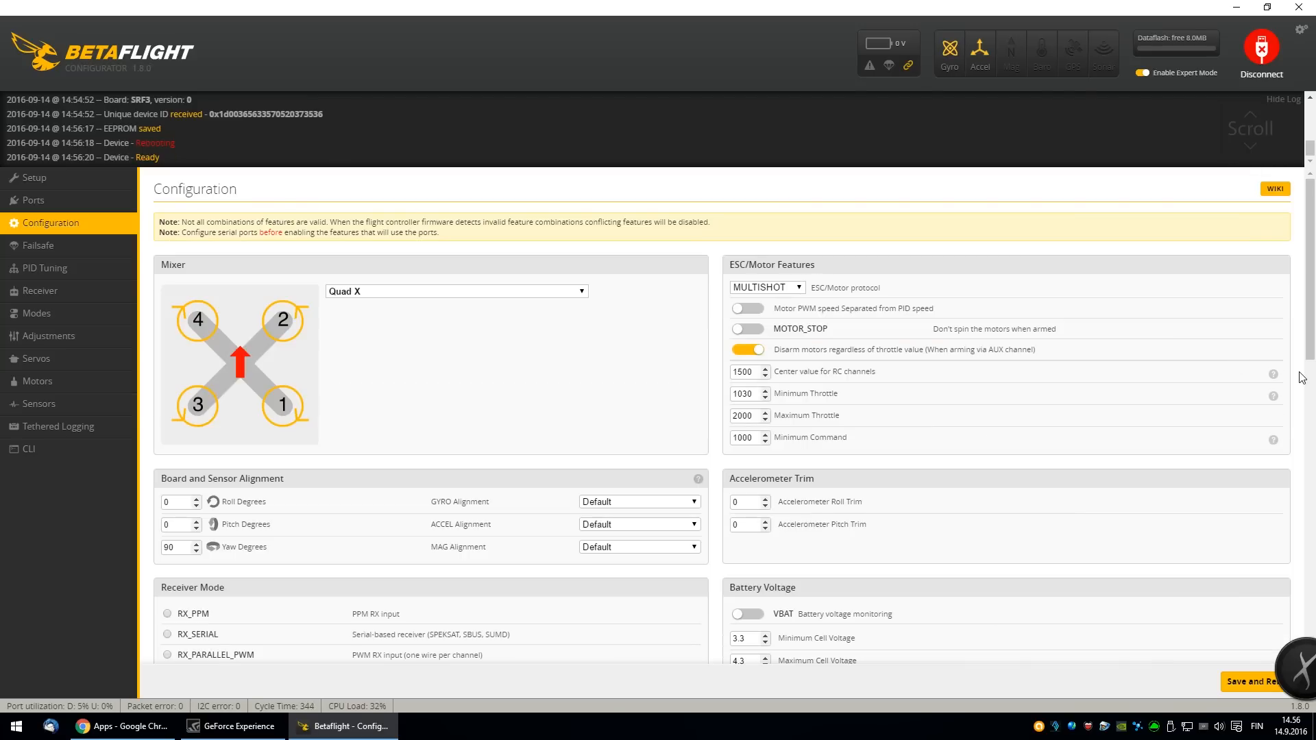
pyautogui.click(33, 177)
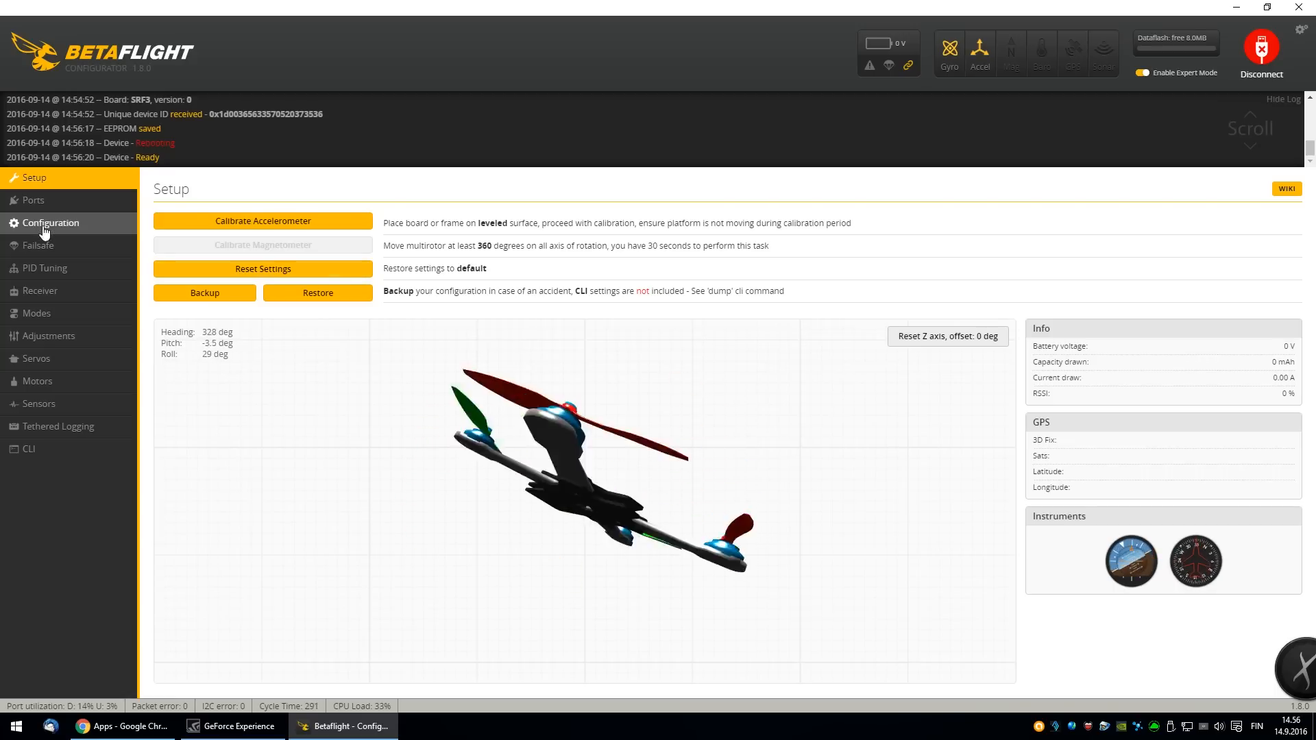
# - Switch off the accelerometer in Configuration and save with reboot
pyautogui.click(50, 222)
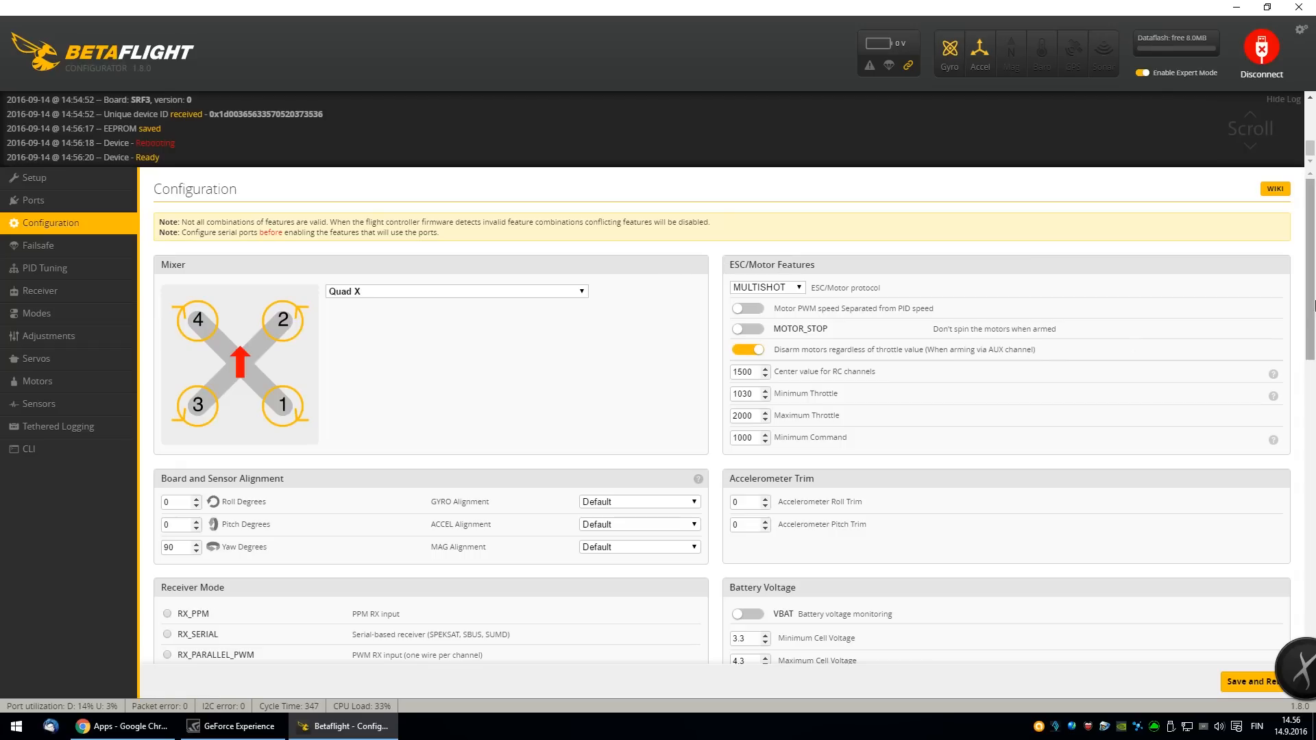
pyautogui.scroll(-3)
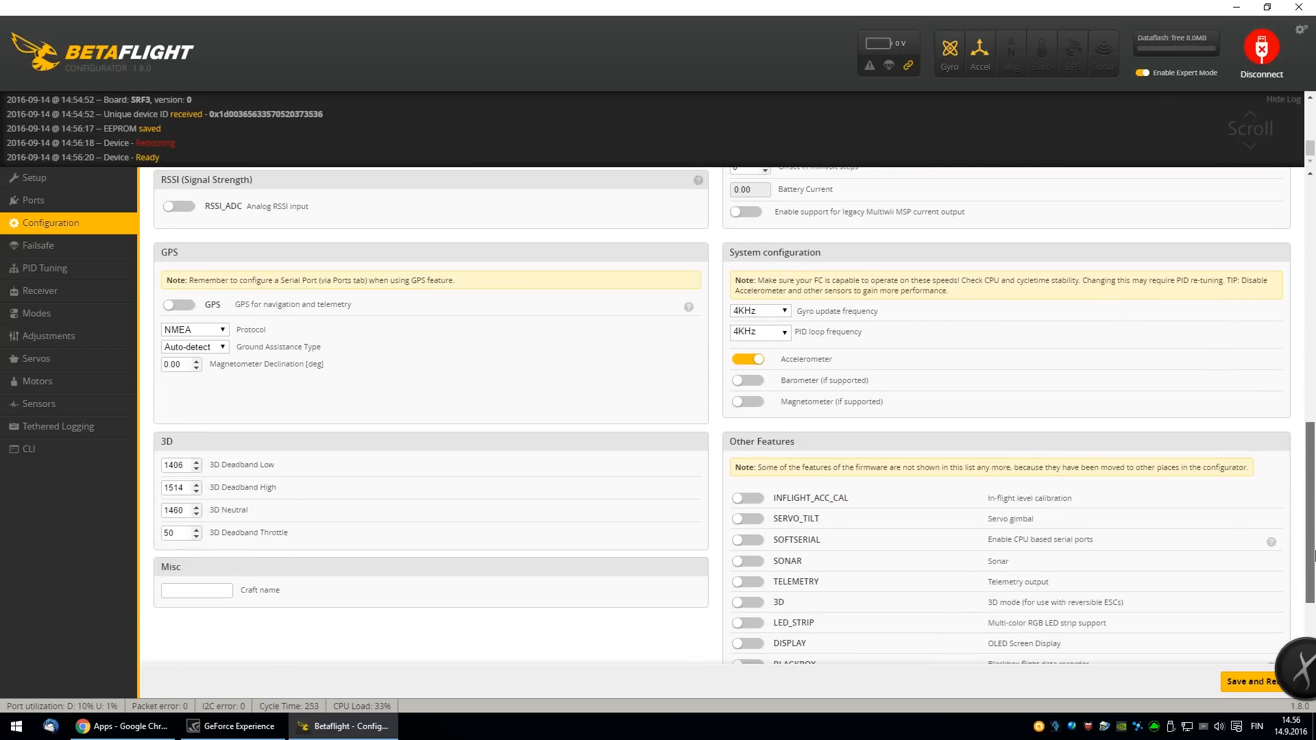
pyautogui.click(746, 358)
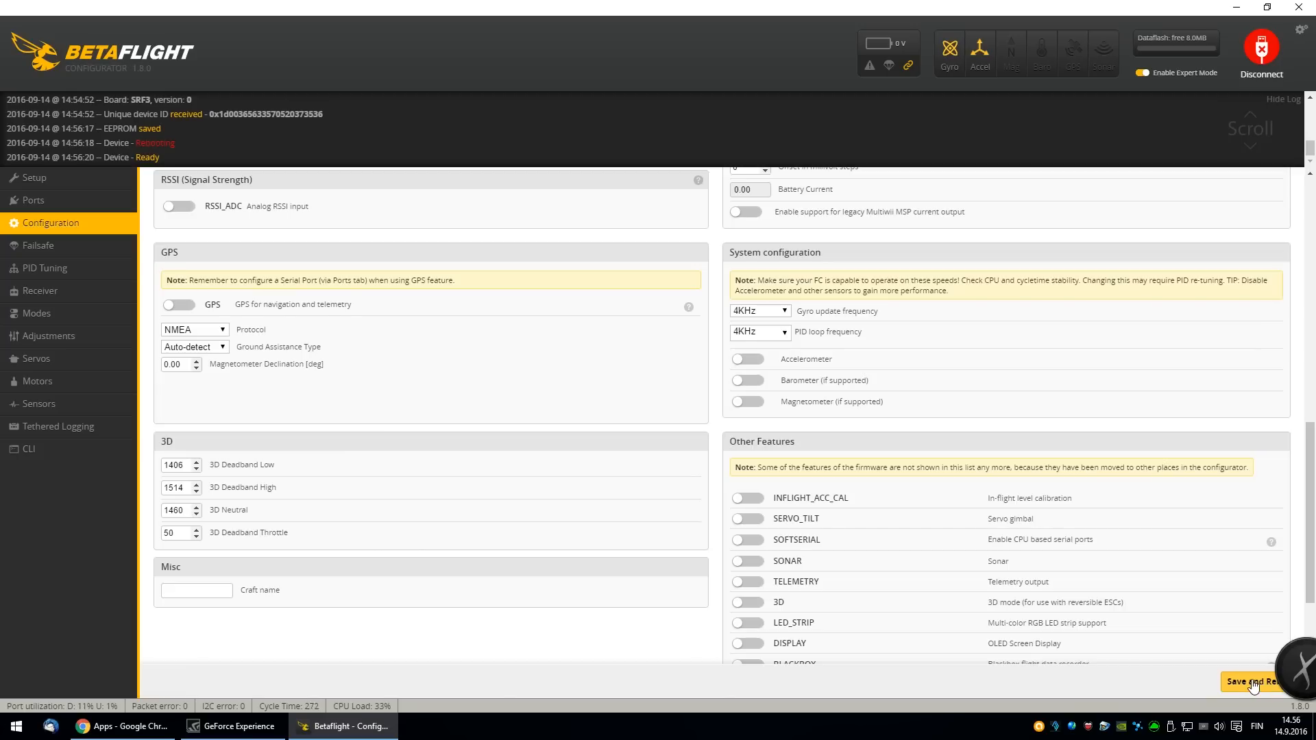
pyautogui.click(1255, 681)
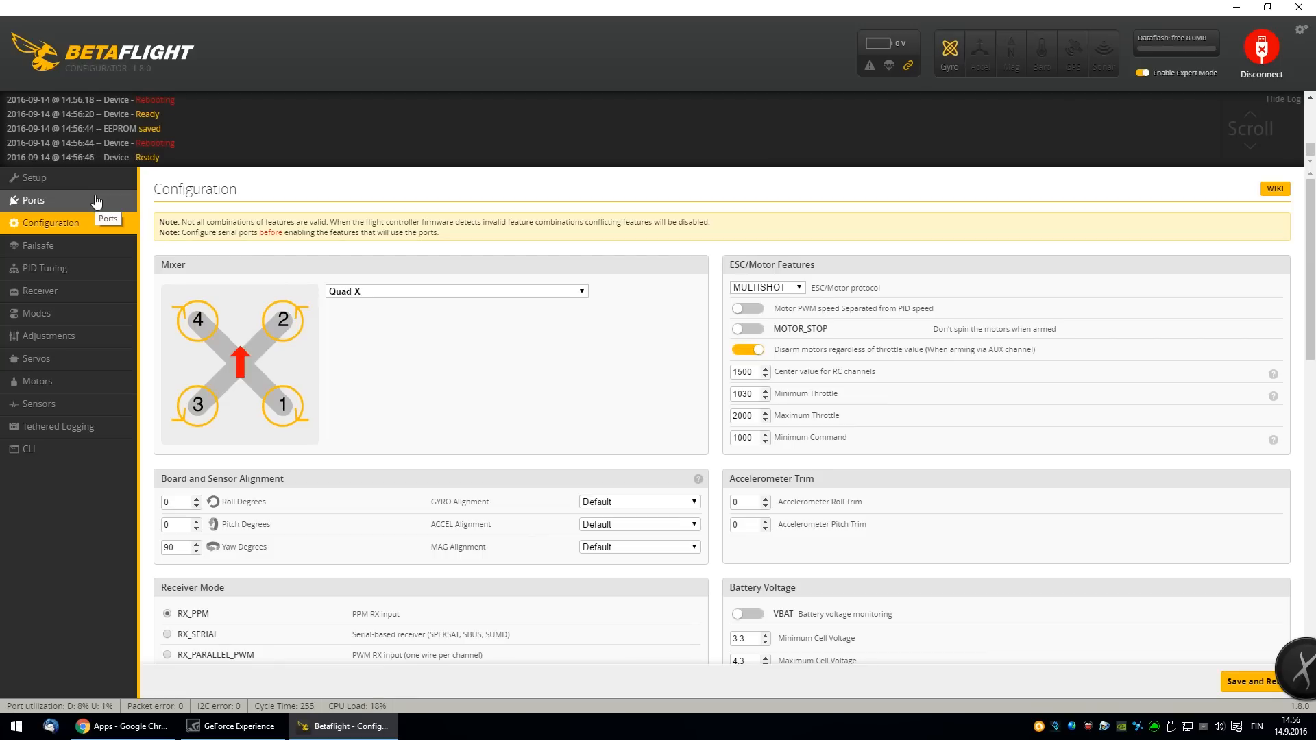
# - Enable Serial RX on UART3, save with reboot, then move through Failsafe to PID Tuning
pyautogui.click(33, 200)
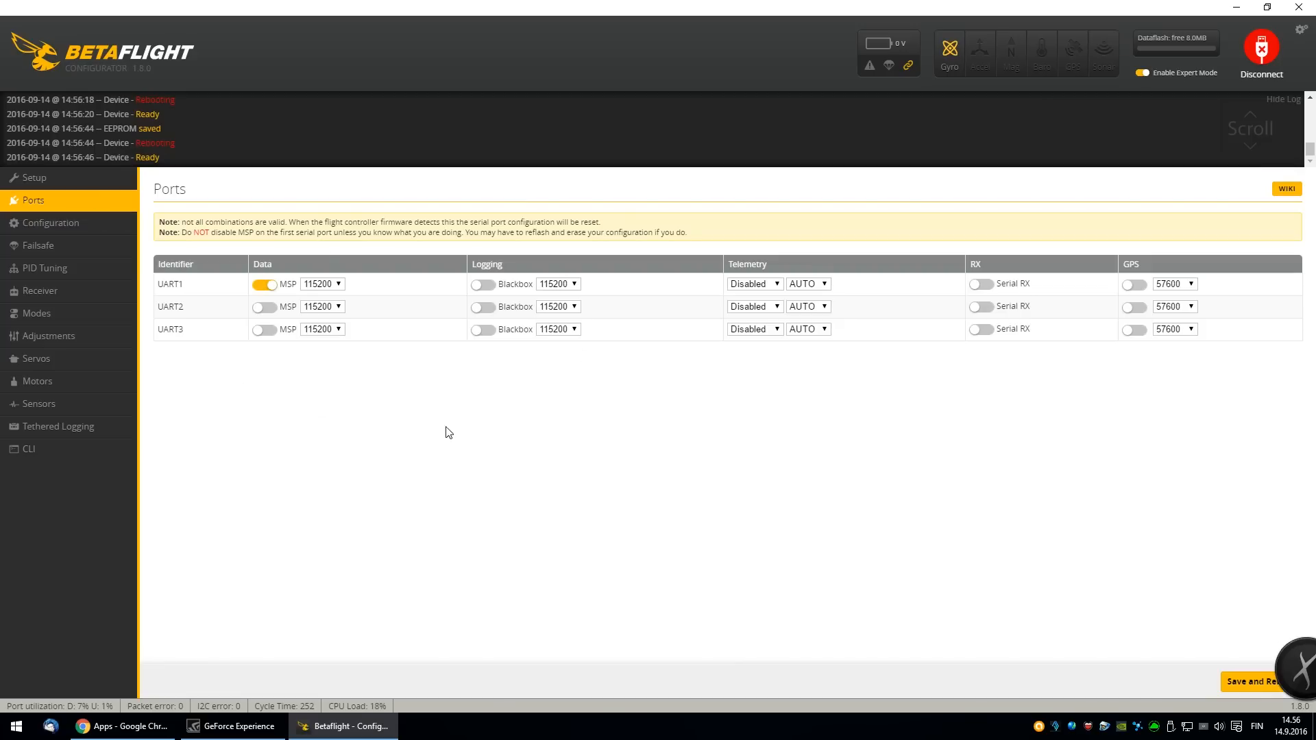
pyautogui.moveTo(754, 392)
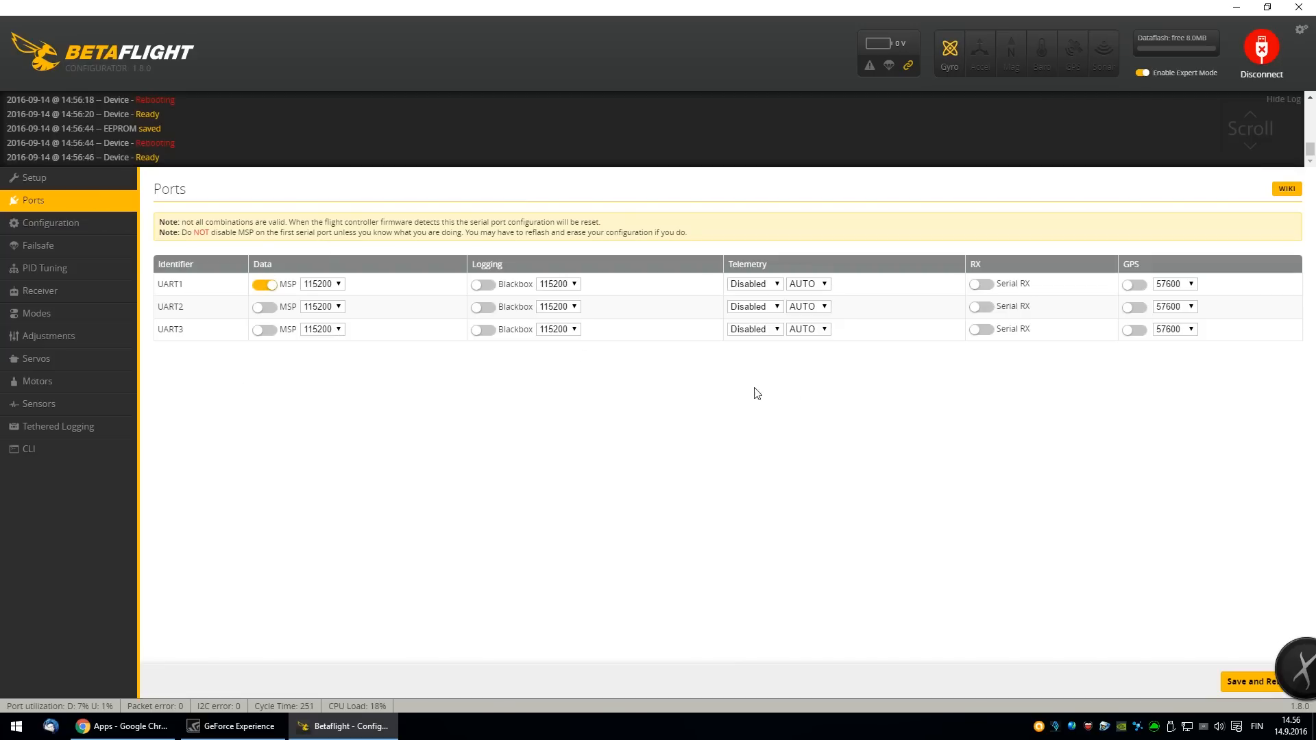
pyautogui.moveTo(255, 336)
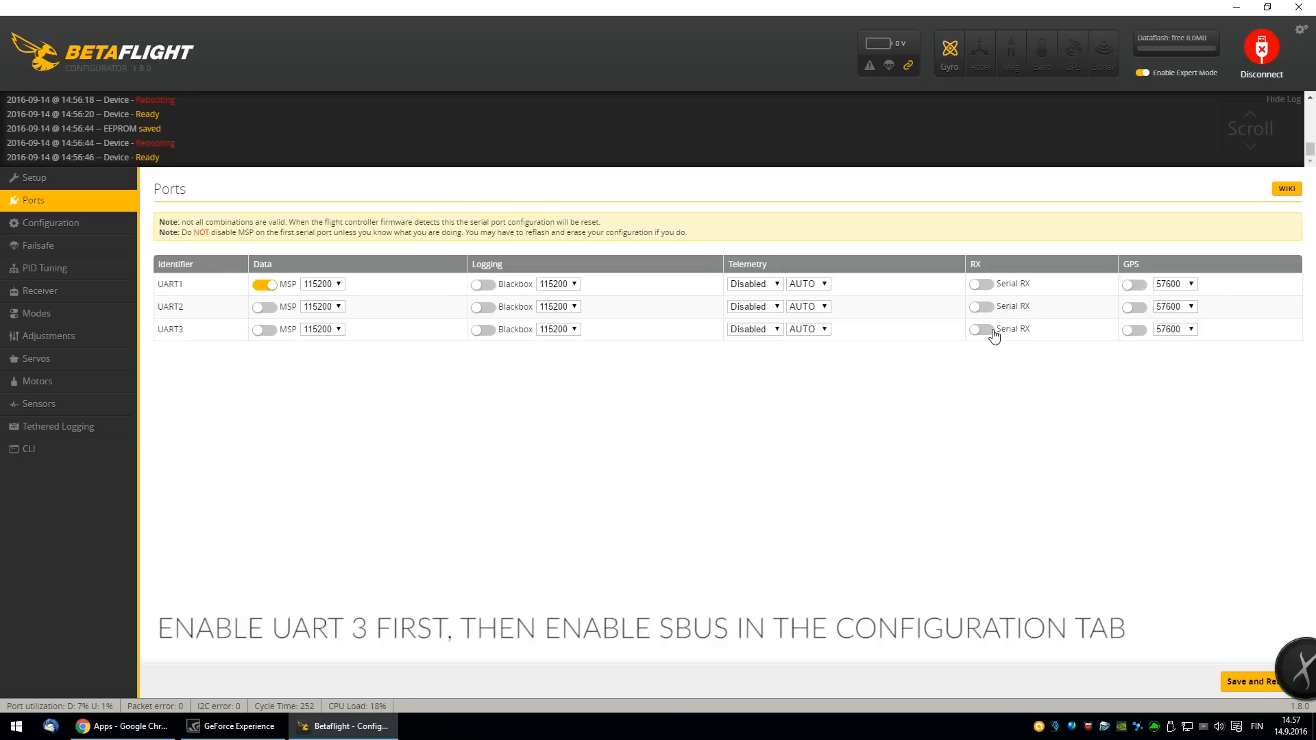
pyautogui.click(980, 329)
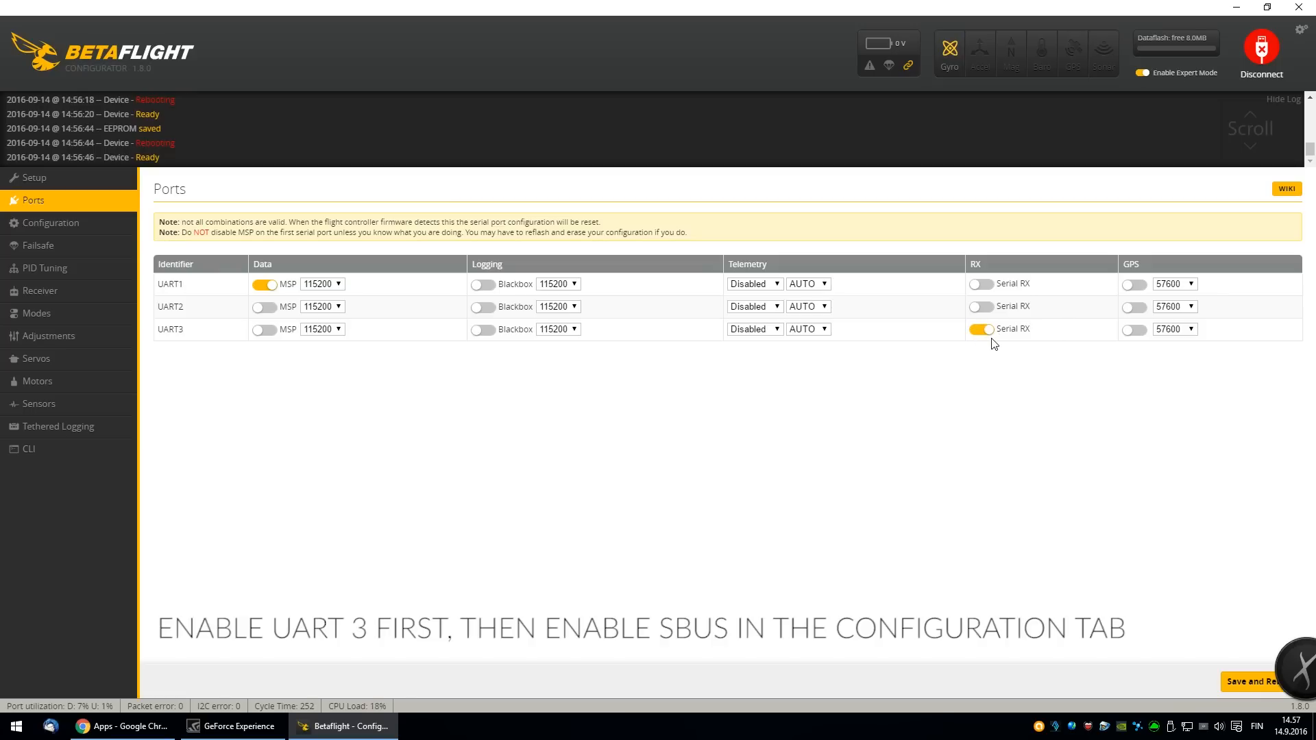
pyautogui.moveTo(1020, 378)
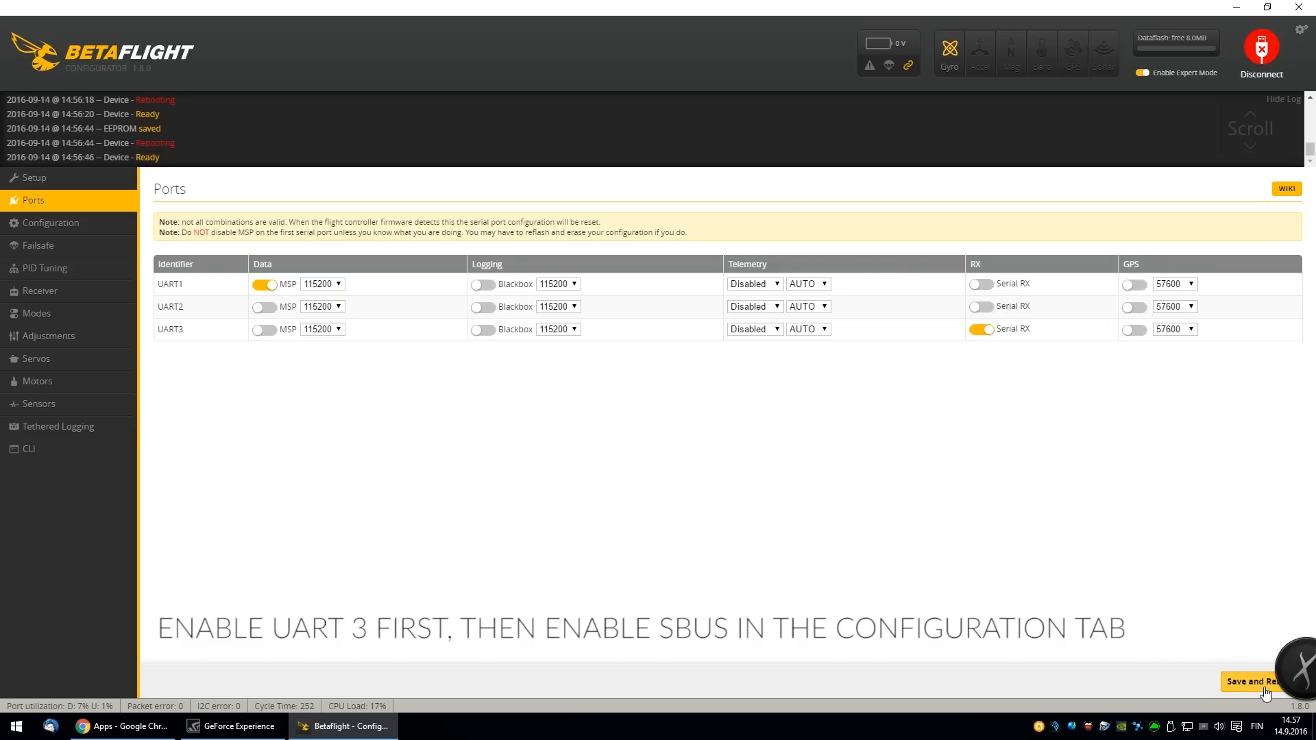
pyautogui.click(1253, 682)
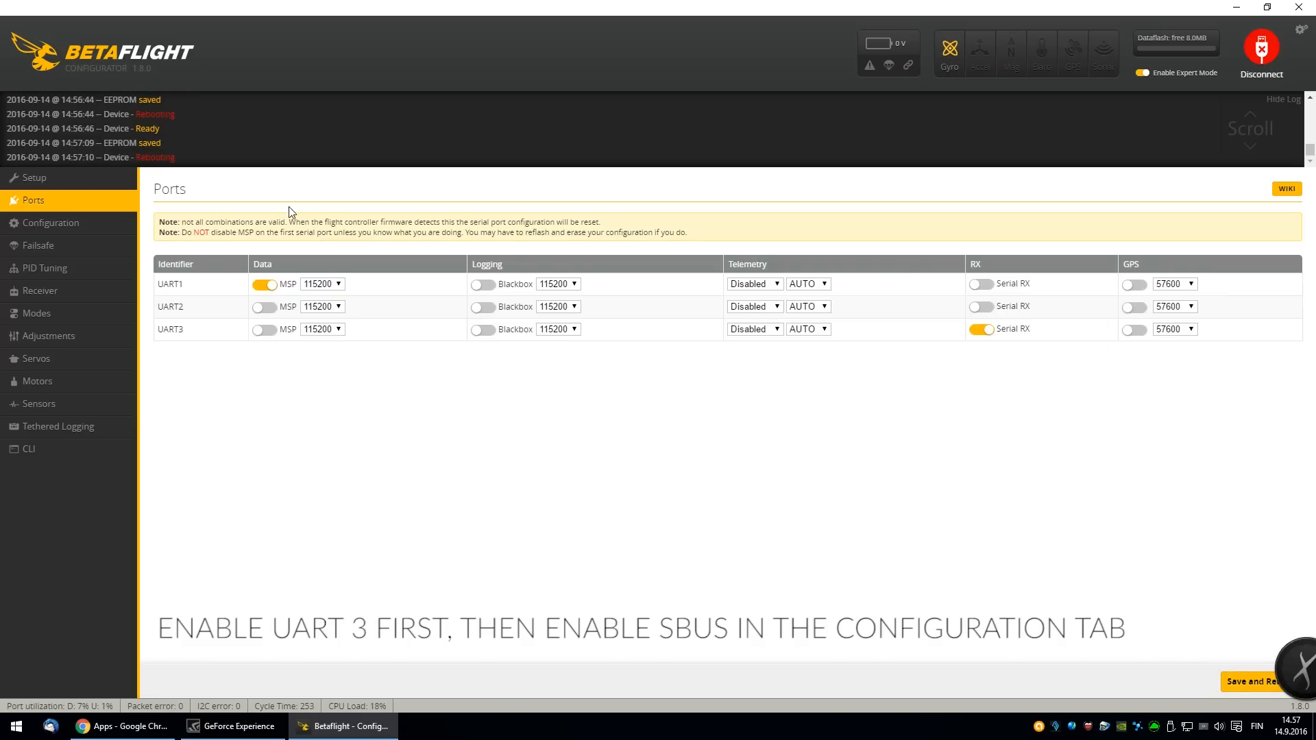
pyautogui.click(38, 246)
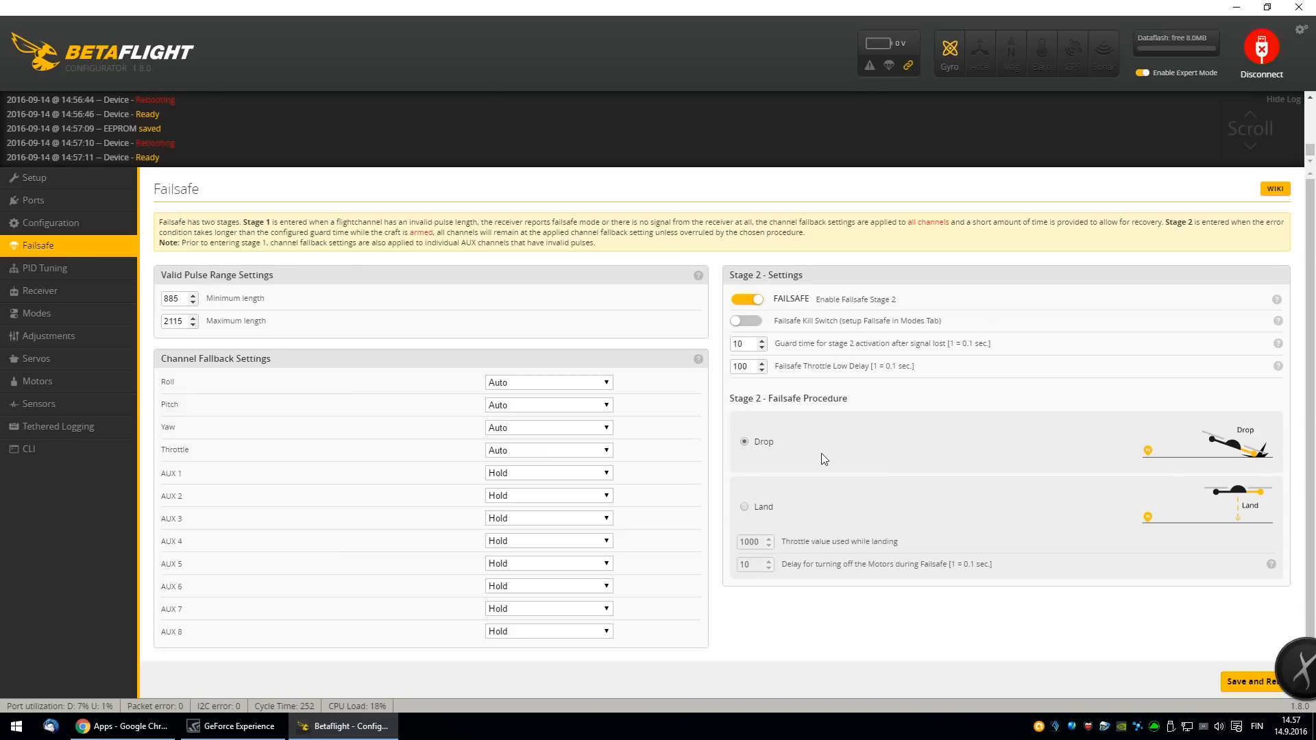
pyautogui.moveTo(1201, 473)
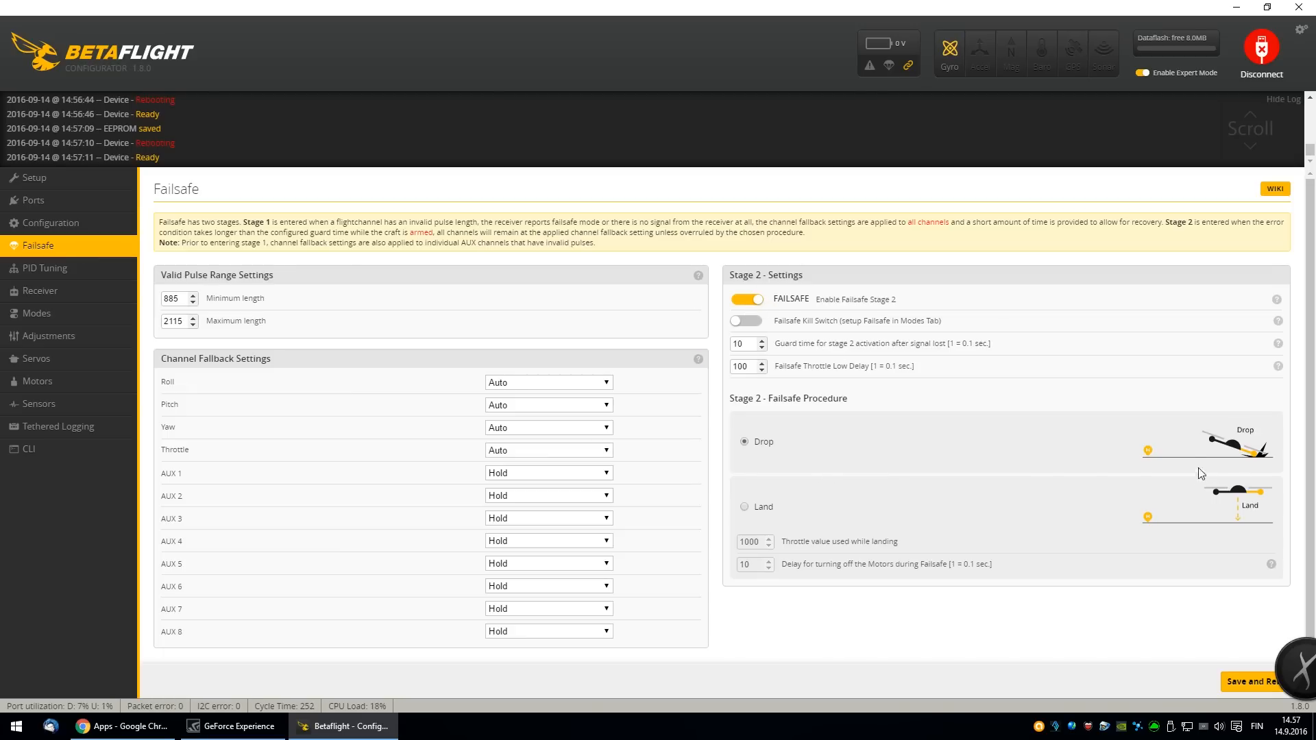
pyautogui.click(44, 268)
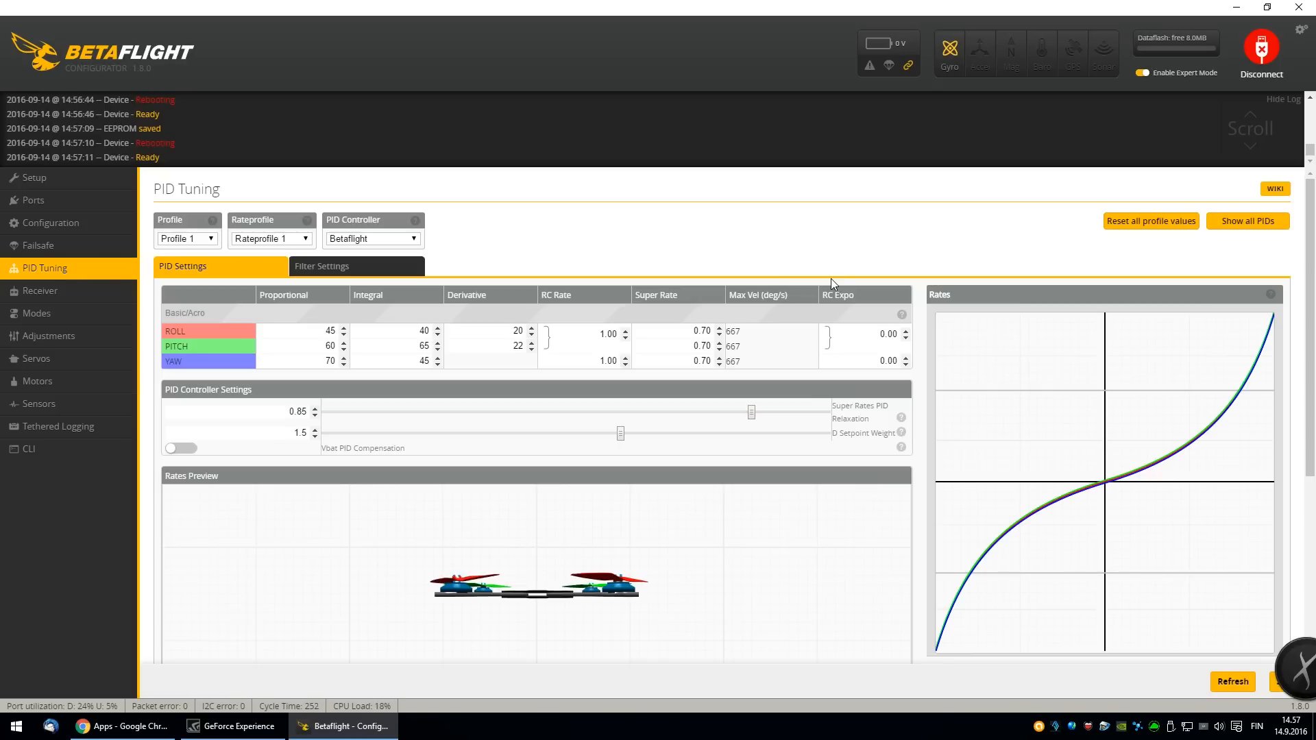
pyautogui.moveTo(670, 323)
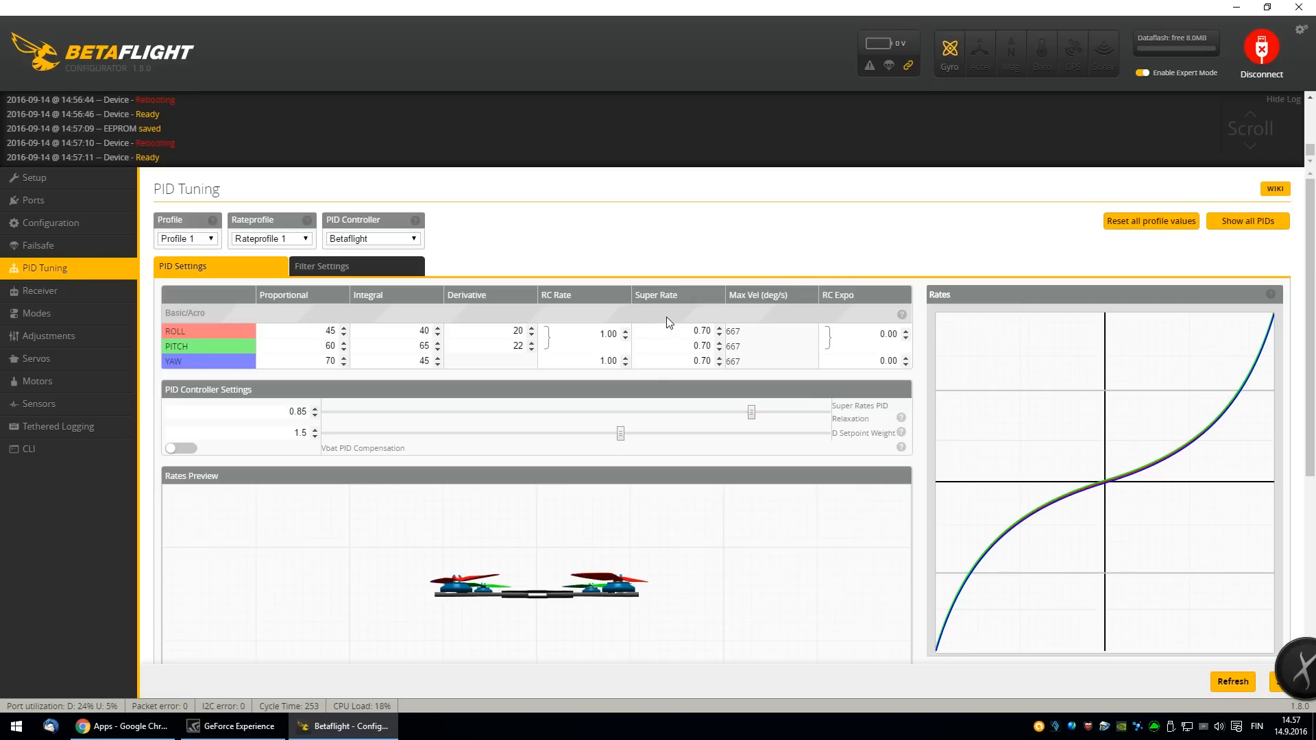
# - Lower the roll/pitch and yaw RC rates to 0.55
pyautogui.scroll(-3)
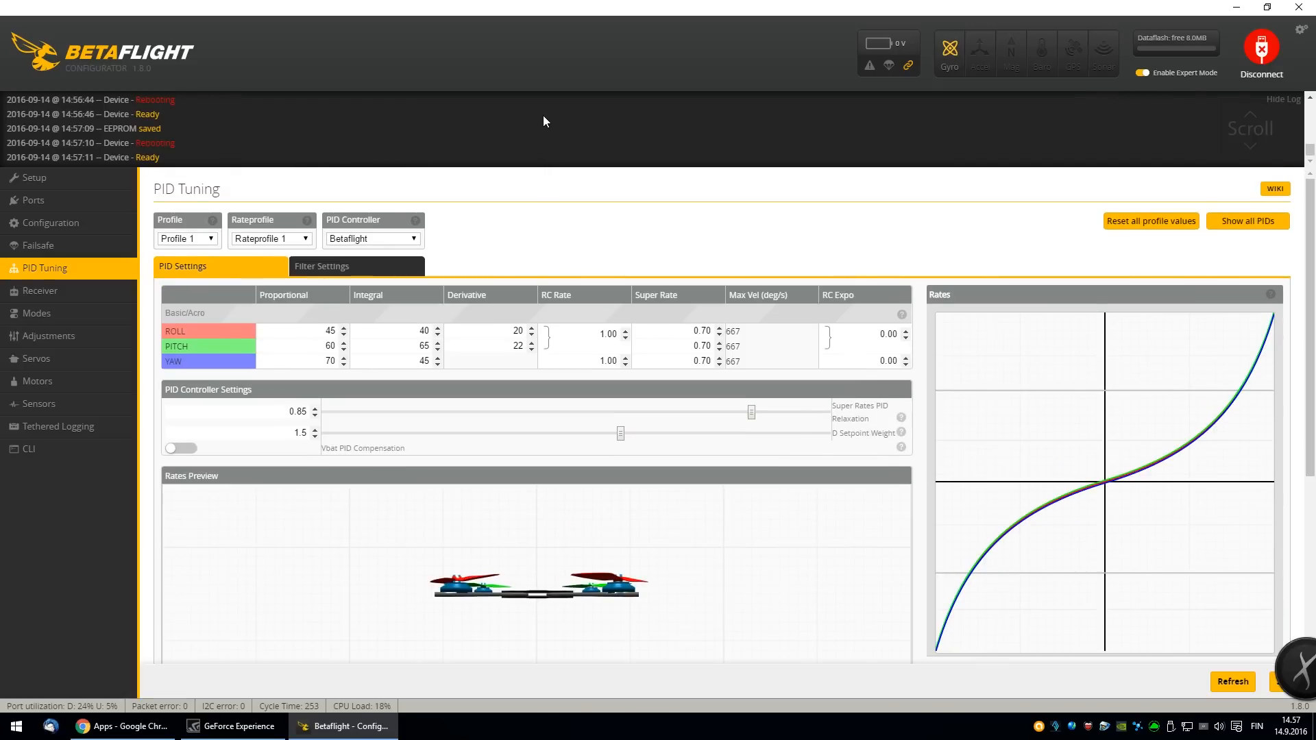
pyautogui.moveTo(524, 161)
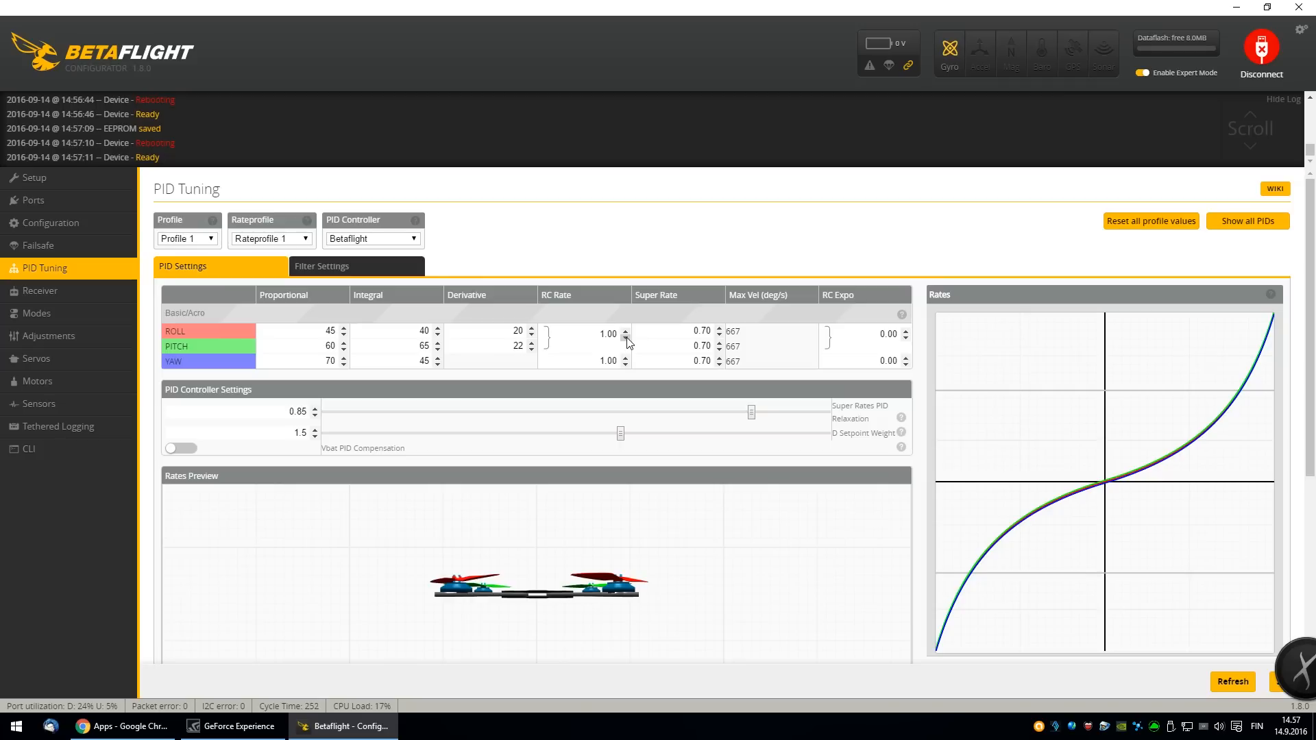
pyautogui.click(624, 336)
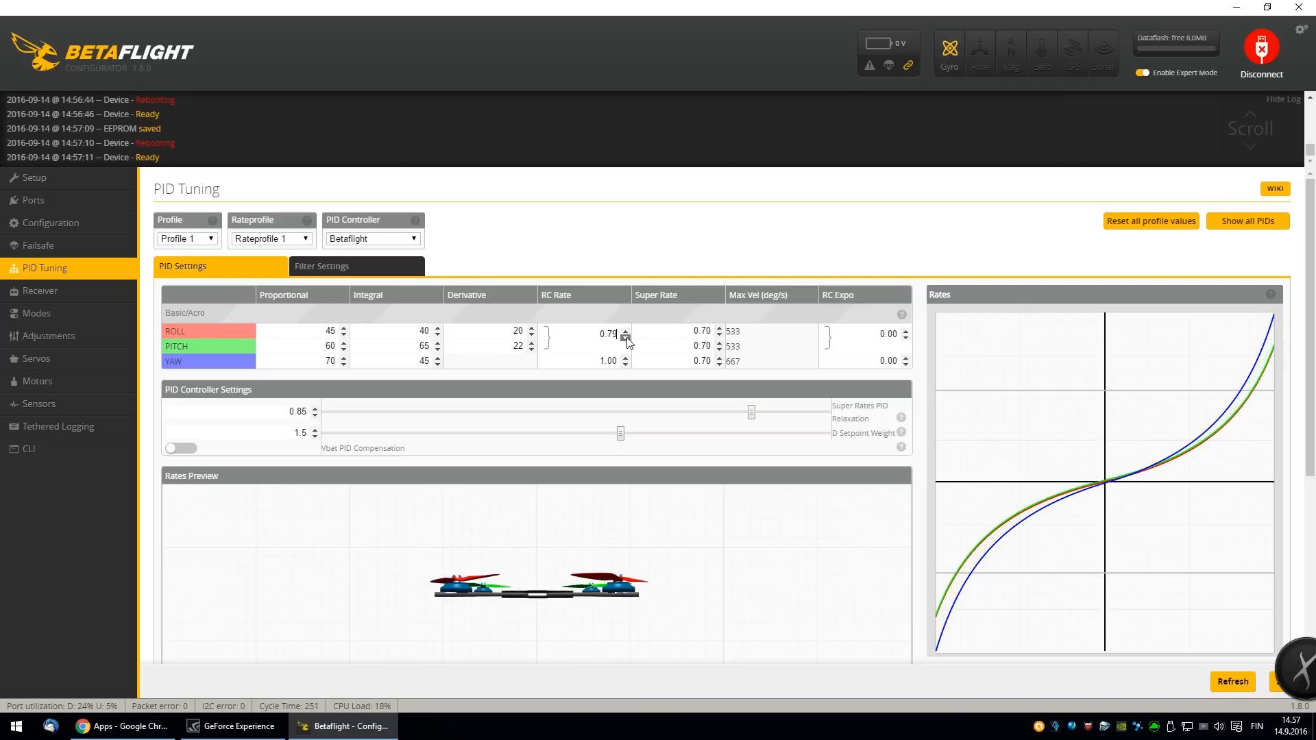
pyautogui.click(625, 338)
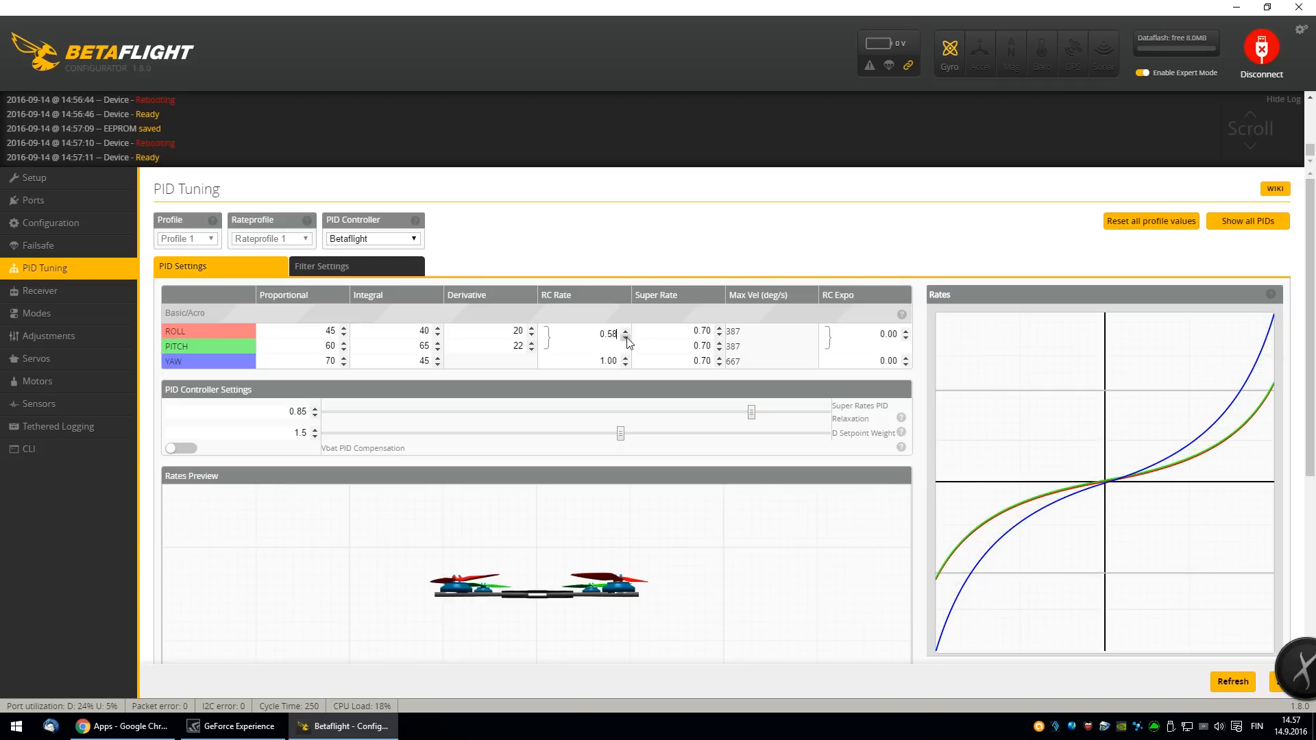
pyautogui.click(624, 364)
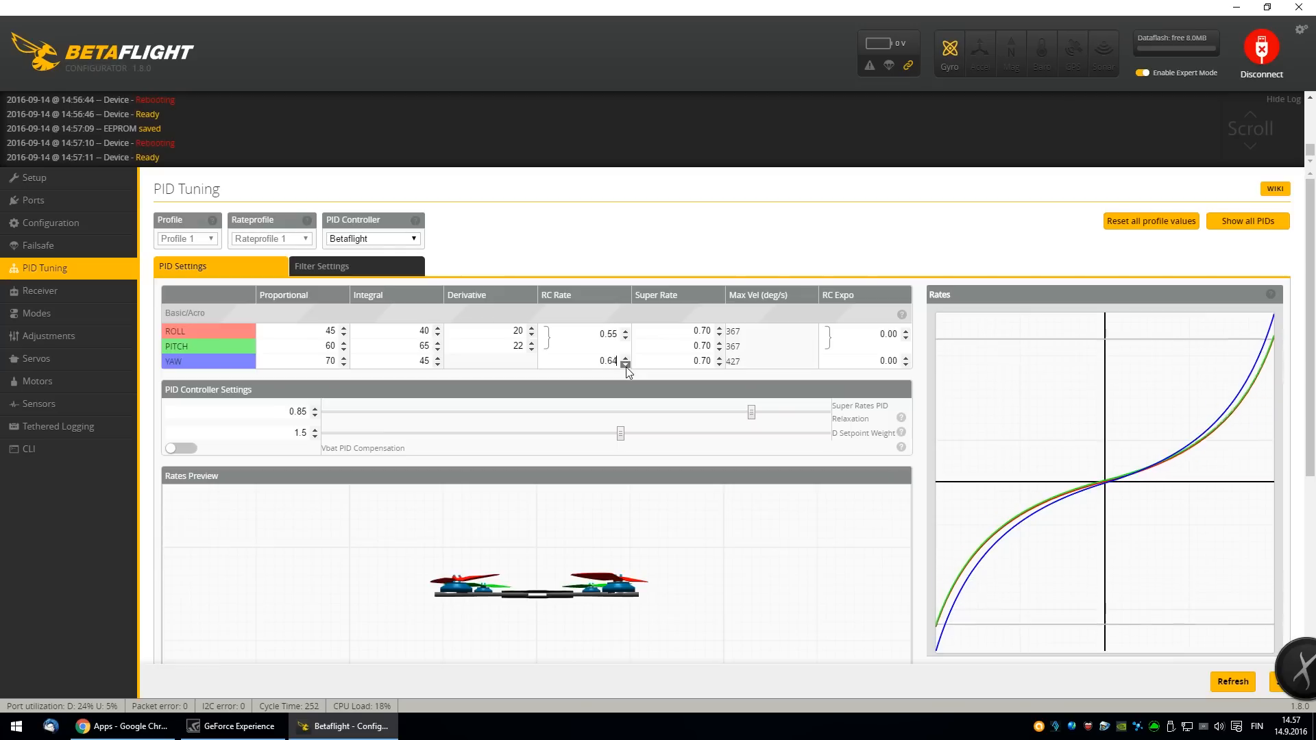
pyautogui.click(625, 364)
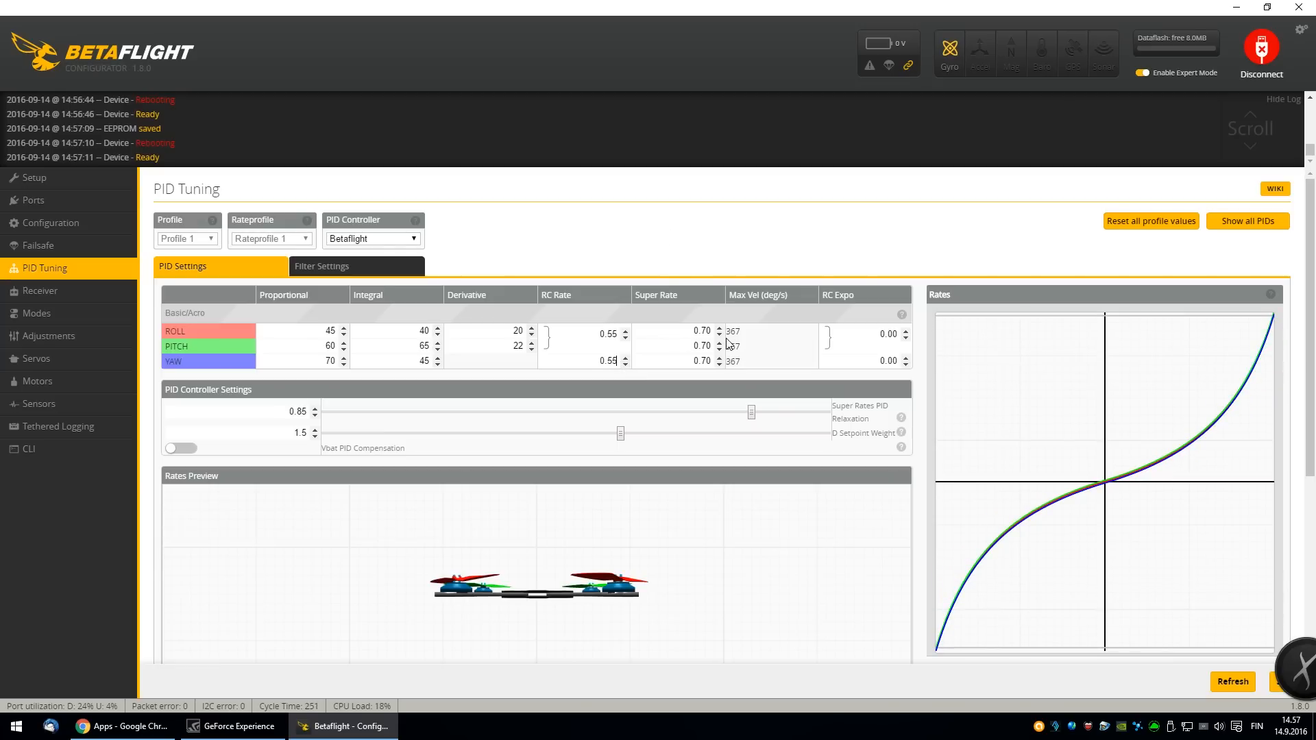
# - Adjust roll, pitch and yaw super rates to 0.88 and save the tuning
pyautogui.click(719, 330)
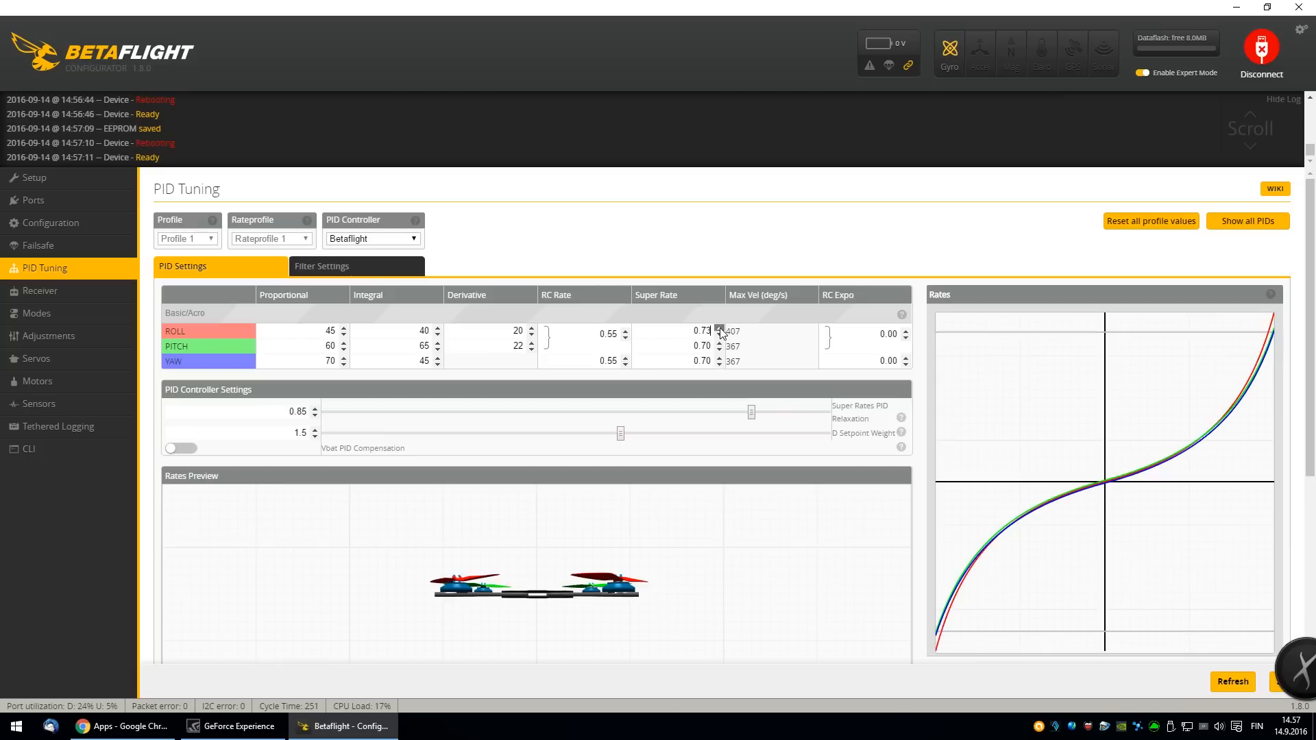
pyautogui.click(719, 328)
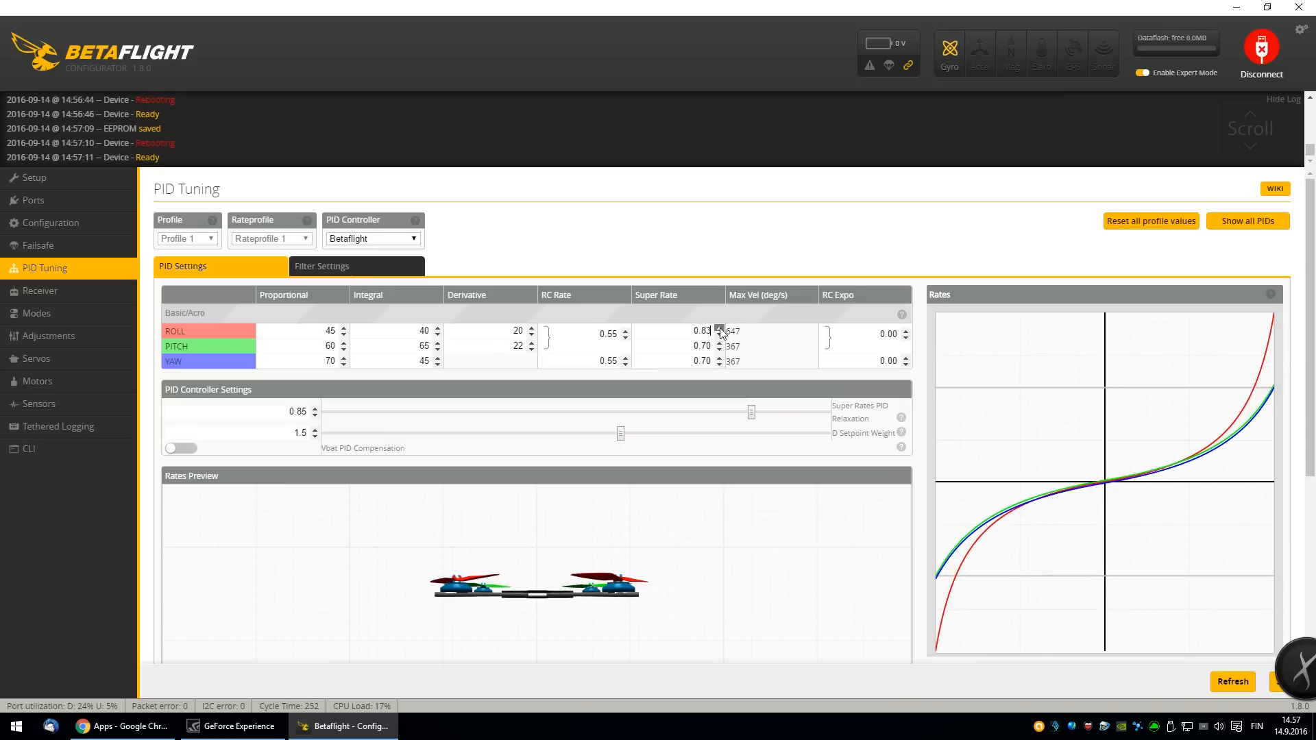
pyautogui.click(719, 331)
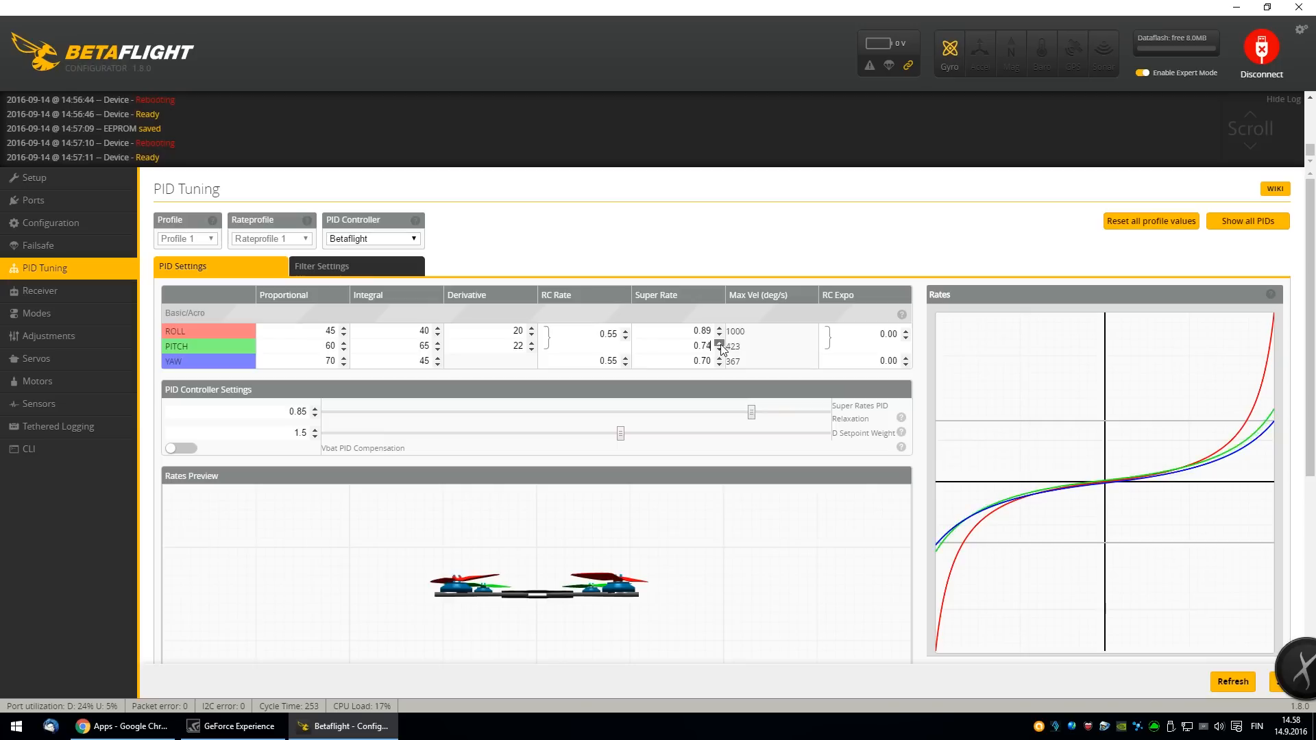
pyautogui.click(719, 344)
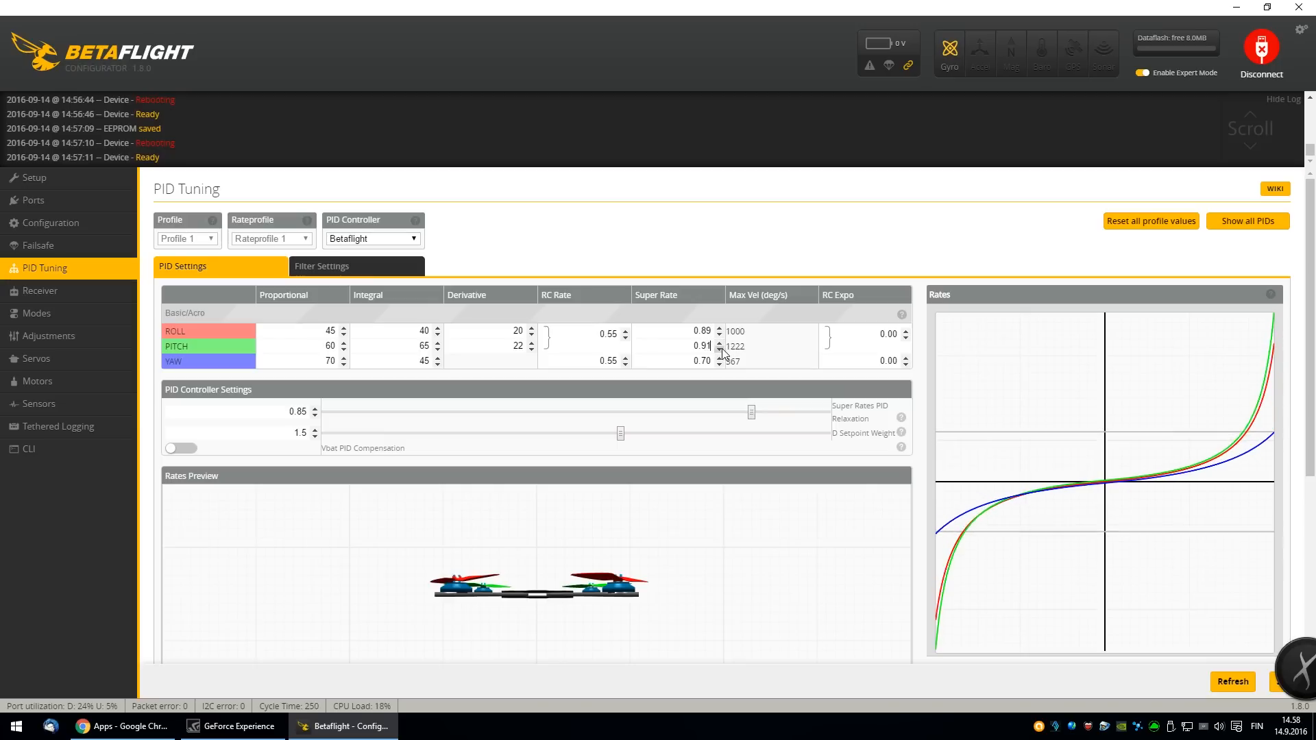
pyautogui.click(719, 349)
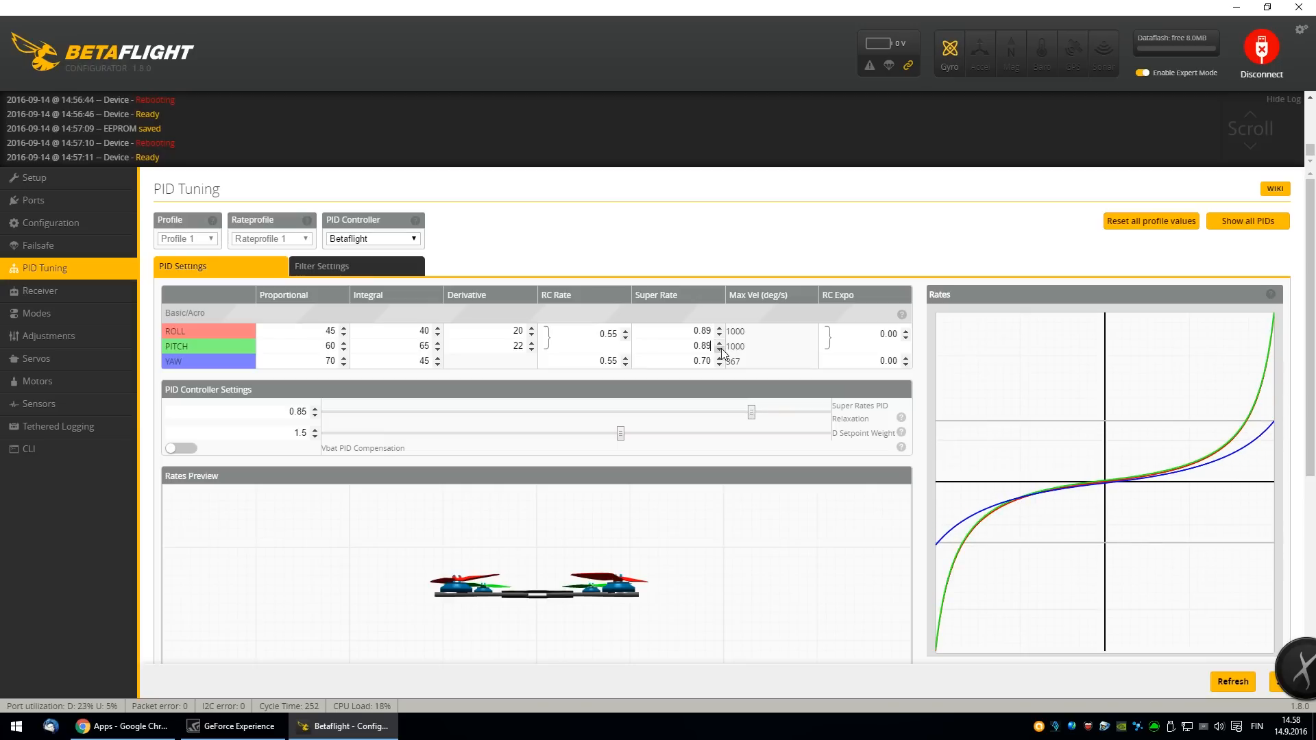
pyautogui.click(719, 334)
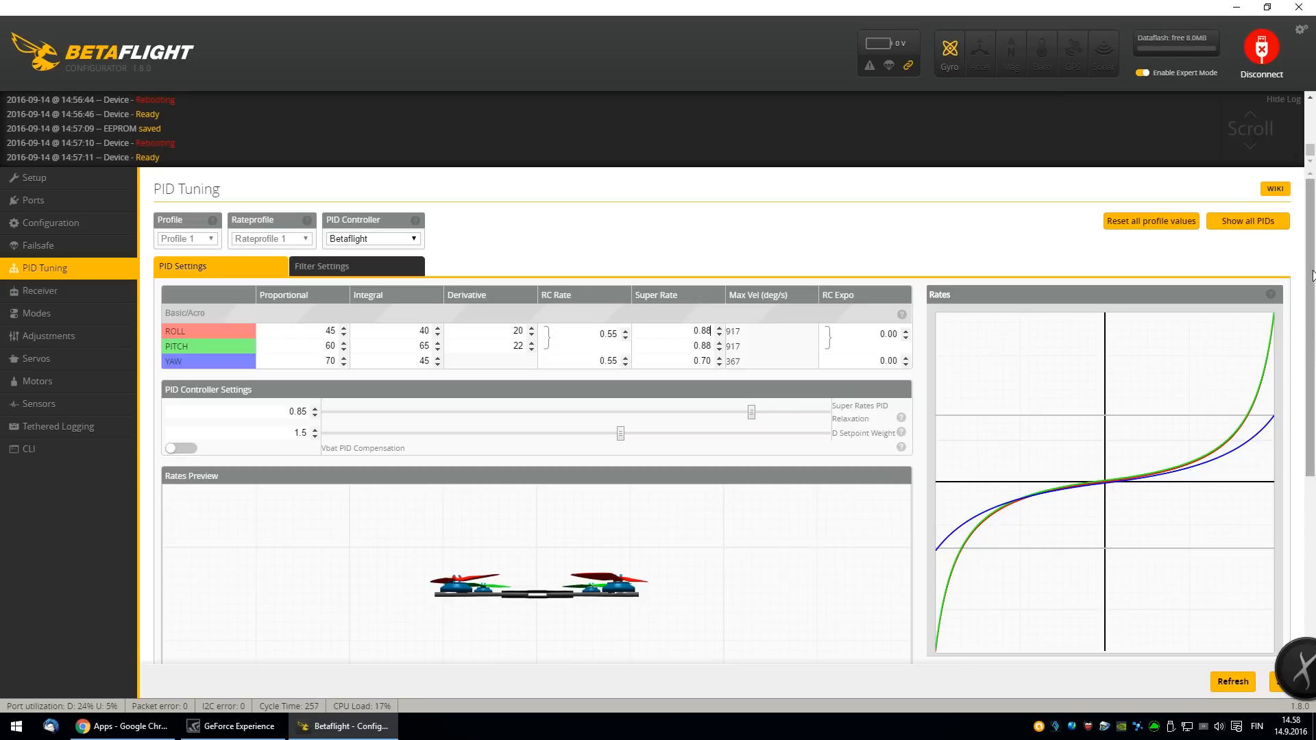
pyautogui.scroll(-3)
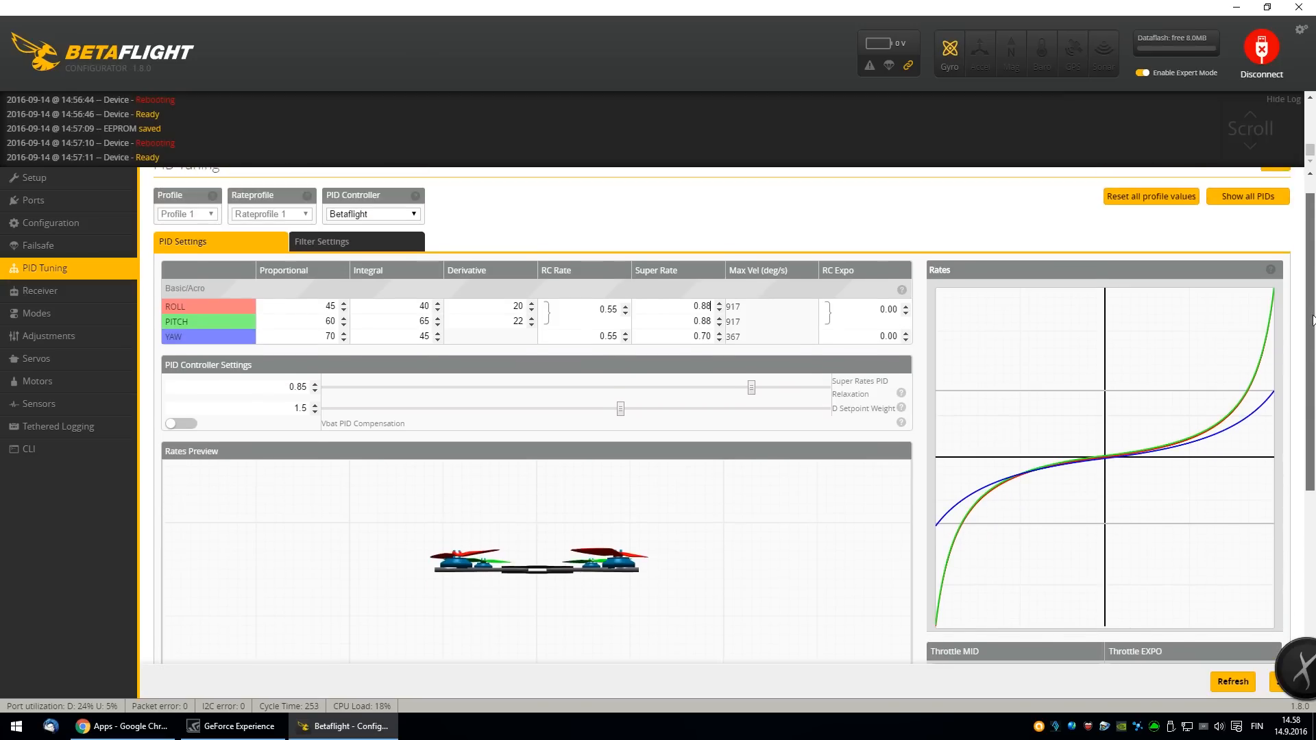
pyautogui.scroll(-3)
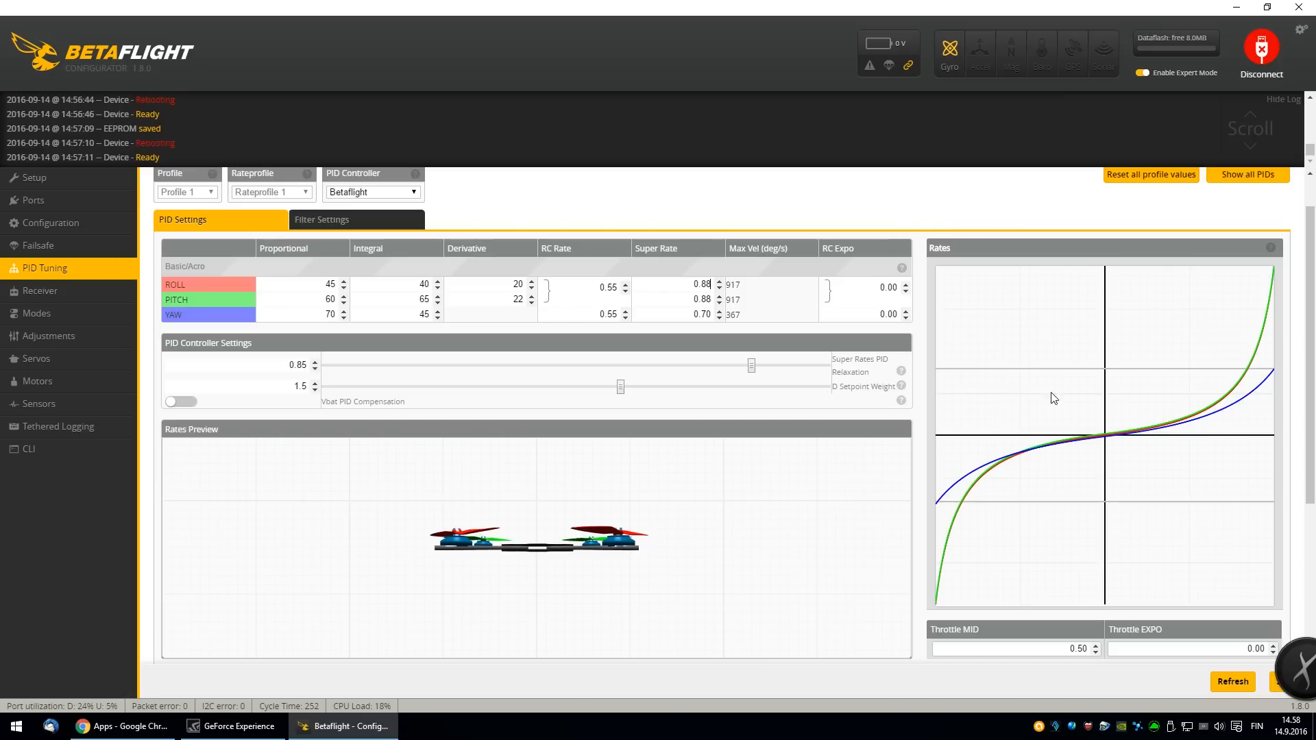
pyautogui.moveTo(1268, 262)
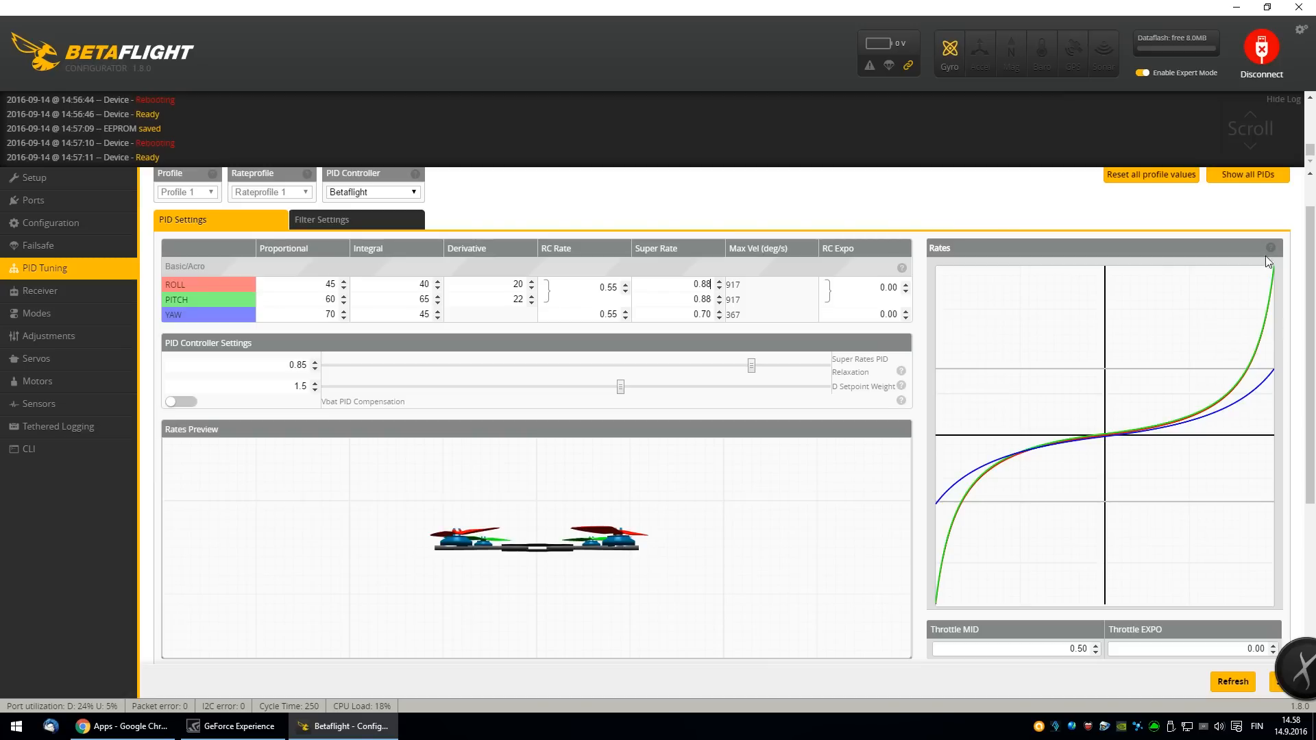
pyautogui.moveTo(721, 315)
pyautogui.write('0.88')
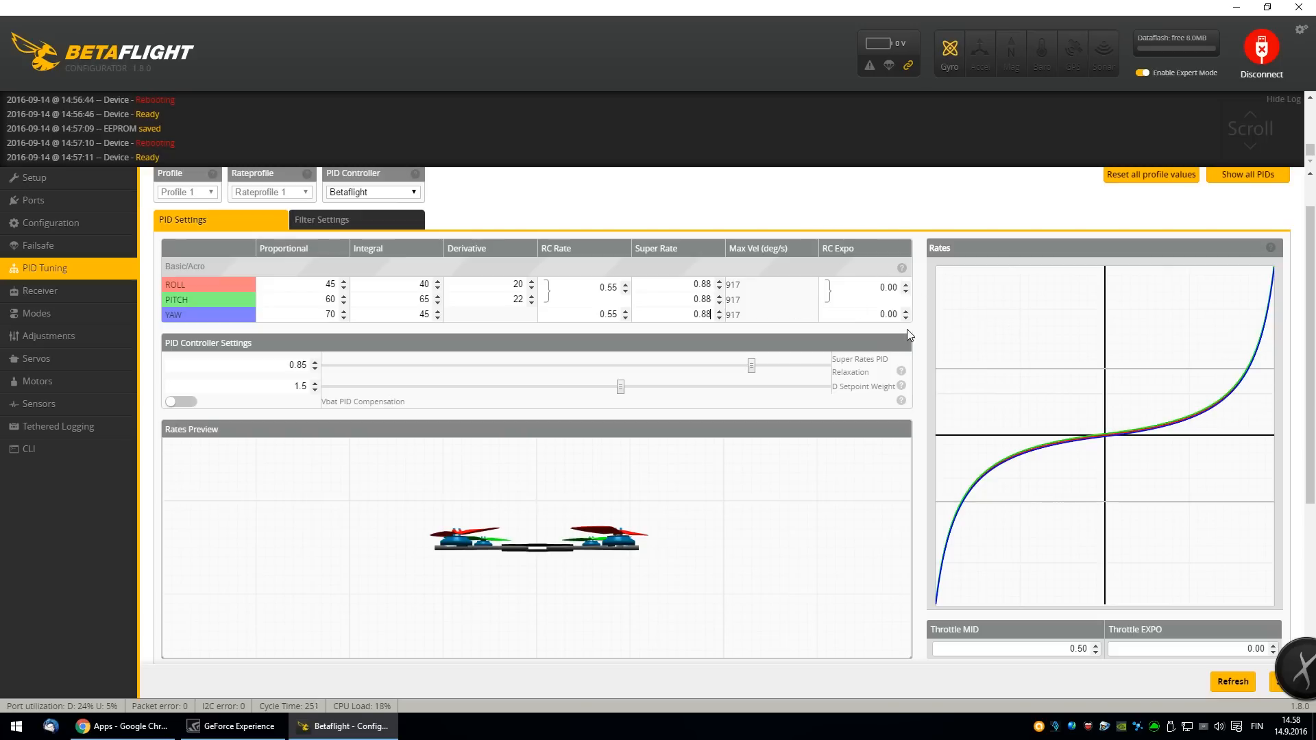
pyautogui.moveTo(846, 258)
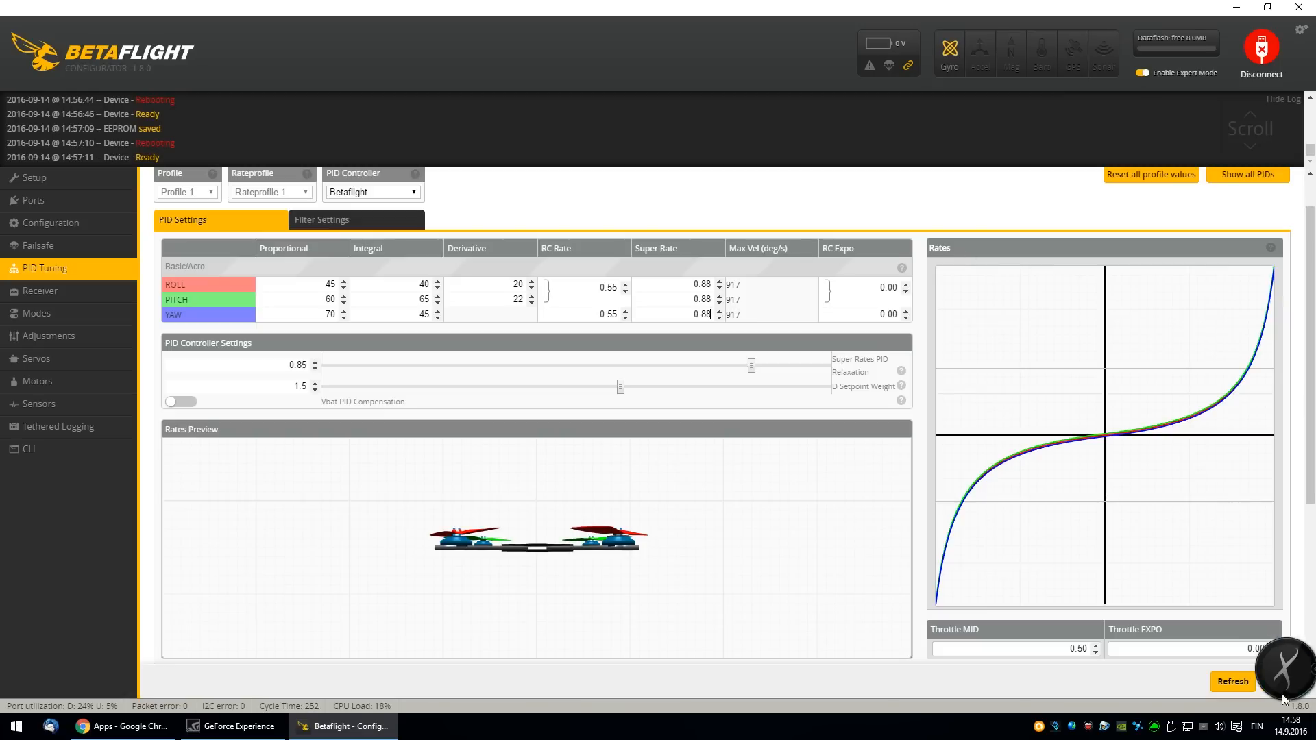
pyautogui.click(36, 313)
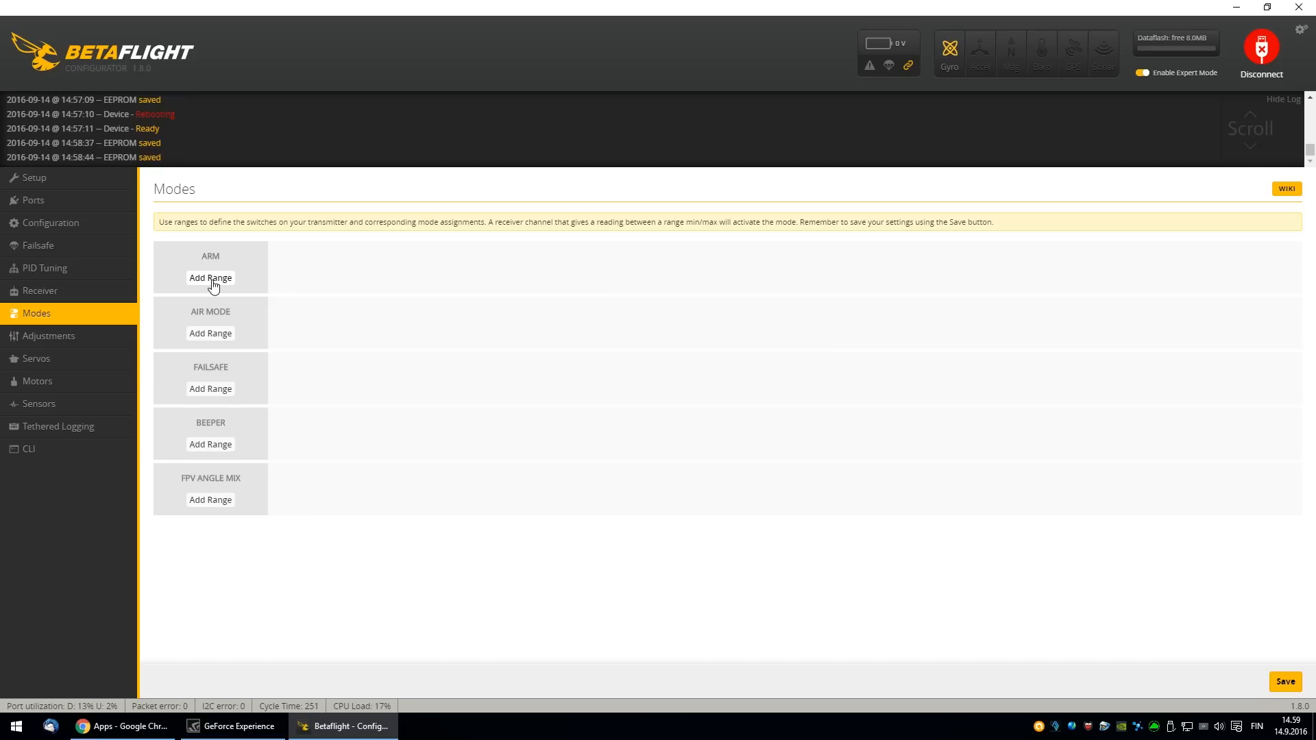
# - Add an ARM range on AUX 4 spanning 1800–2100
pyautogui.click(210, 277)
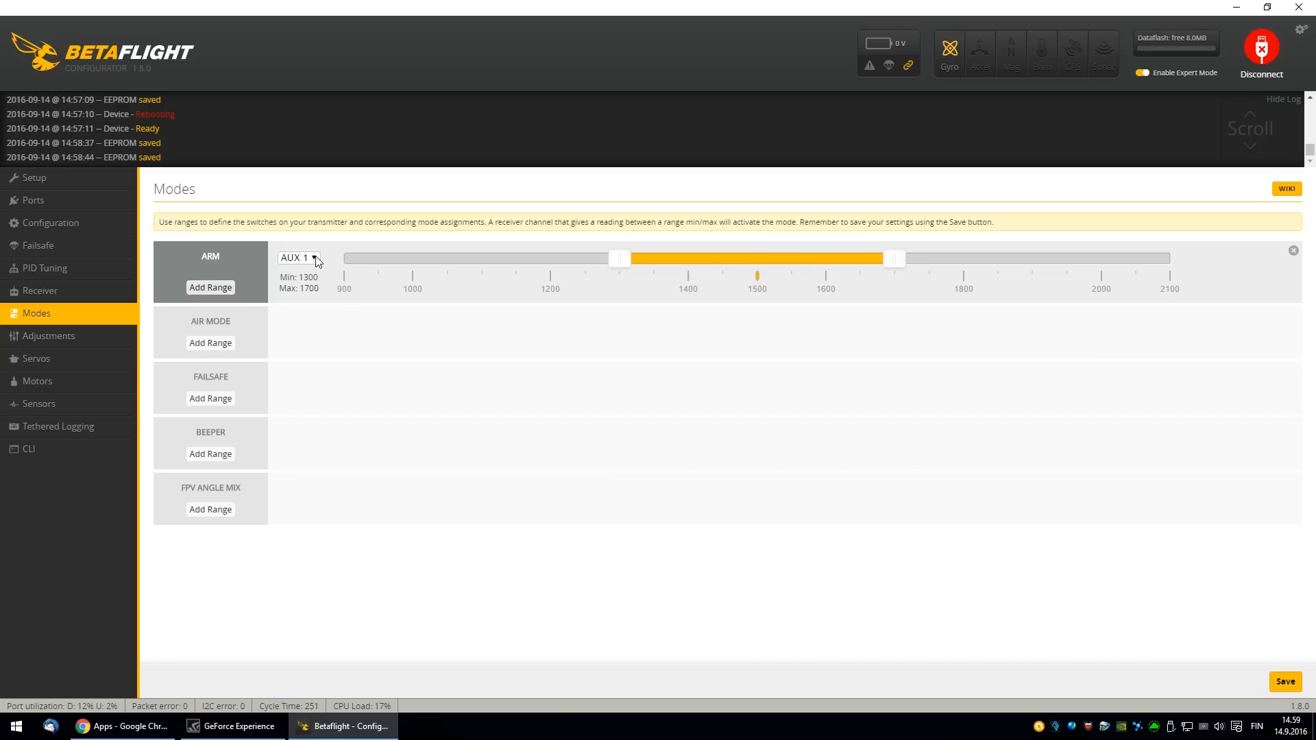
pyautogui.click(298, 258)
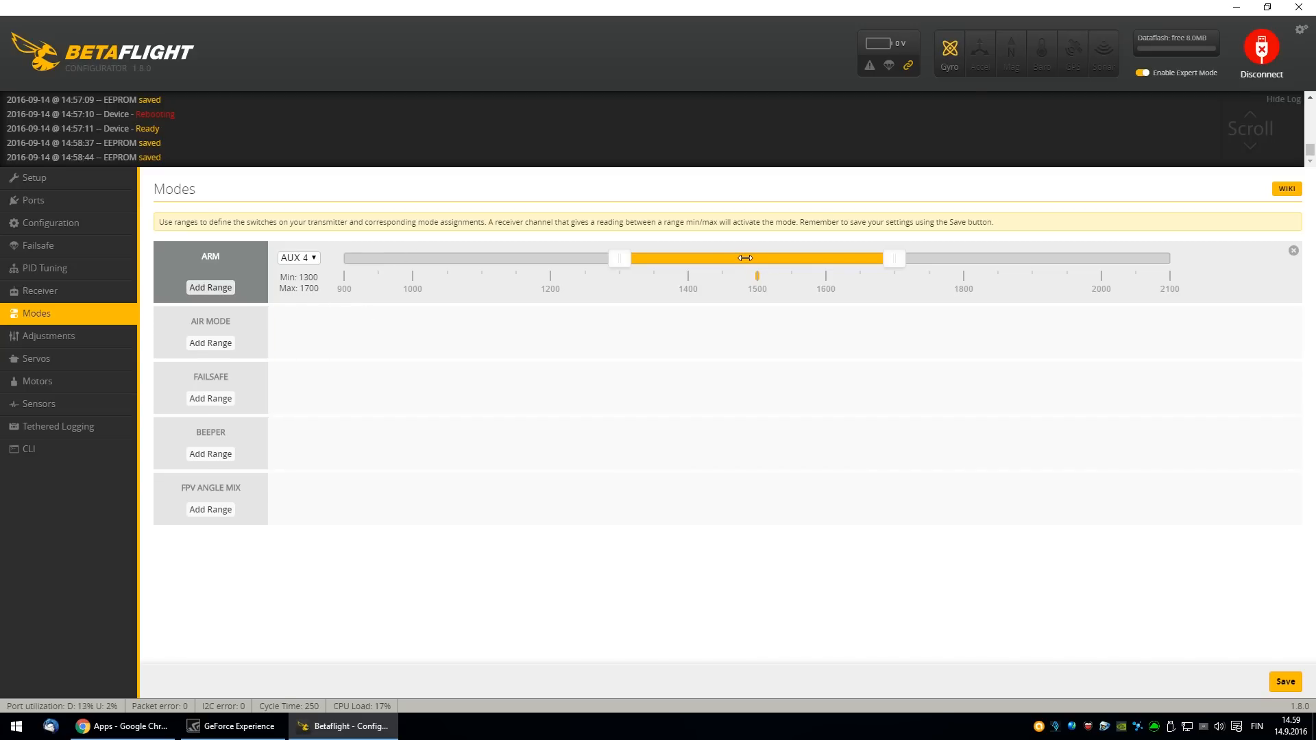
pyautogui.moveTo(755, 258); pyautogui.dragTo(1036, 258)
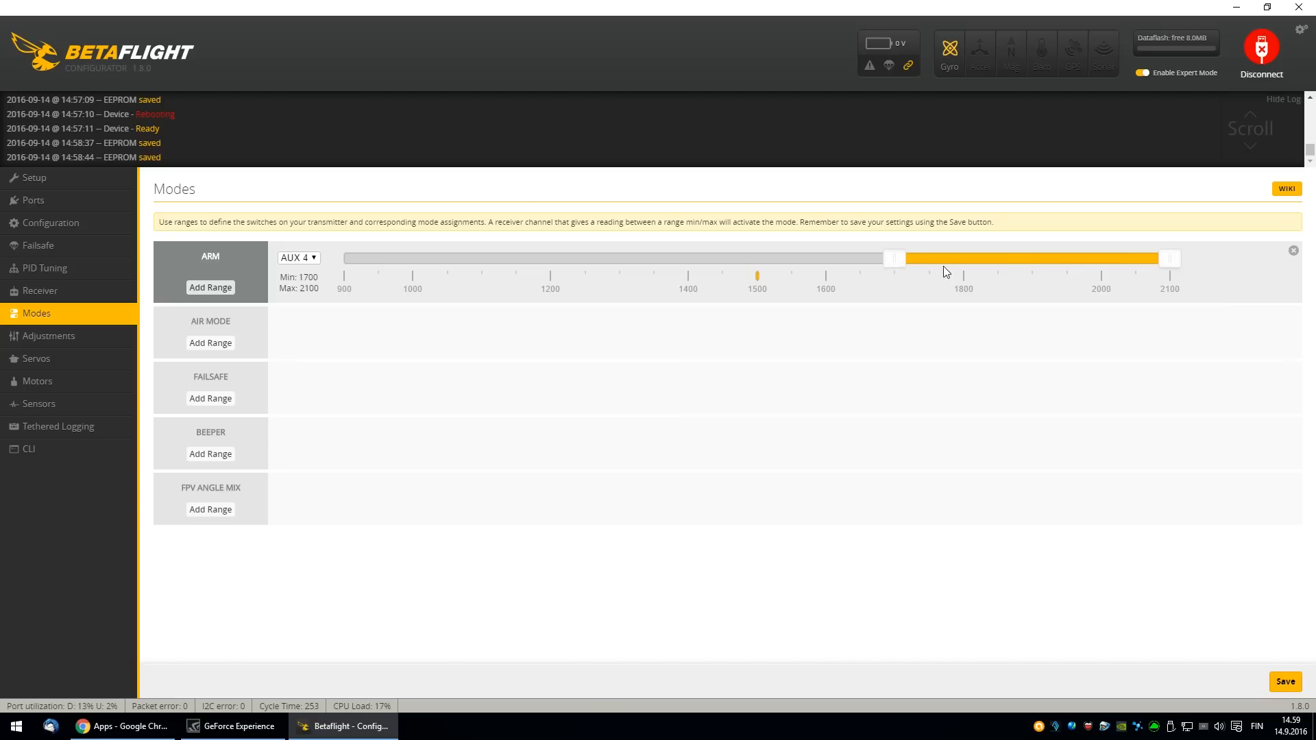
pyautogui.moveTo(894, 258); pyautogui.dragTo(962, 258)
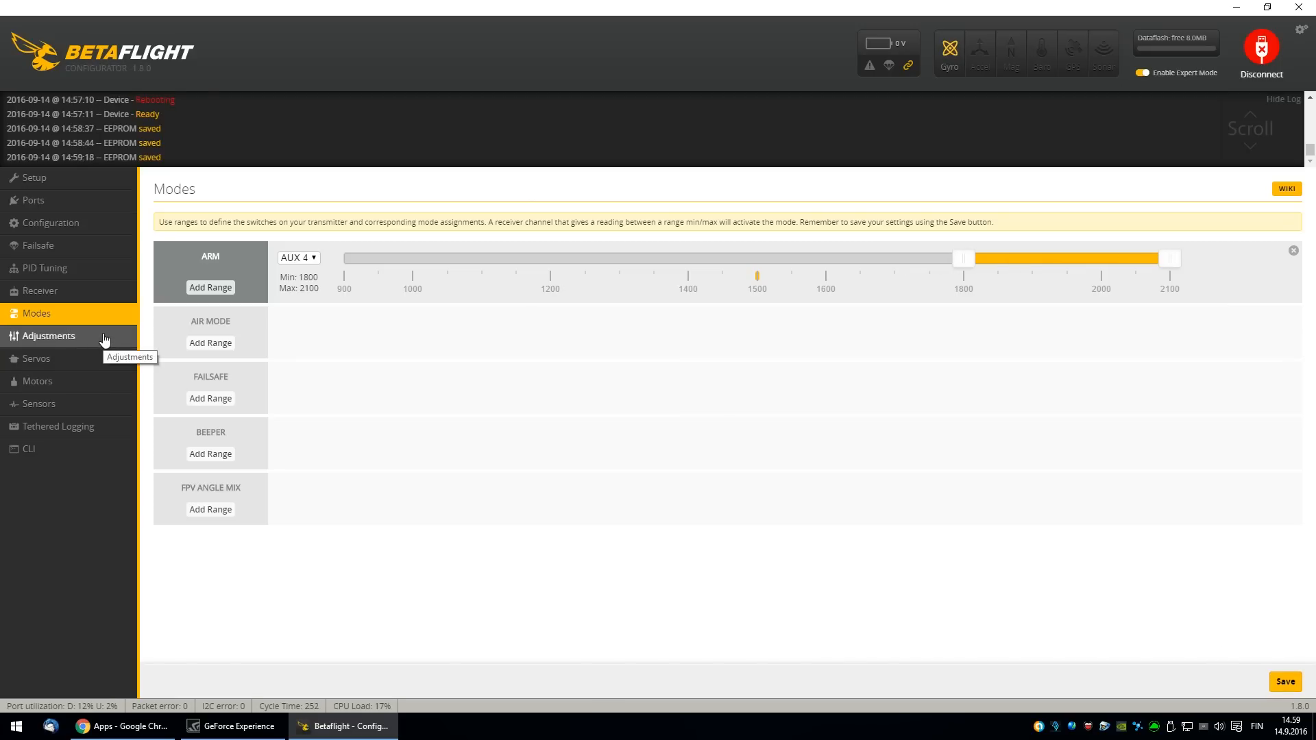
# - Move through the Servos and Sensors pages to reach the CLI
pyautogui.click(35, 359)
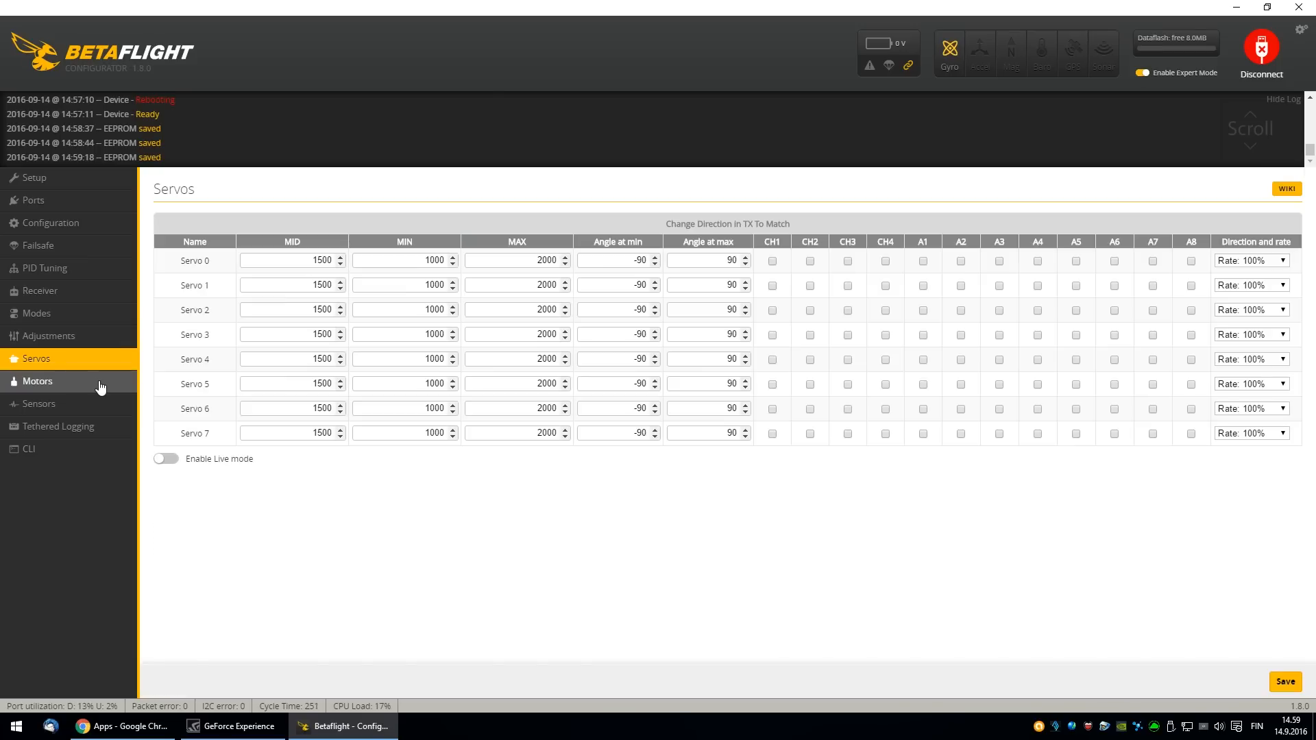
pyautogui.click(39, 404)
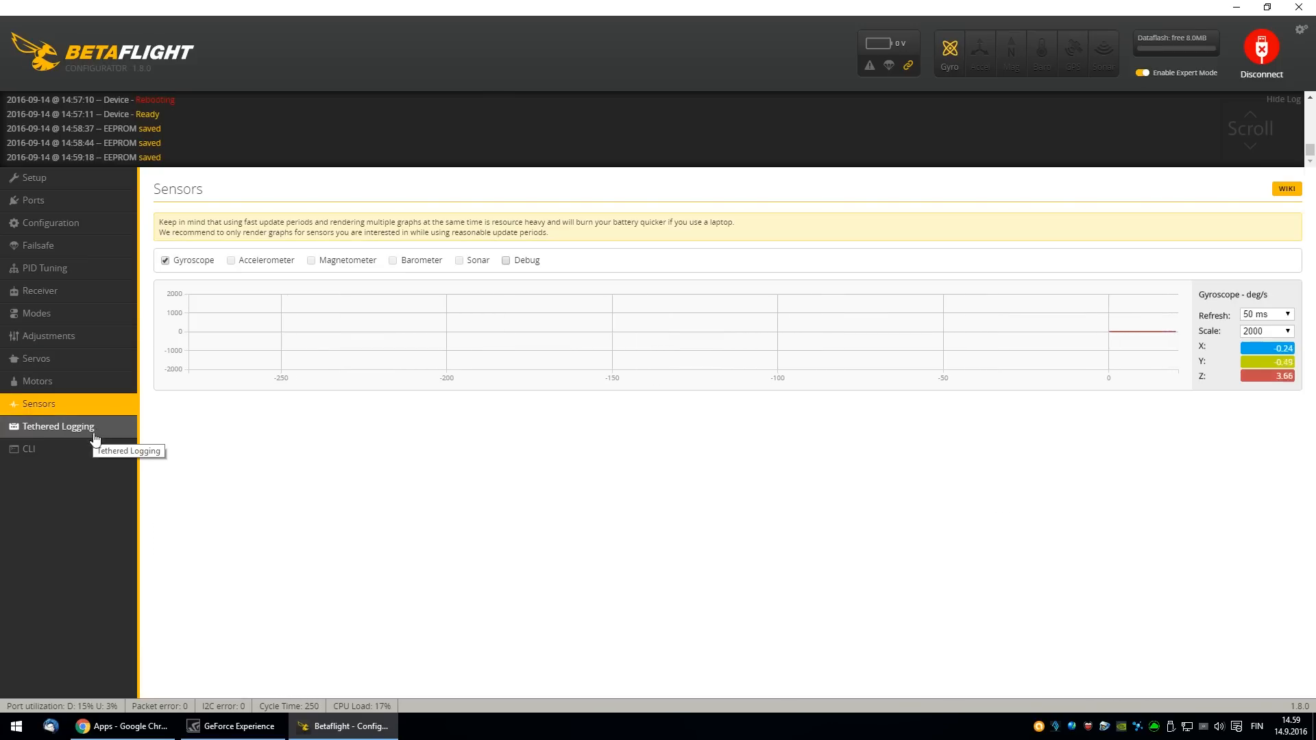
pyautogui.click(27, 448)
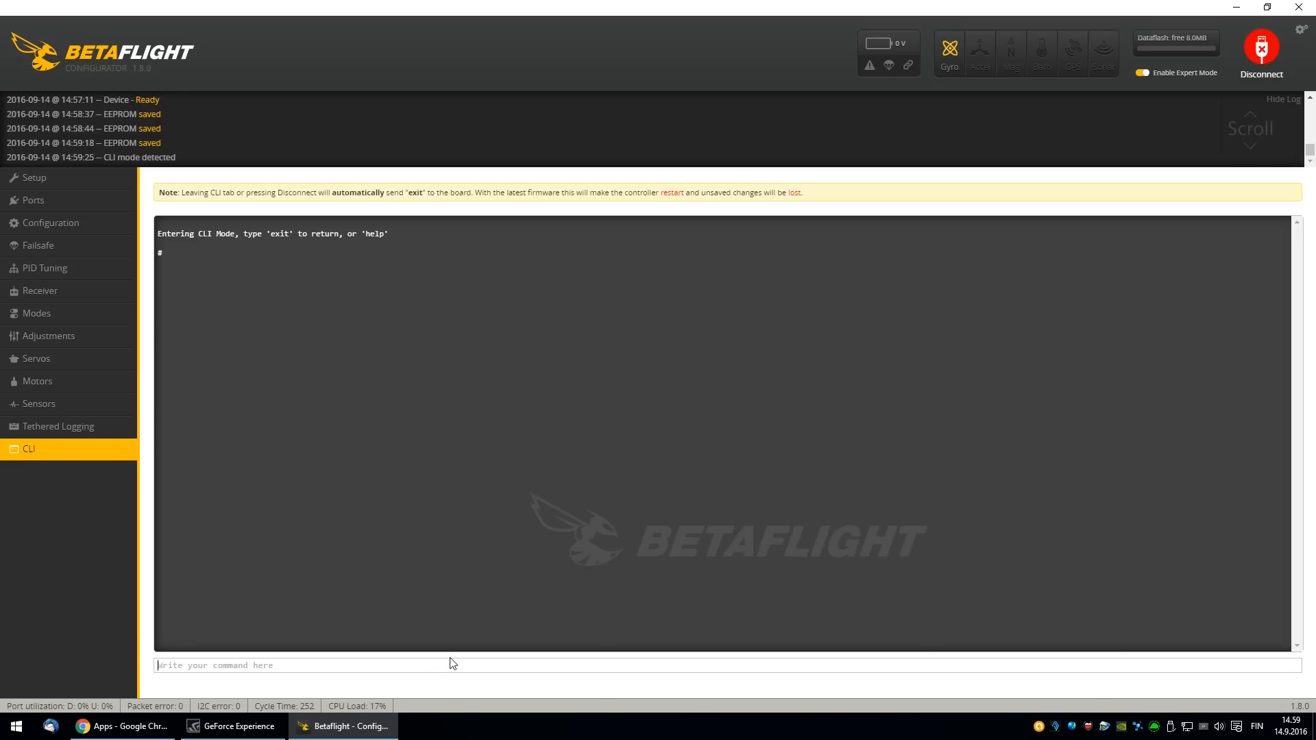
# - Run the CLI 'status' check, then disconnect from the flight controller
pyautogui.write('statu')
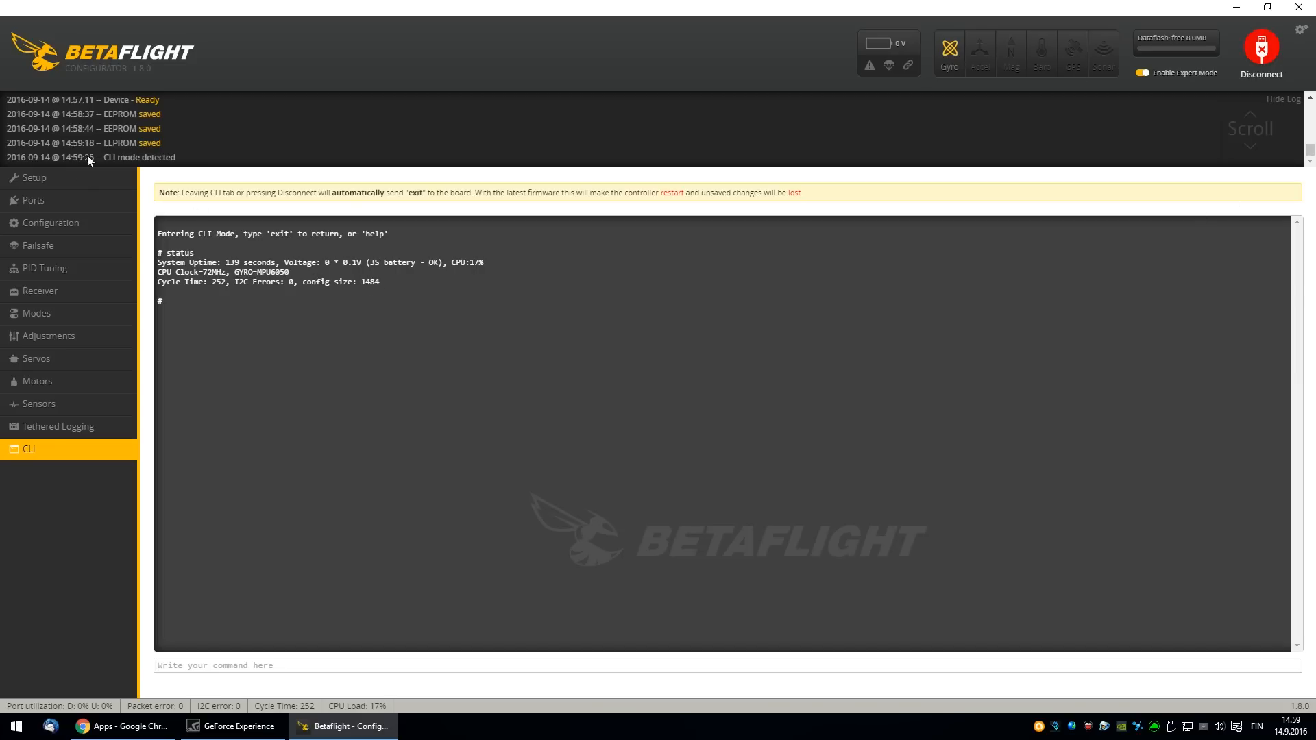
pyautogui.click(34, 177)
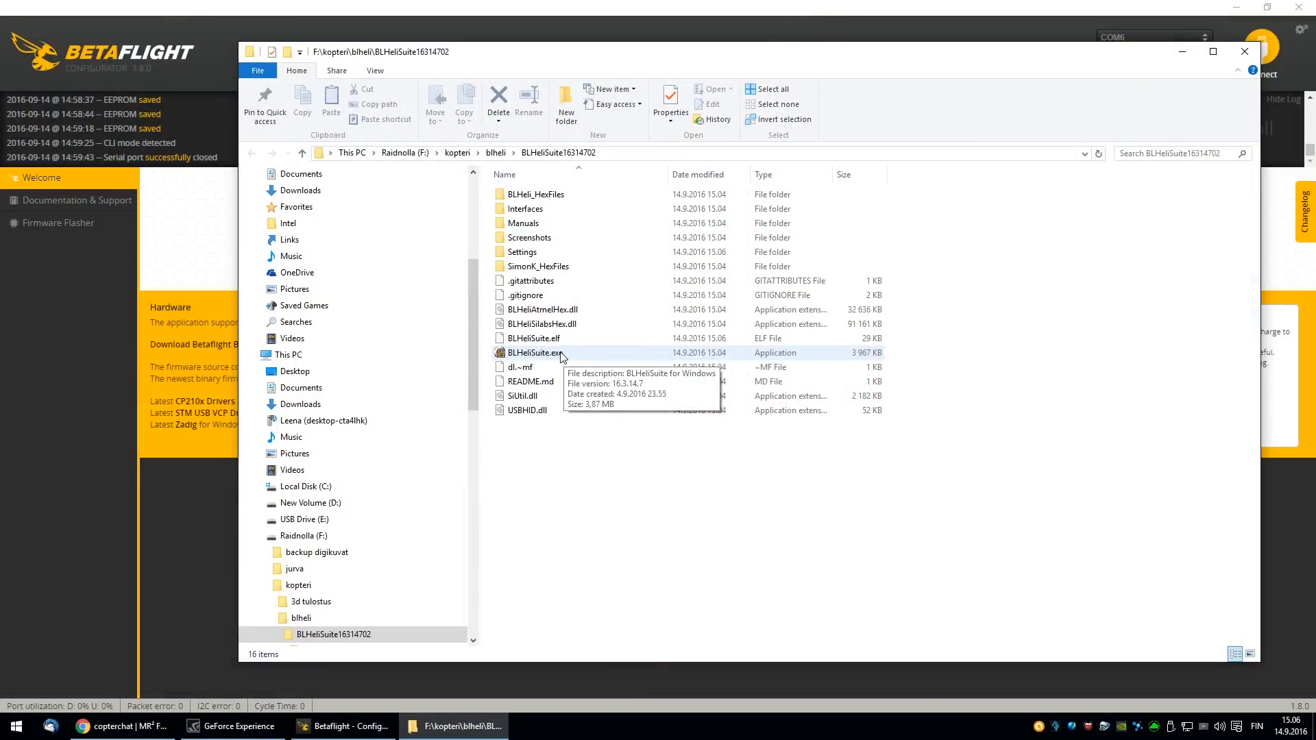
# - Launch BLHeliSuite.exe from the BLHeliSuite16314702 folder past the security warning
pyautogui.doubleClick(535, 352)
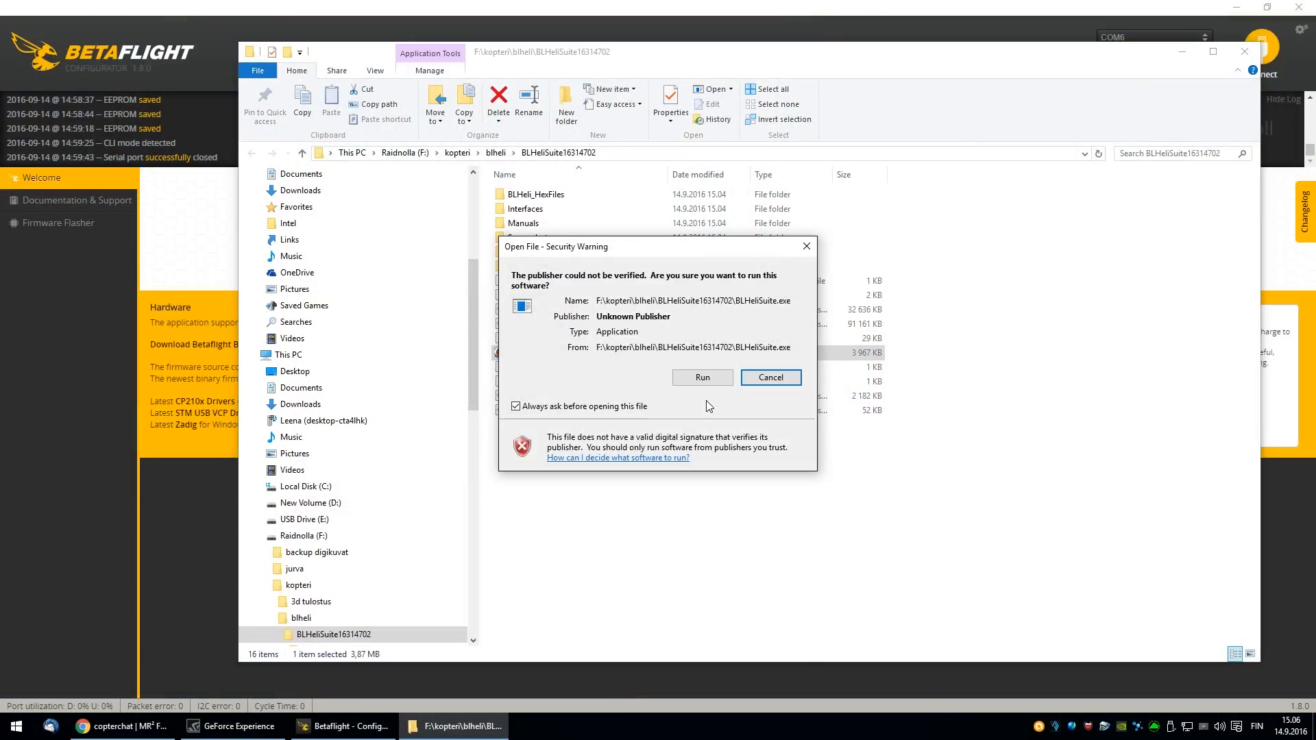
pyautogui.click(769, 377)
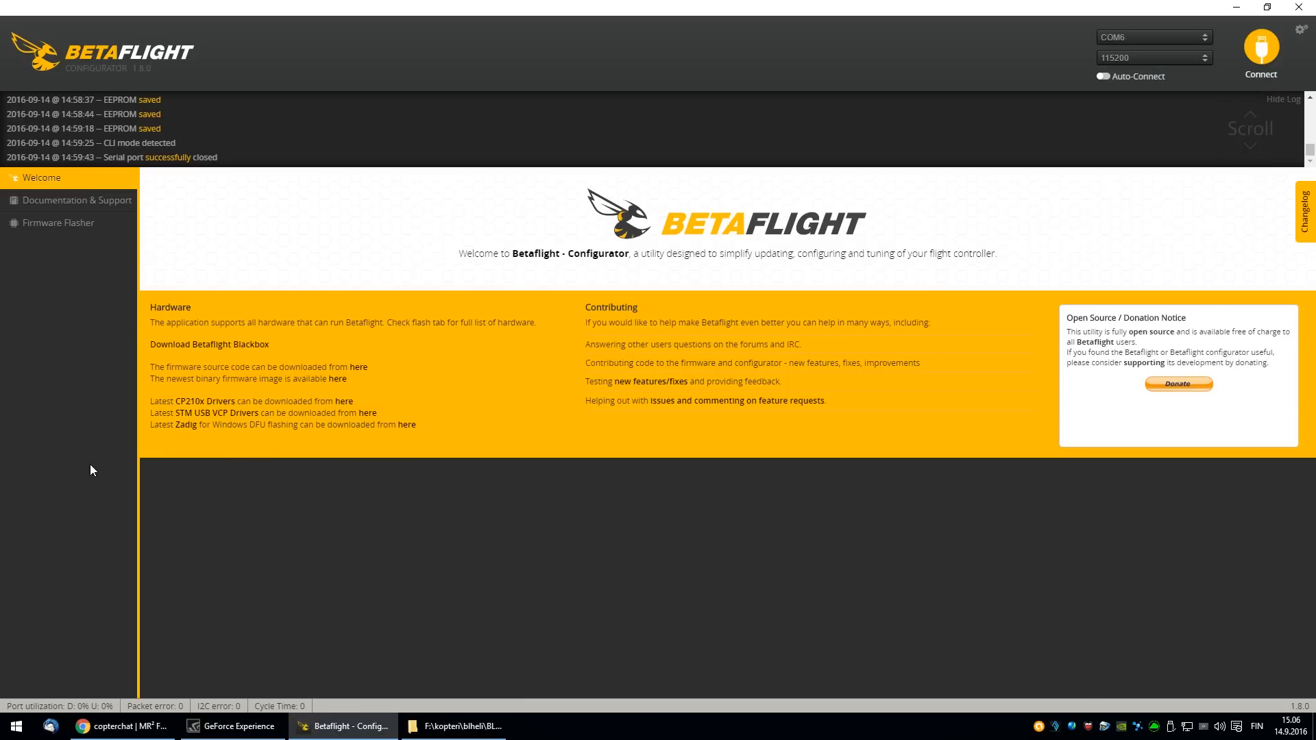
pyautogui.moveTo(556, 524)
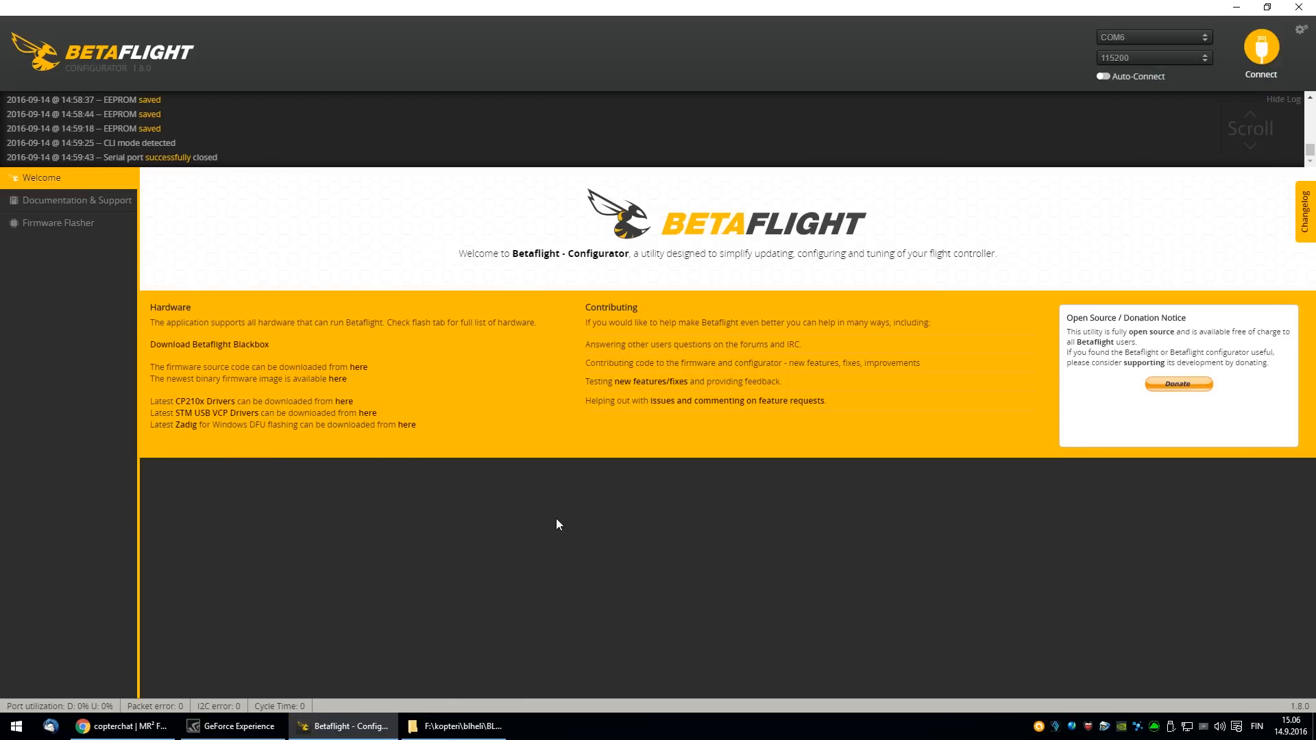
pyautogui.moveTo(635, 470)
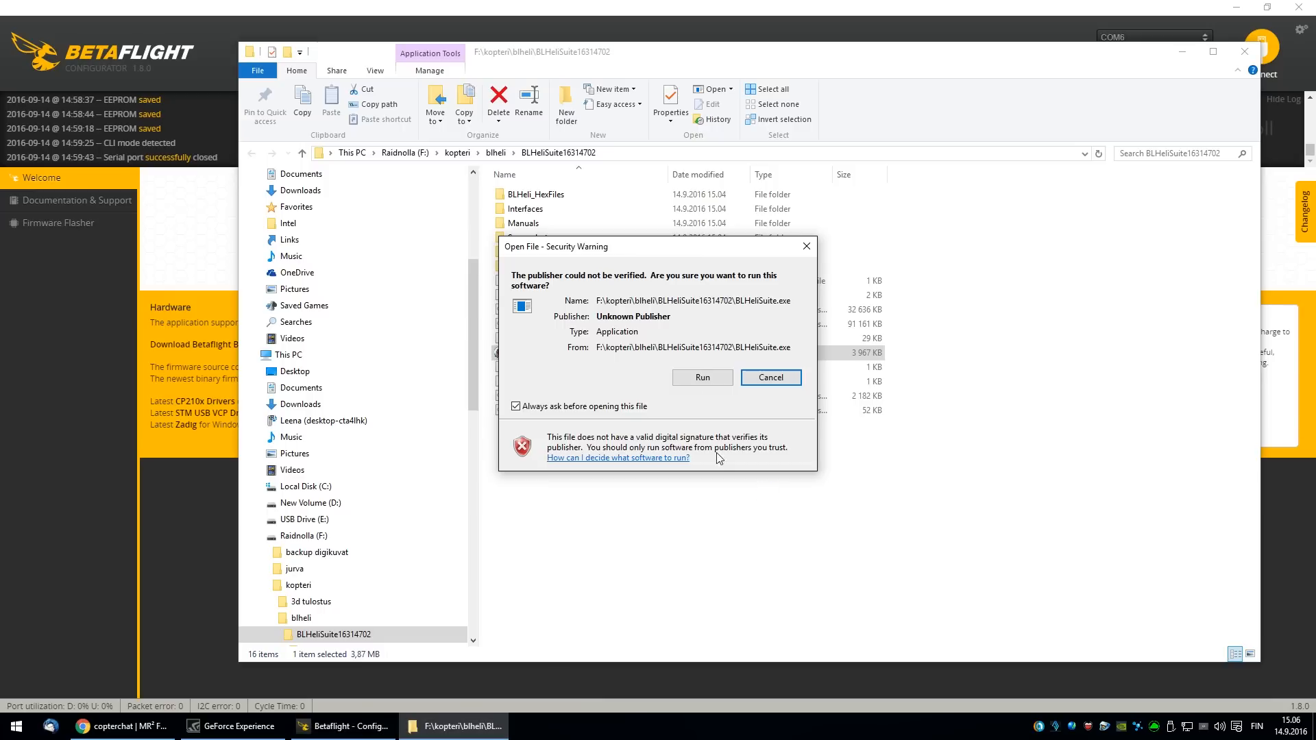
pyautogui.click(702, 377)
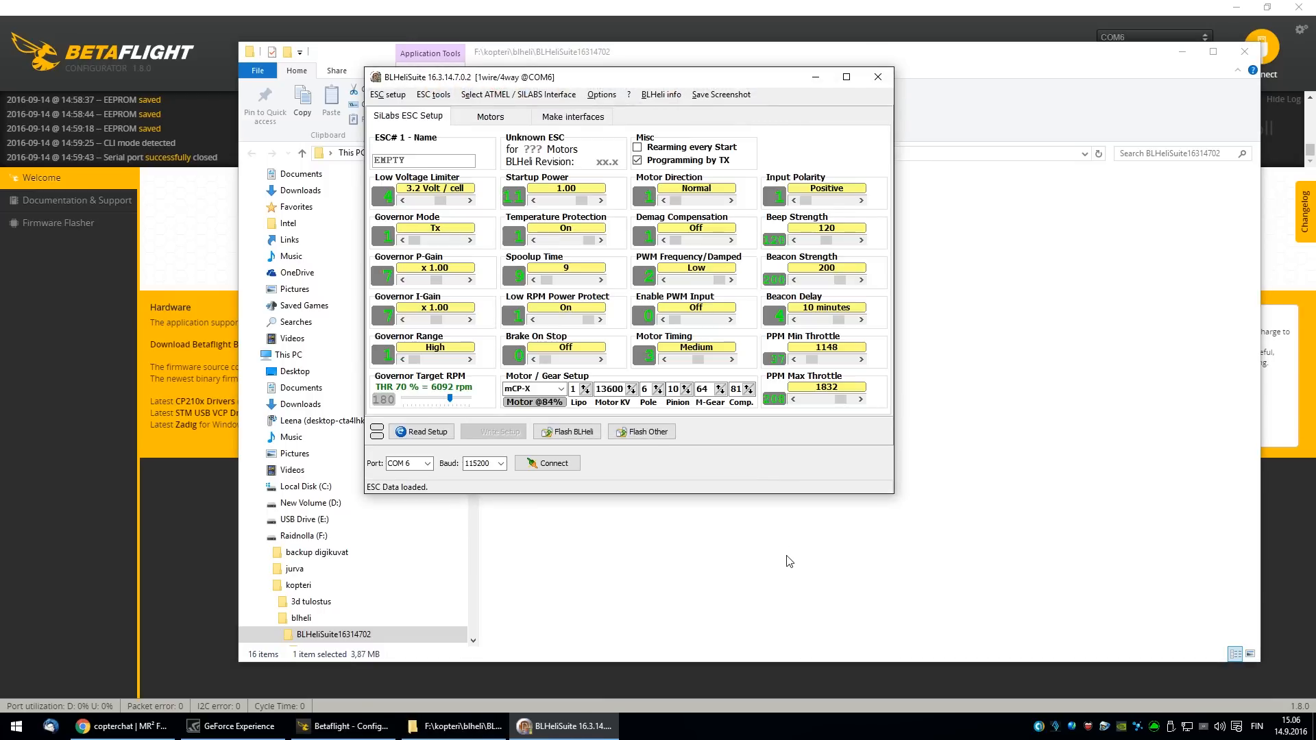
# - Connect on COM 6 and check ESCs, finding four G_H_30 ESCs on BLHeli 16.2
pyautogui.click(428, 463)
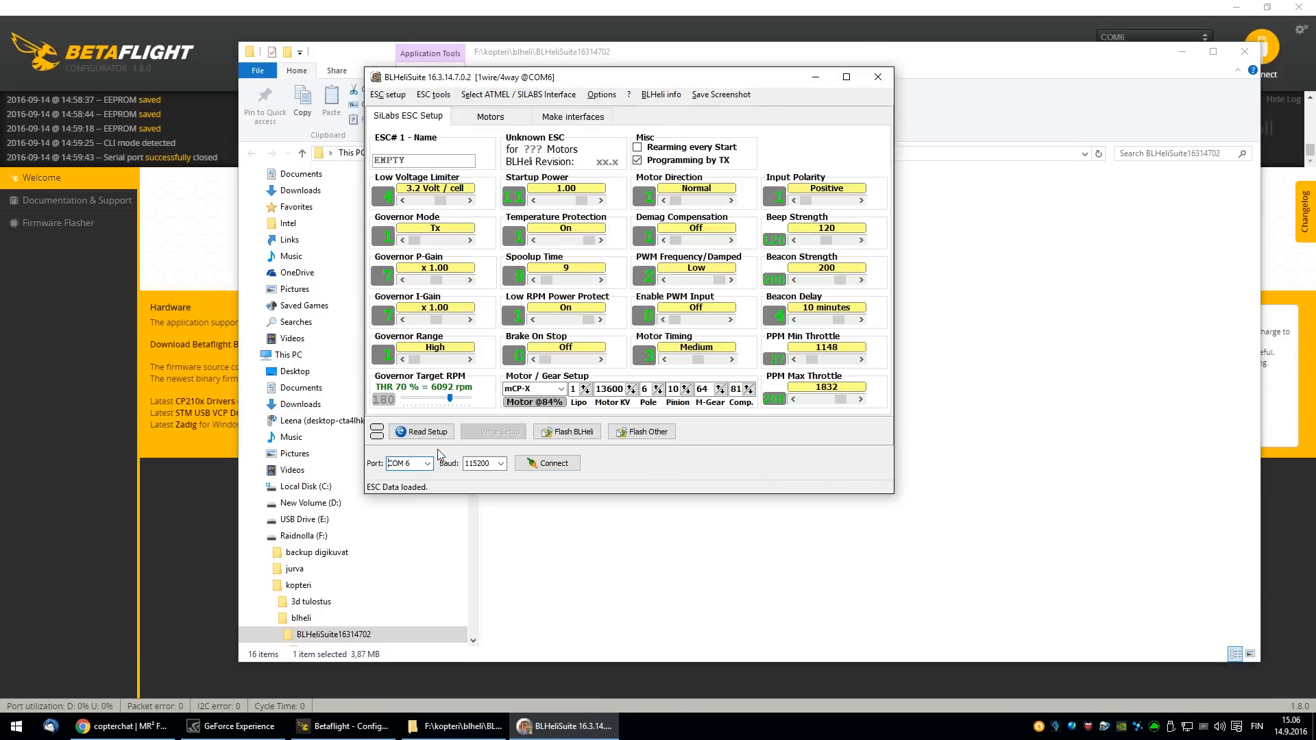
pyautogui.click(546, 463)
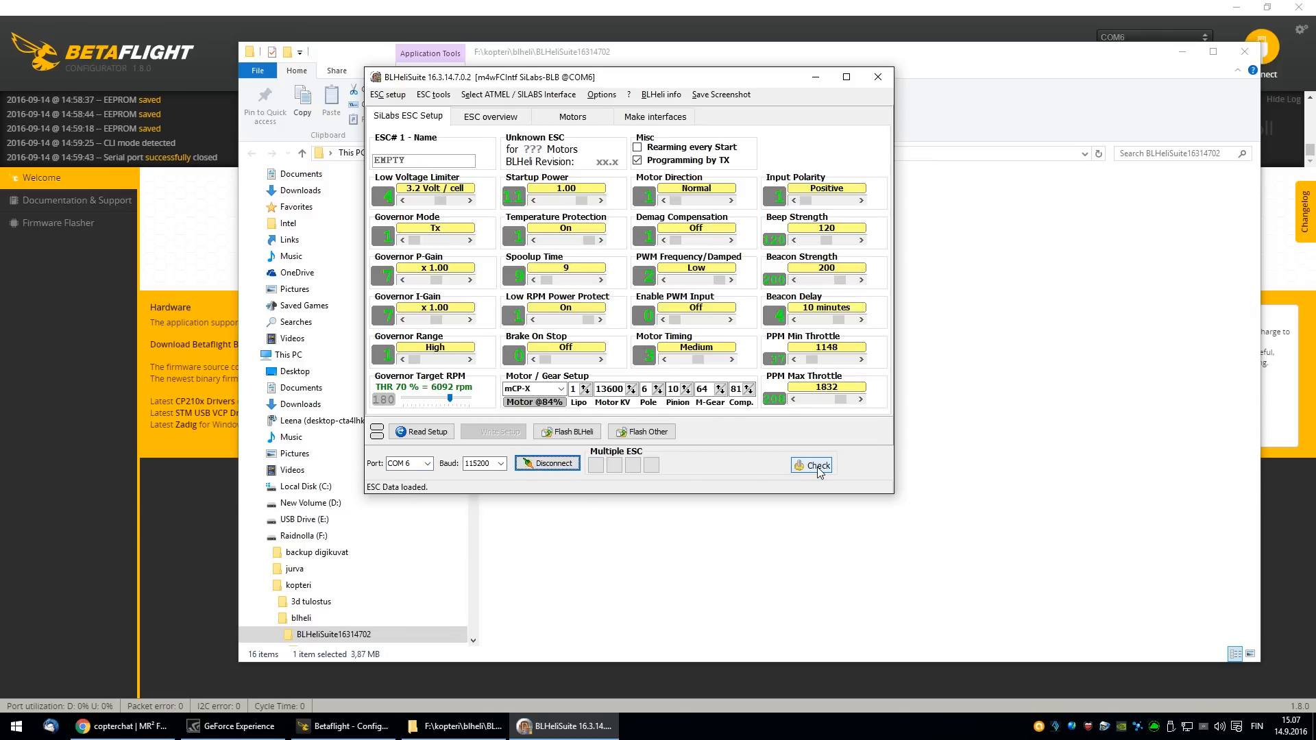
pyautogui.click(811, 465)
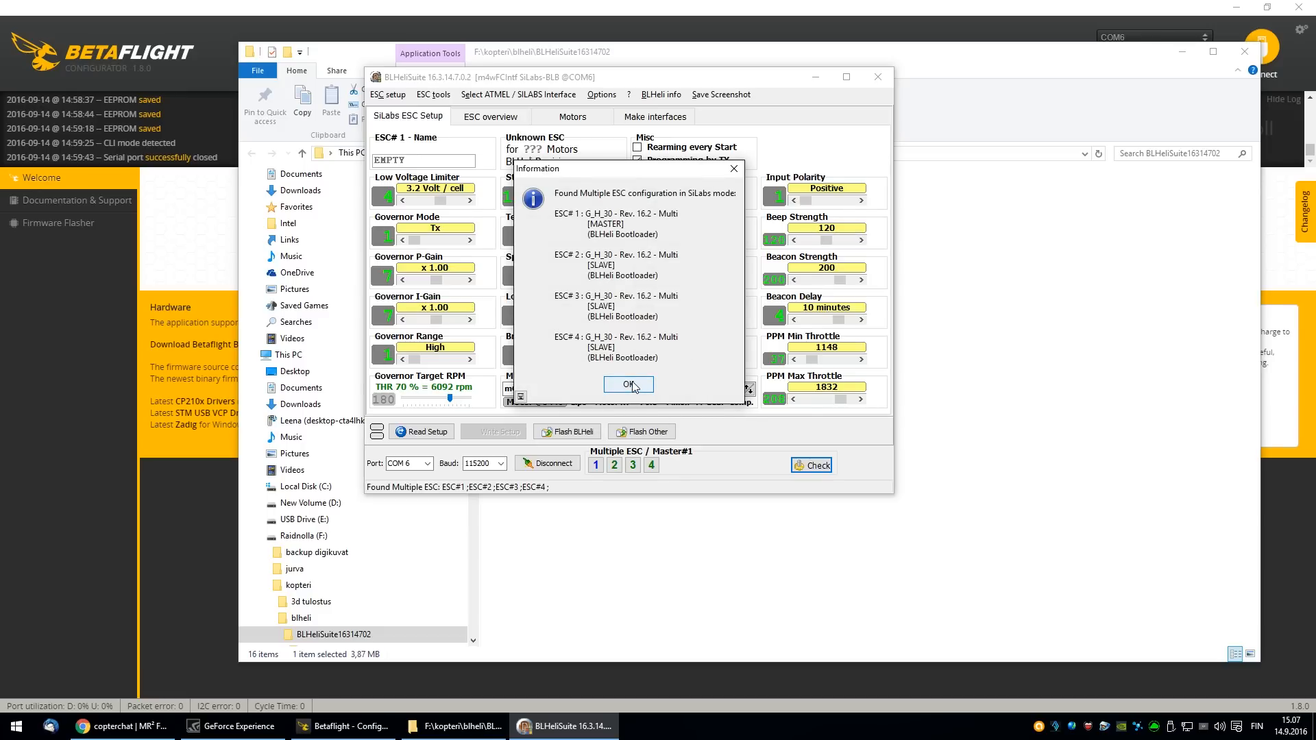
pyautogui.click(628, 384)
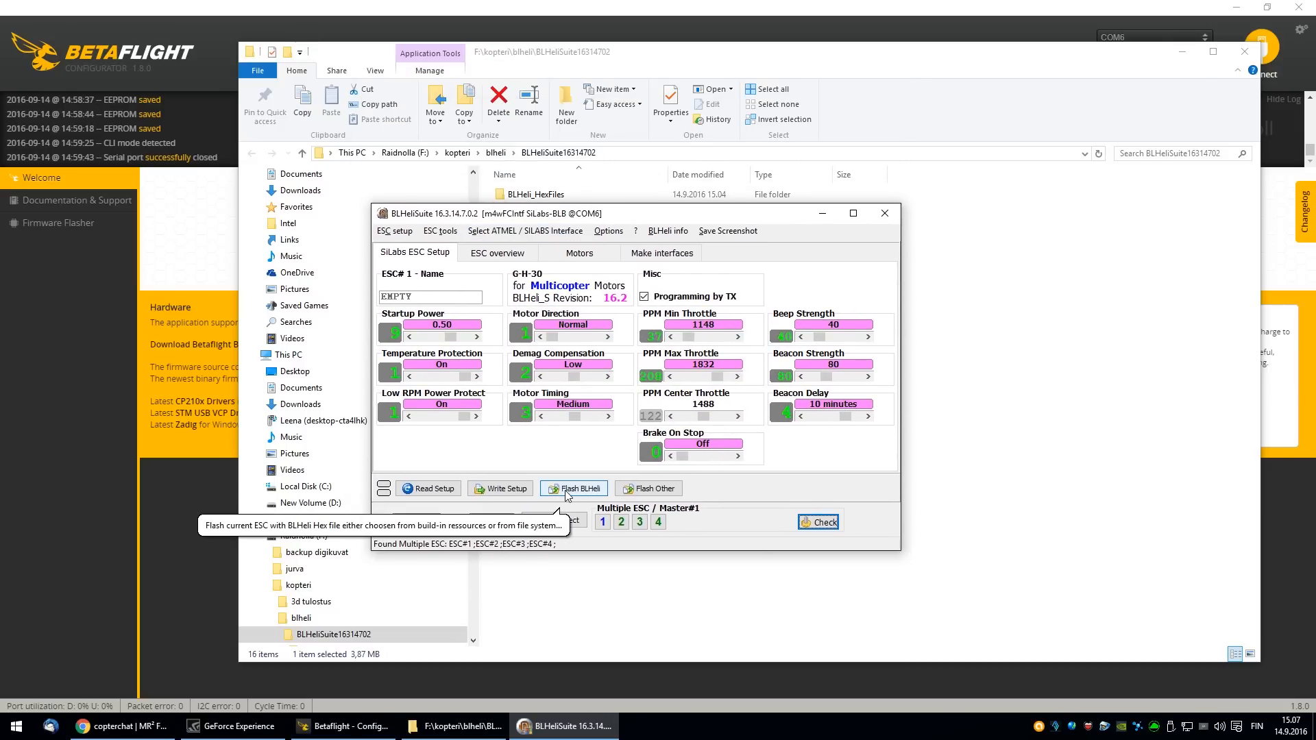
# - Flash ESC 1 to BLHeli 16.3, rewriting and converting its settings
pyautogui.click(579, 489)
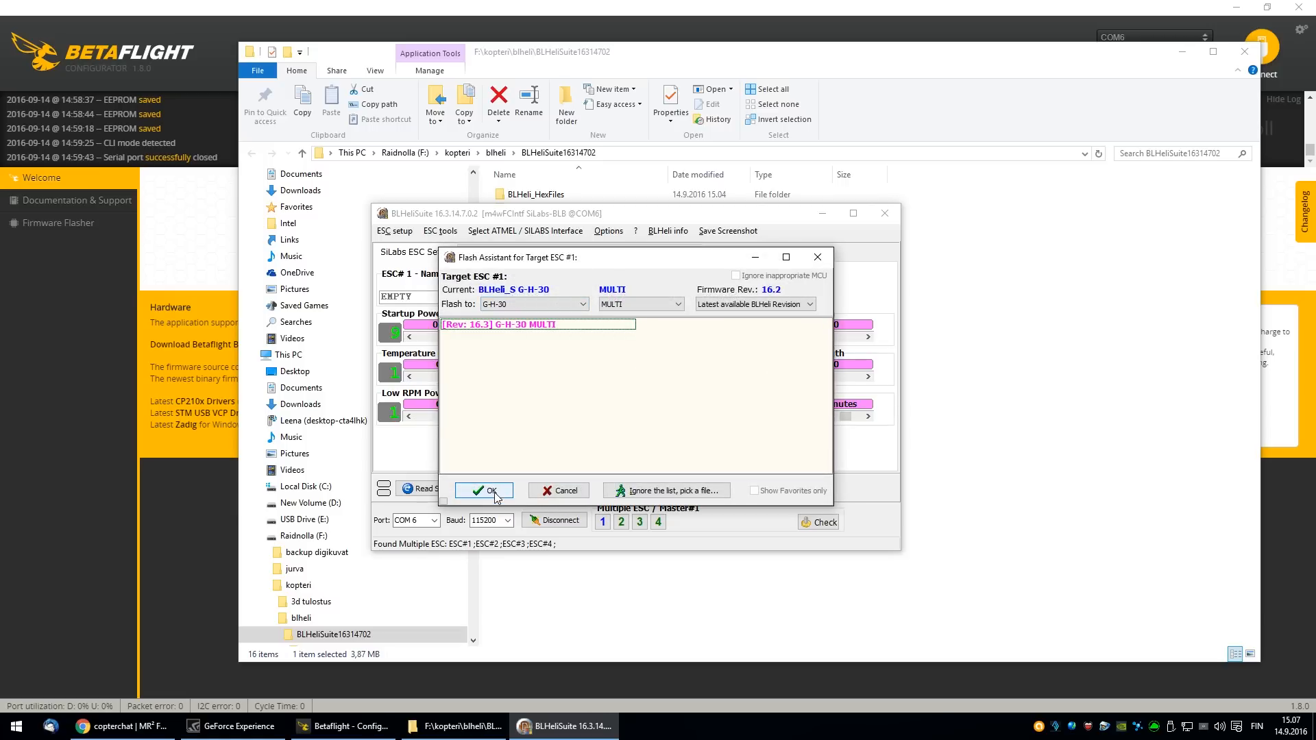
pyautogui.click(483, 490)
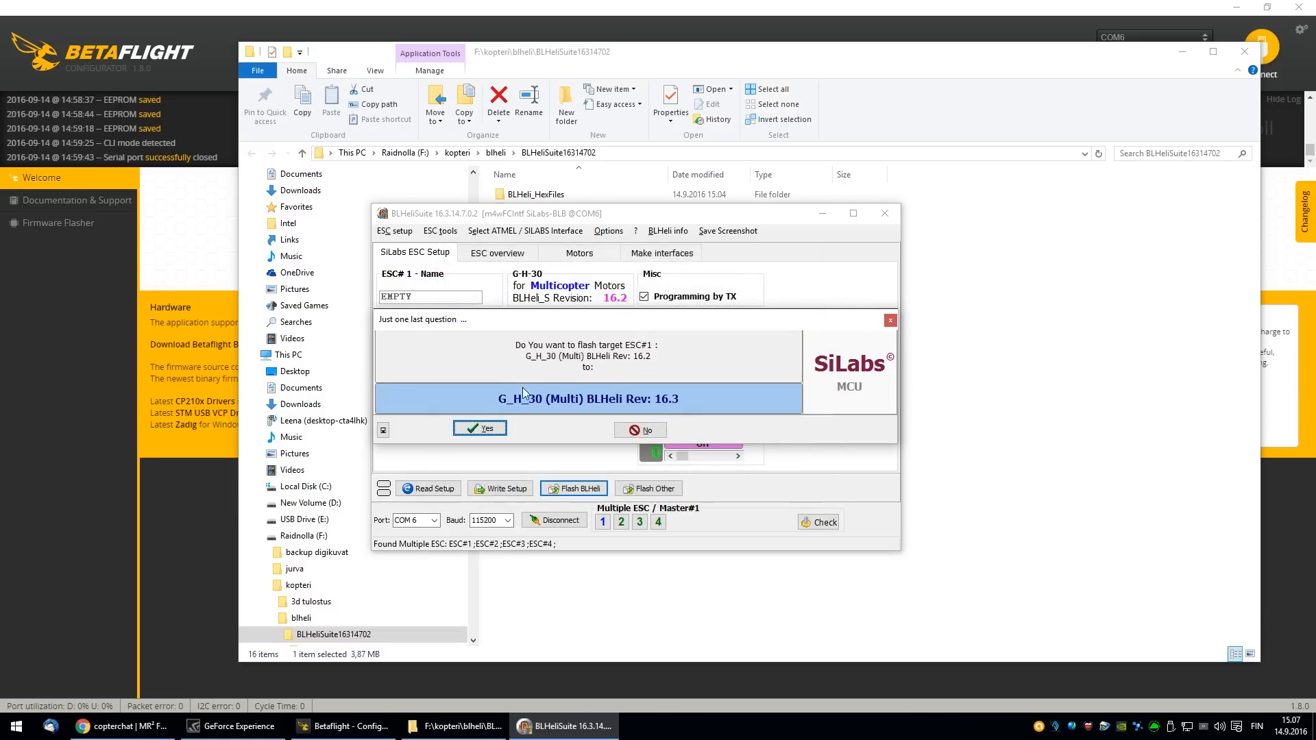
pyautogui.click(479, 430)
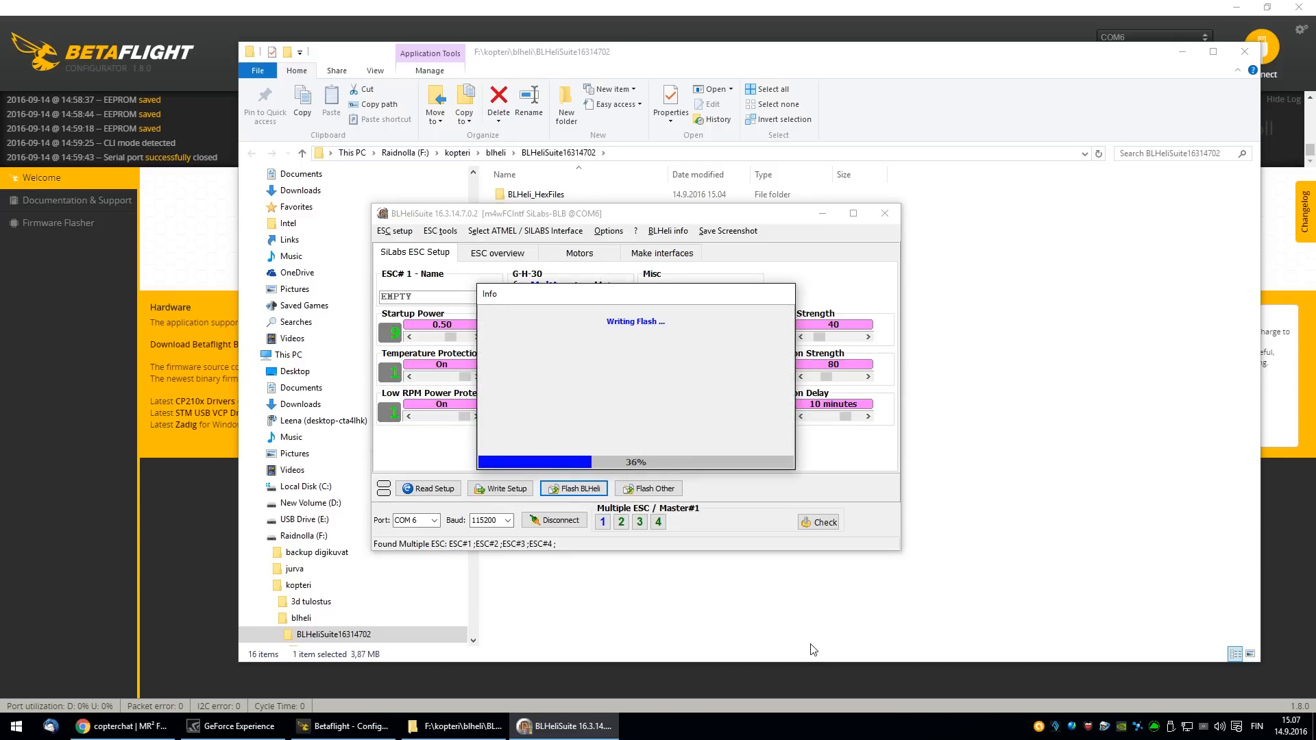
pyautogui.moveTo(826, 636)
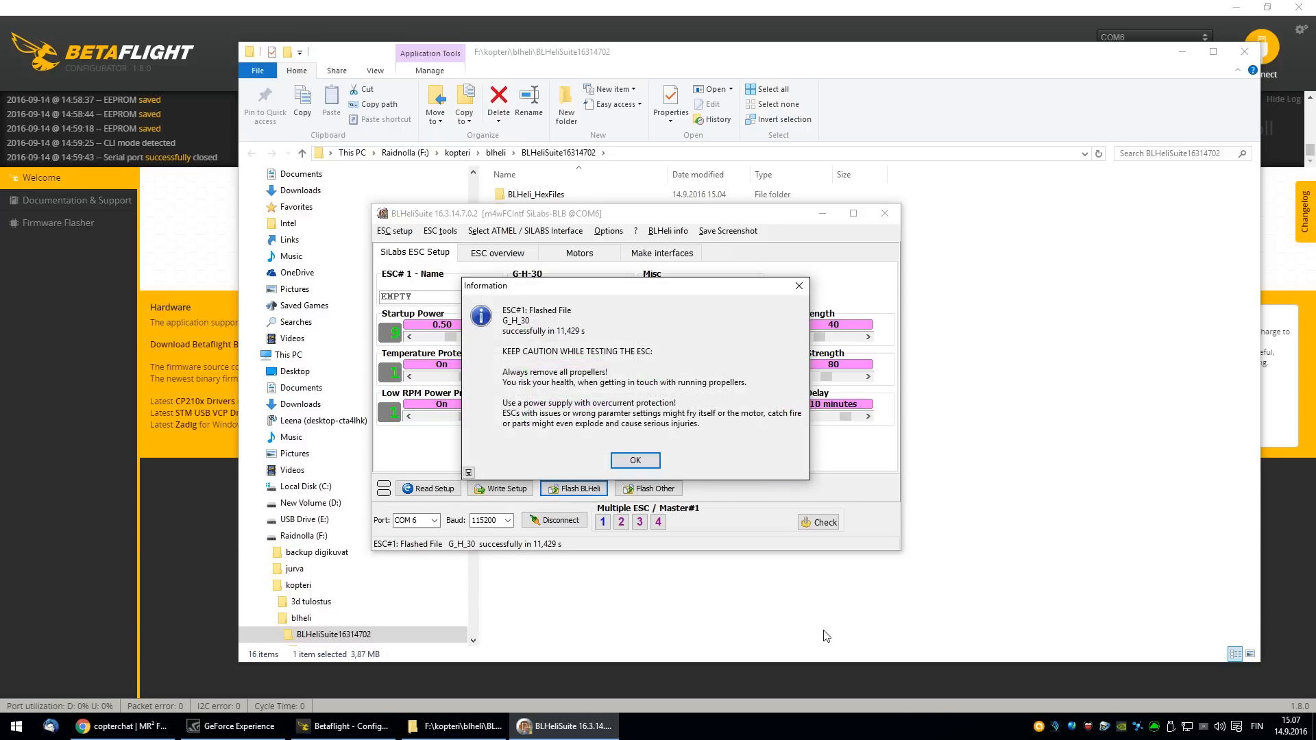
pyautogui.moveTo(702, 515)
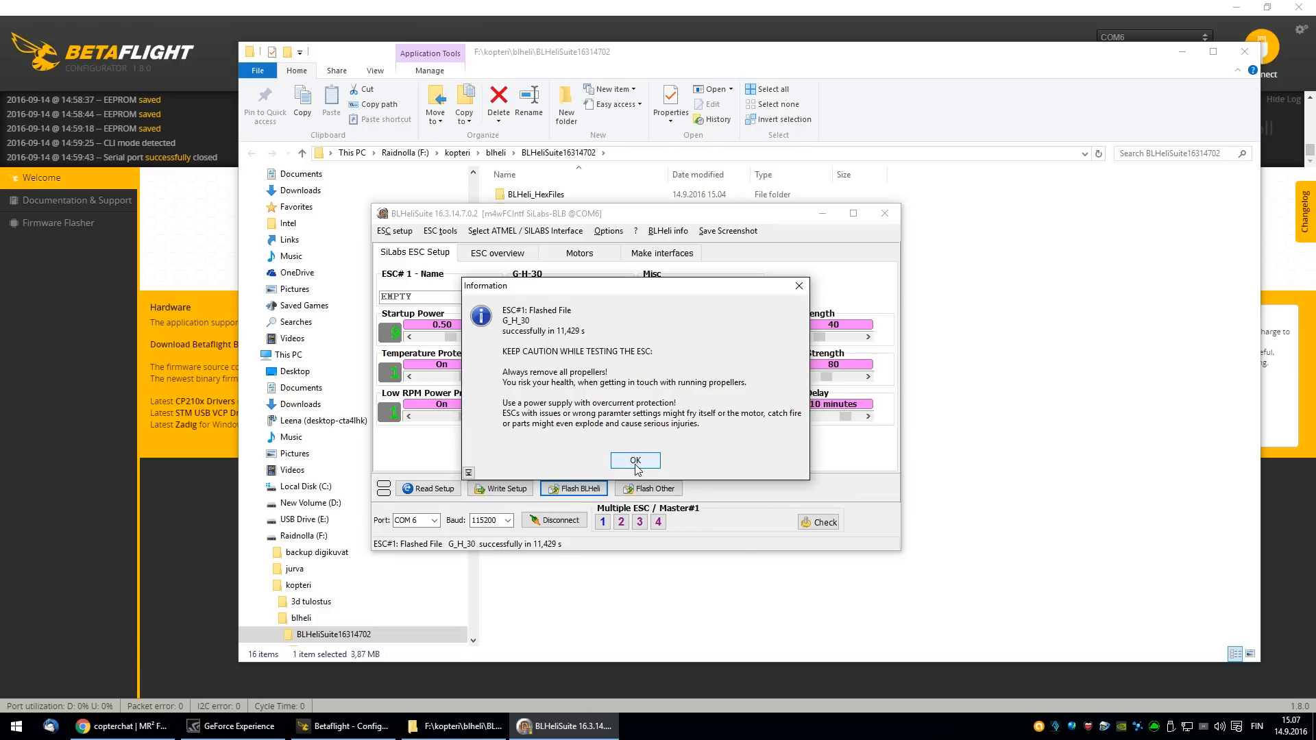
pyautogui.click(635, 460)
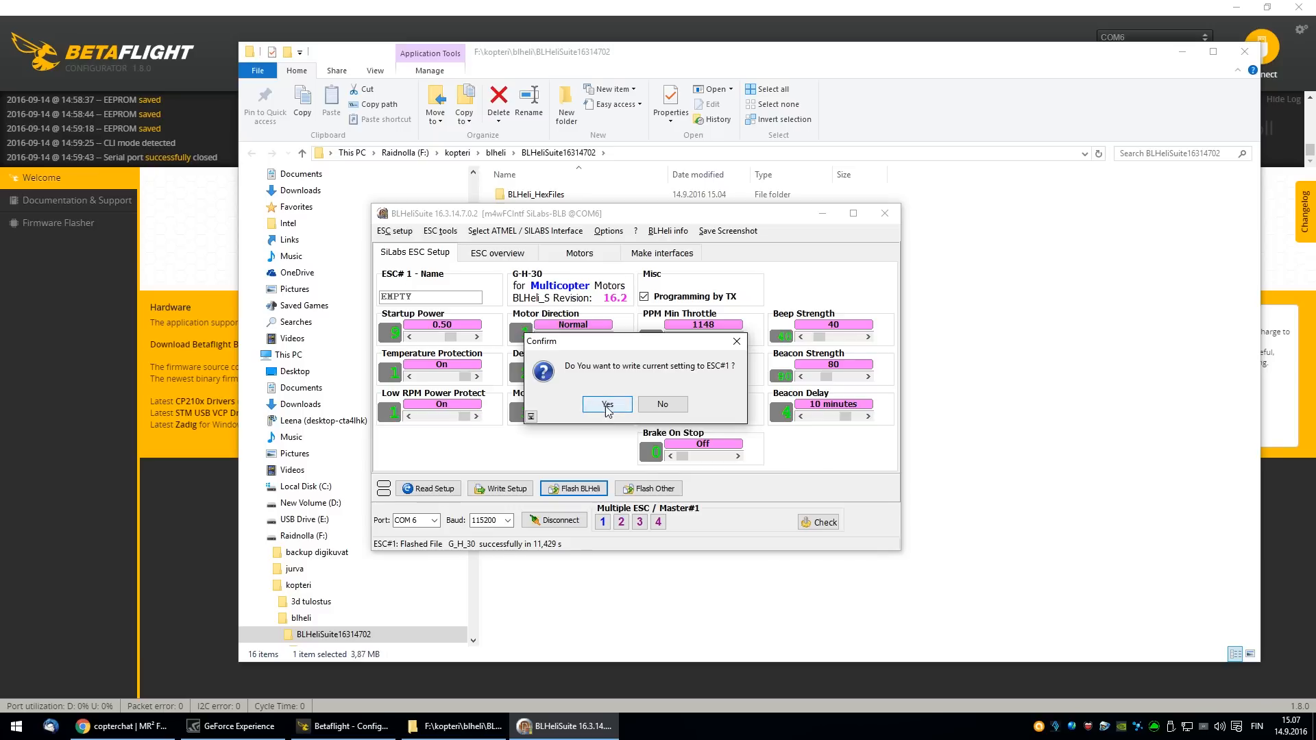
pyautogui.click(606, 405)
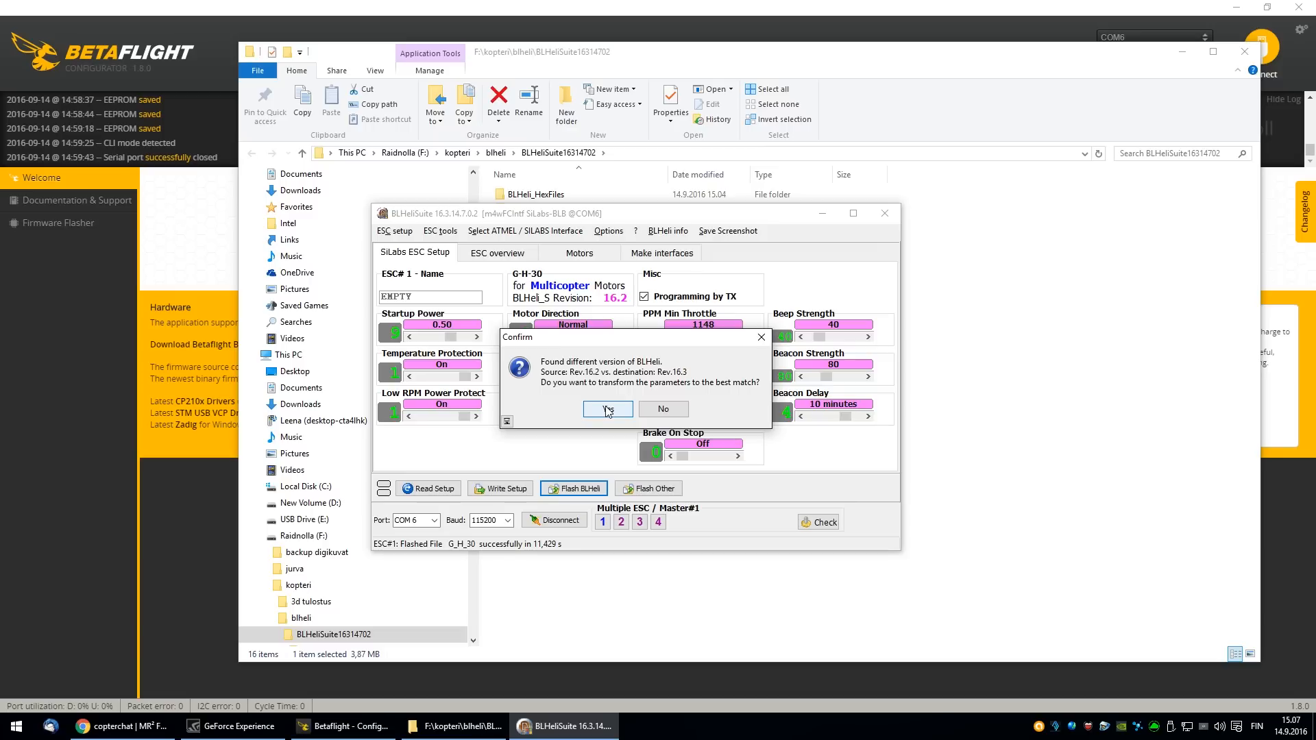
pyautogui.click(607, 408)
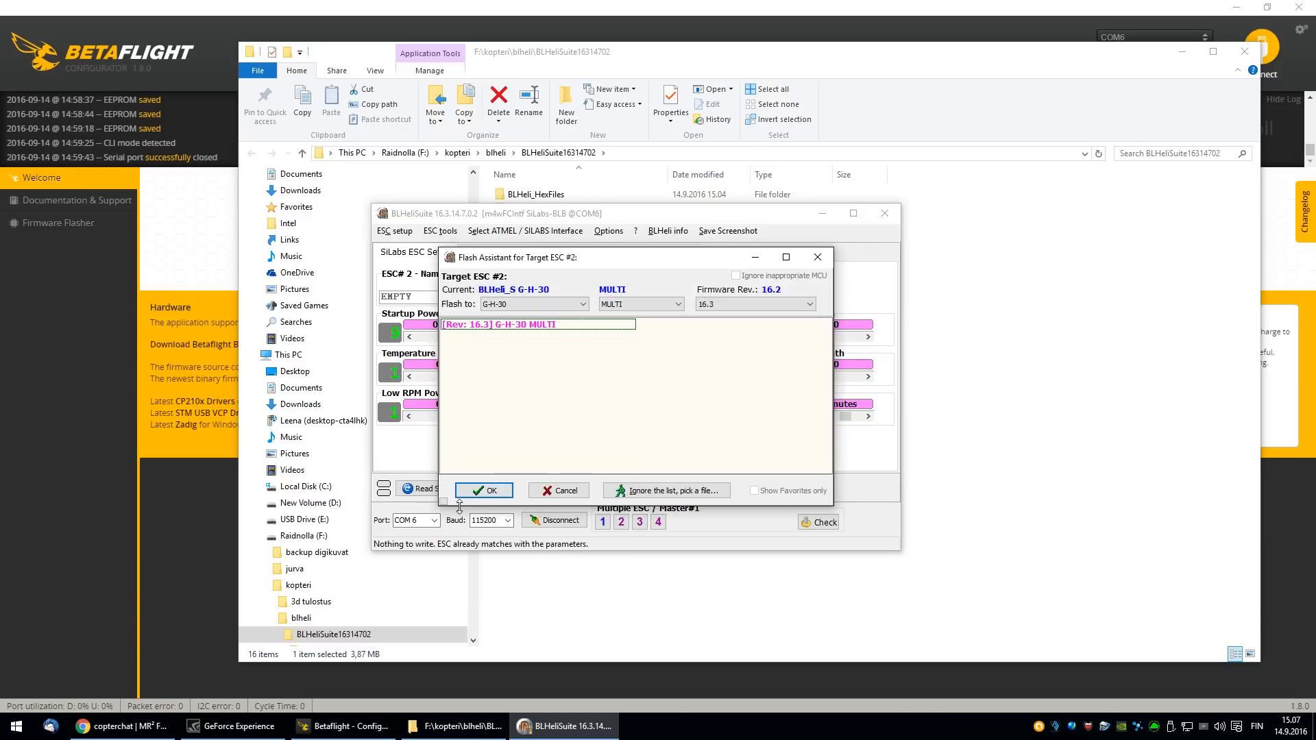
# - Flash ESC 2 to BLHeli 16.3 and write its settings back
pyautogui.click(482, 490)
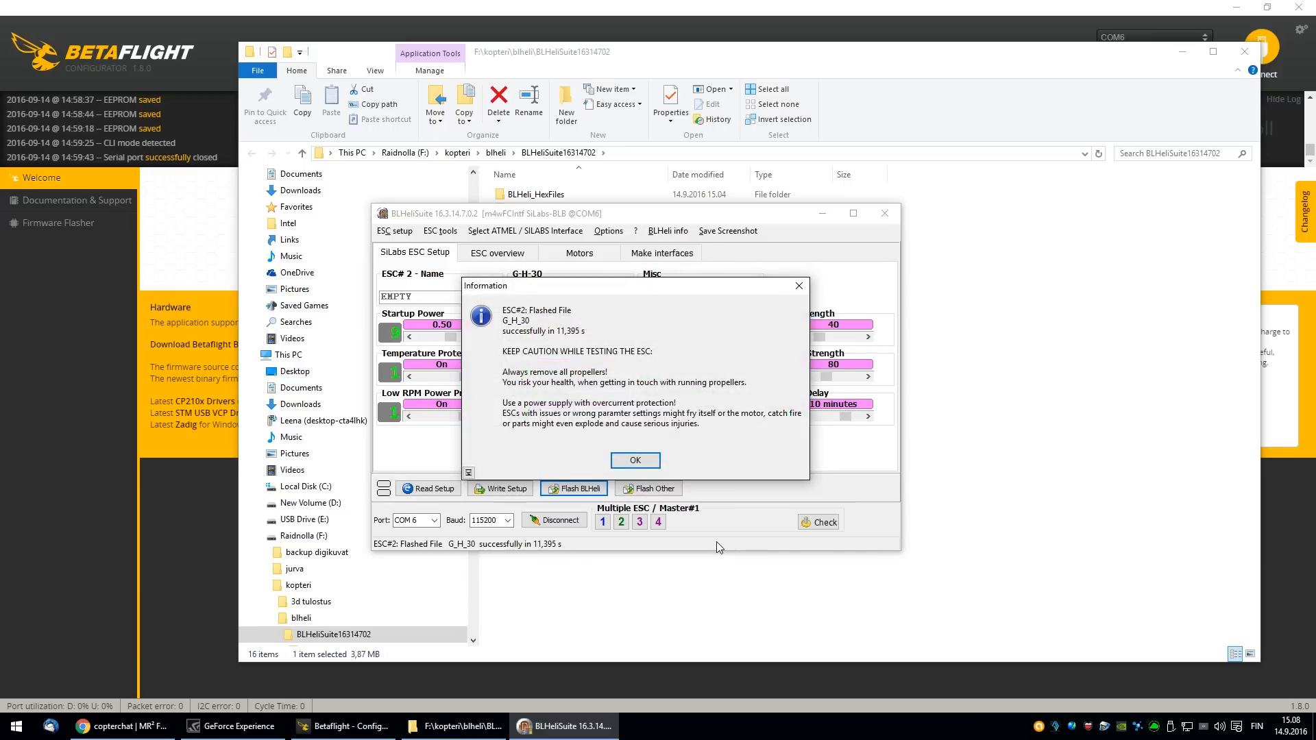
pyautogui.click(635, 460)
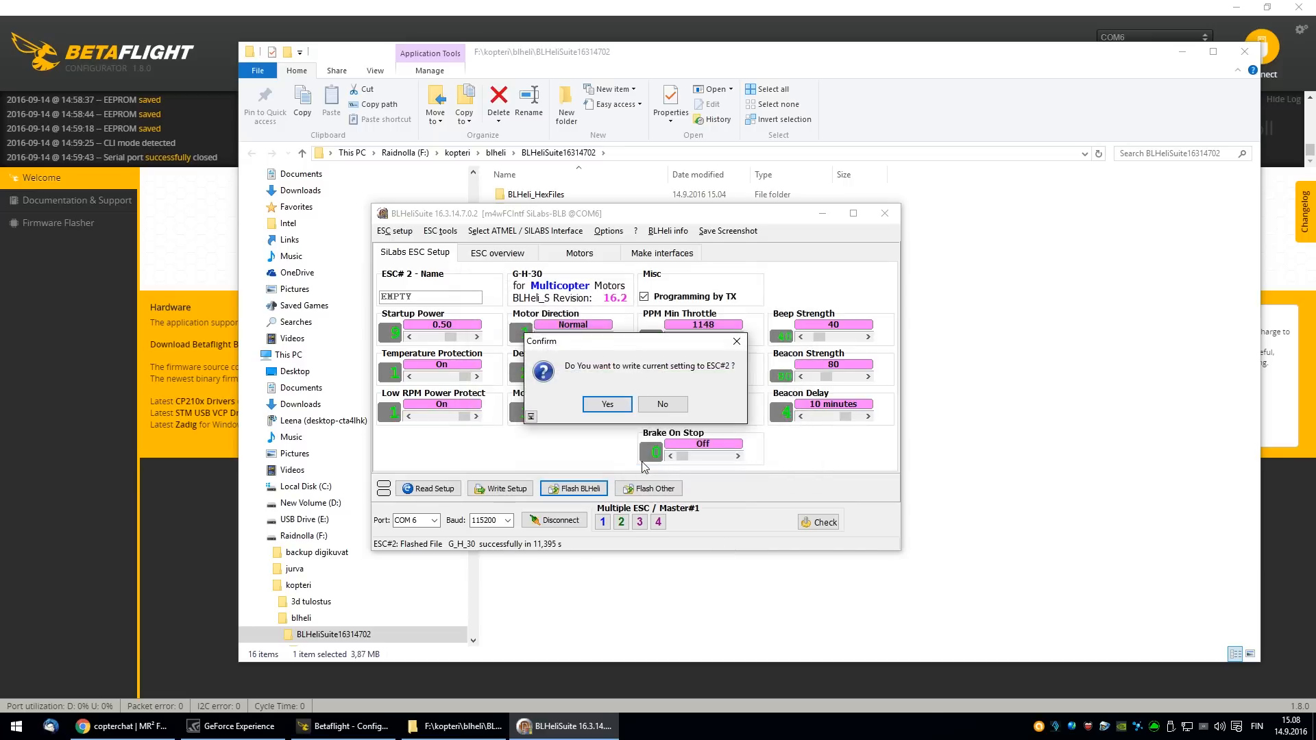
pyautogui.click(606, 405)
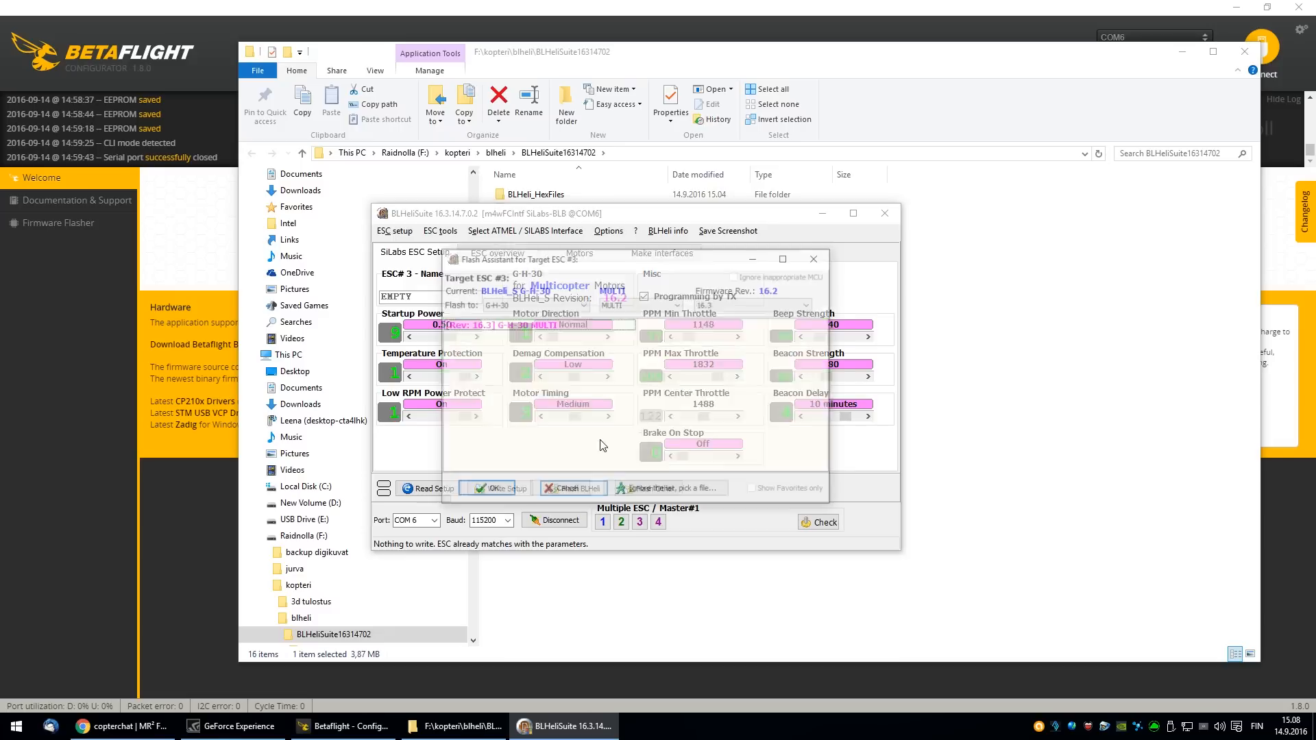
# - Flash ESCs 3 and 4 to revision 16.3, writing each one's settings back
pyautogui.click(571, 488)
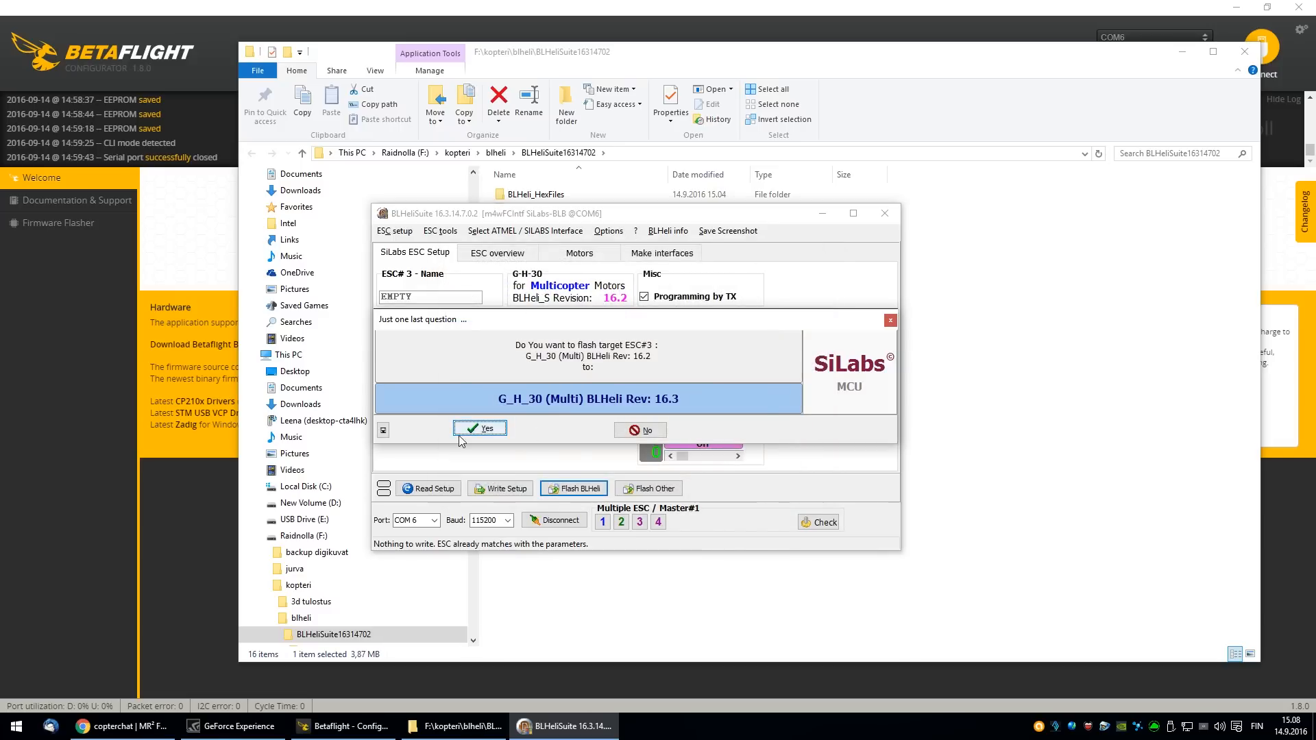
pyautogui.click(480, 429)
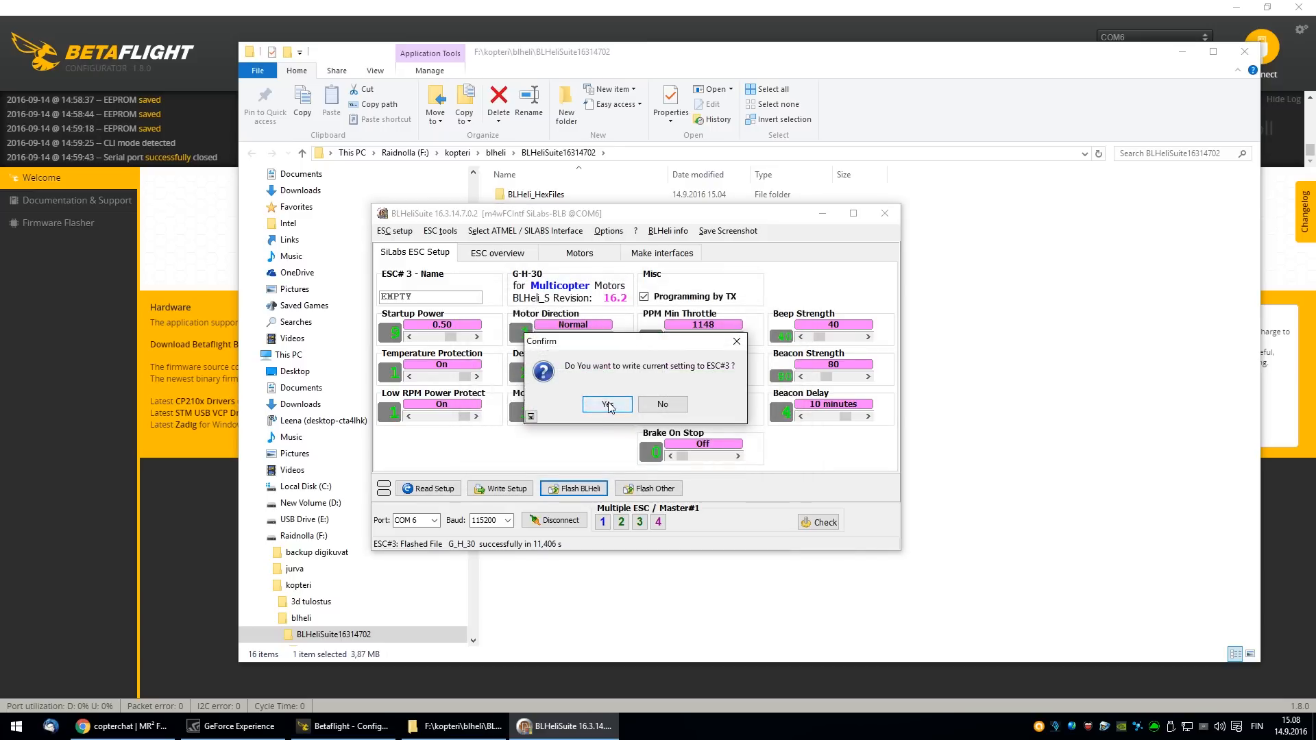
pyautogui.click(606, 404)
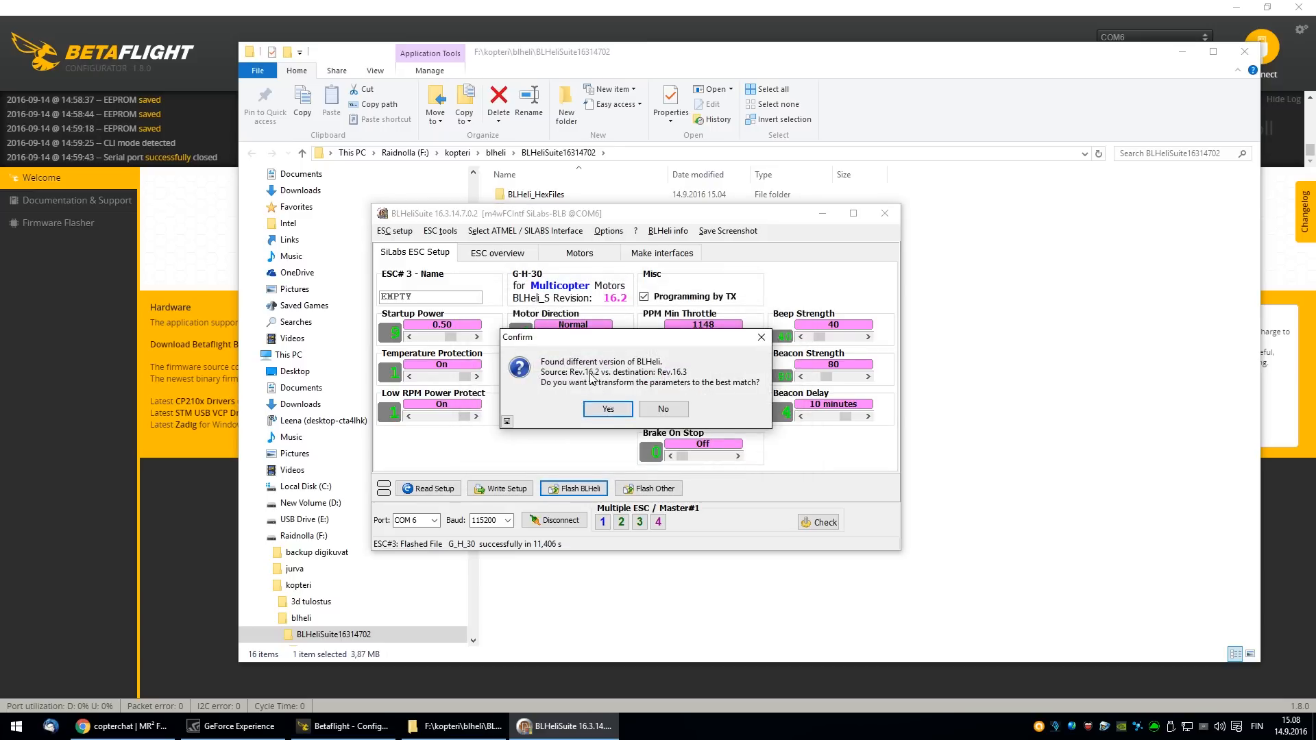
pyautogui.click(606, 409)
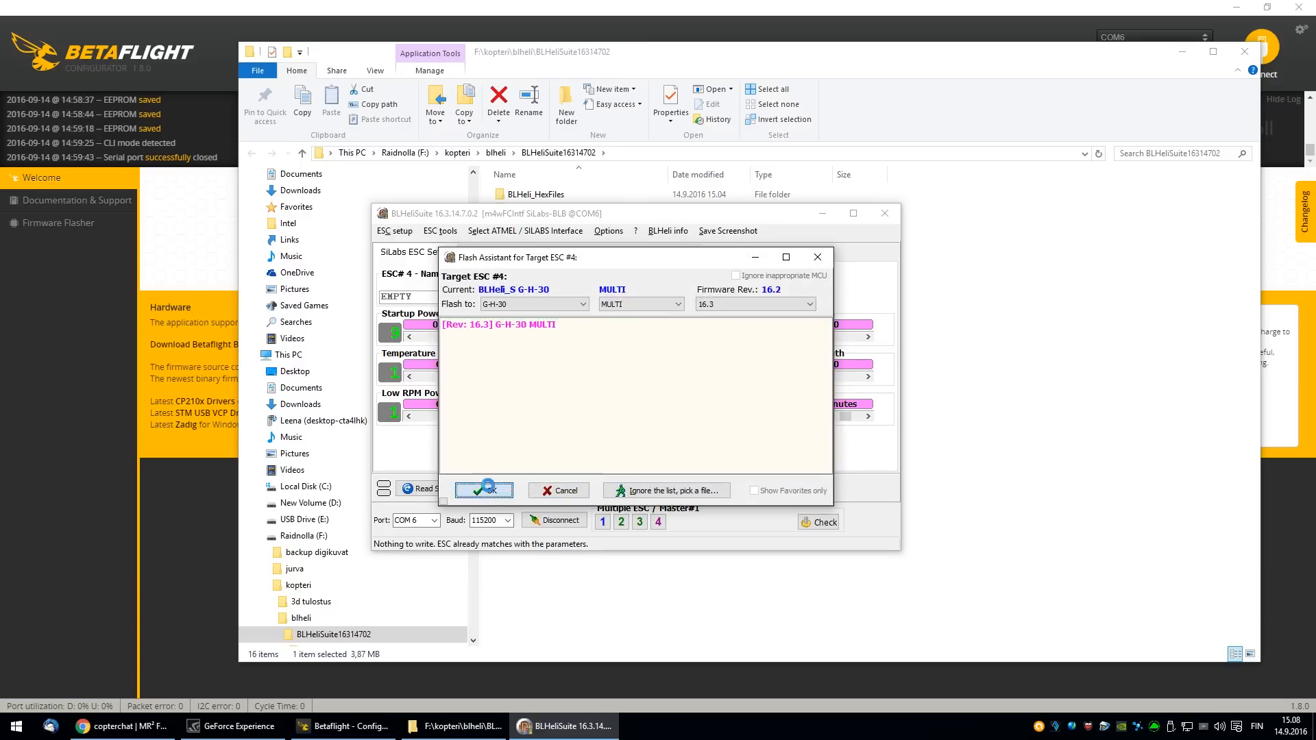
pyautogui.click(483, 491)
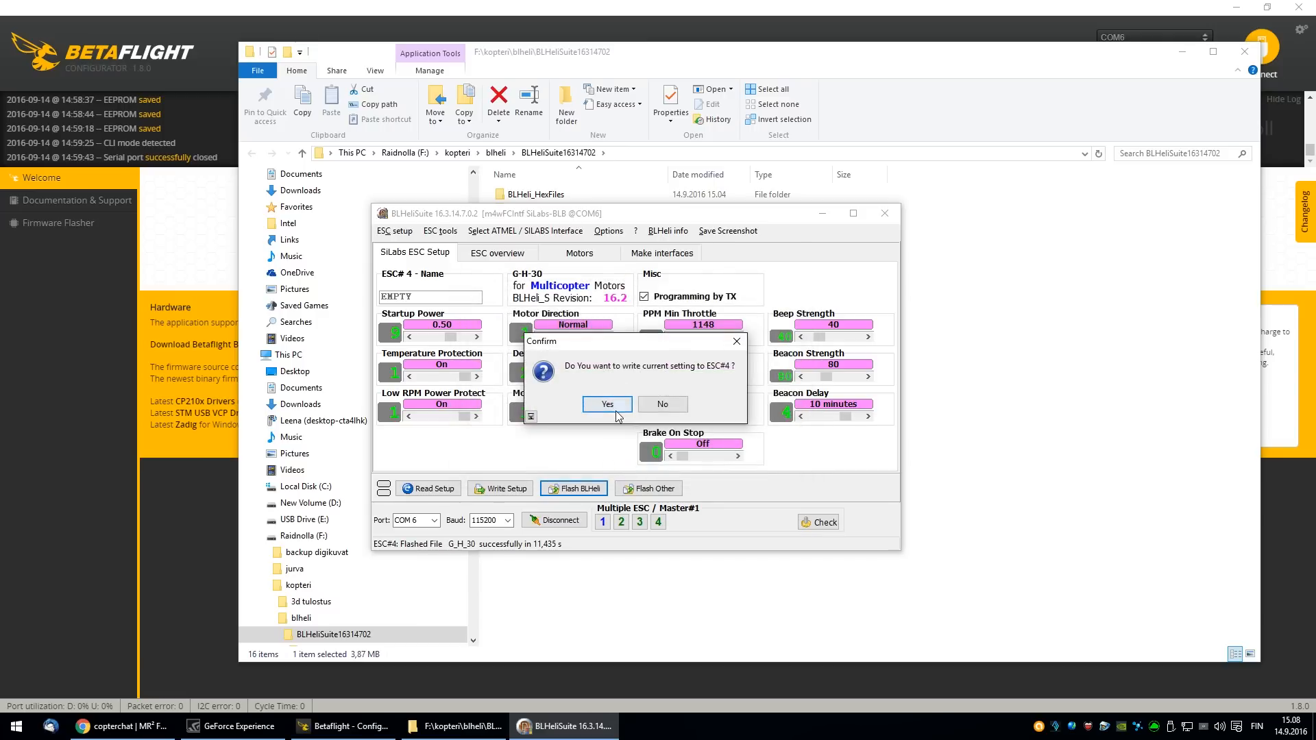
pyautogui.click(606, 404)
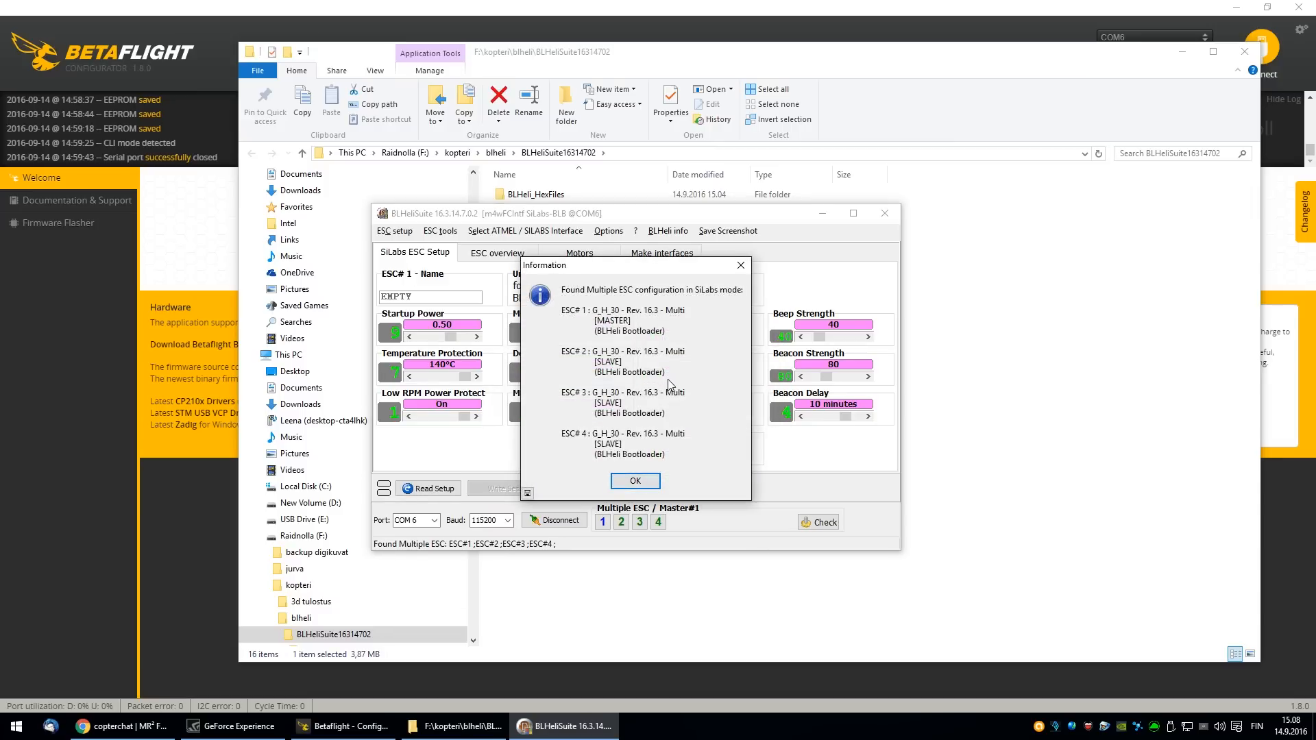
# - Dismiss the detection report and review ESC 1's 16.3 setup, including 140°C protection
pyautogui.click(635, 481)
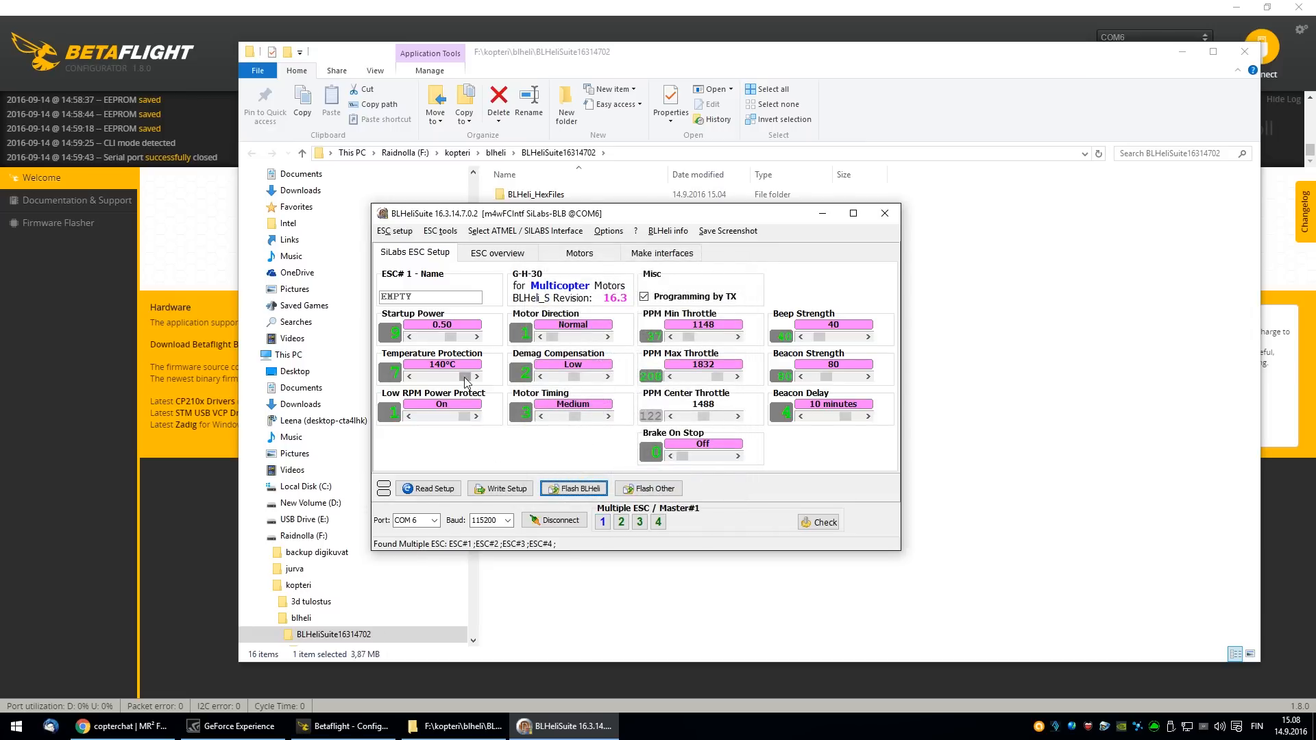
pyautogui.moveTo(495, 419)
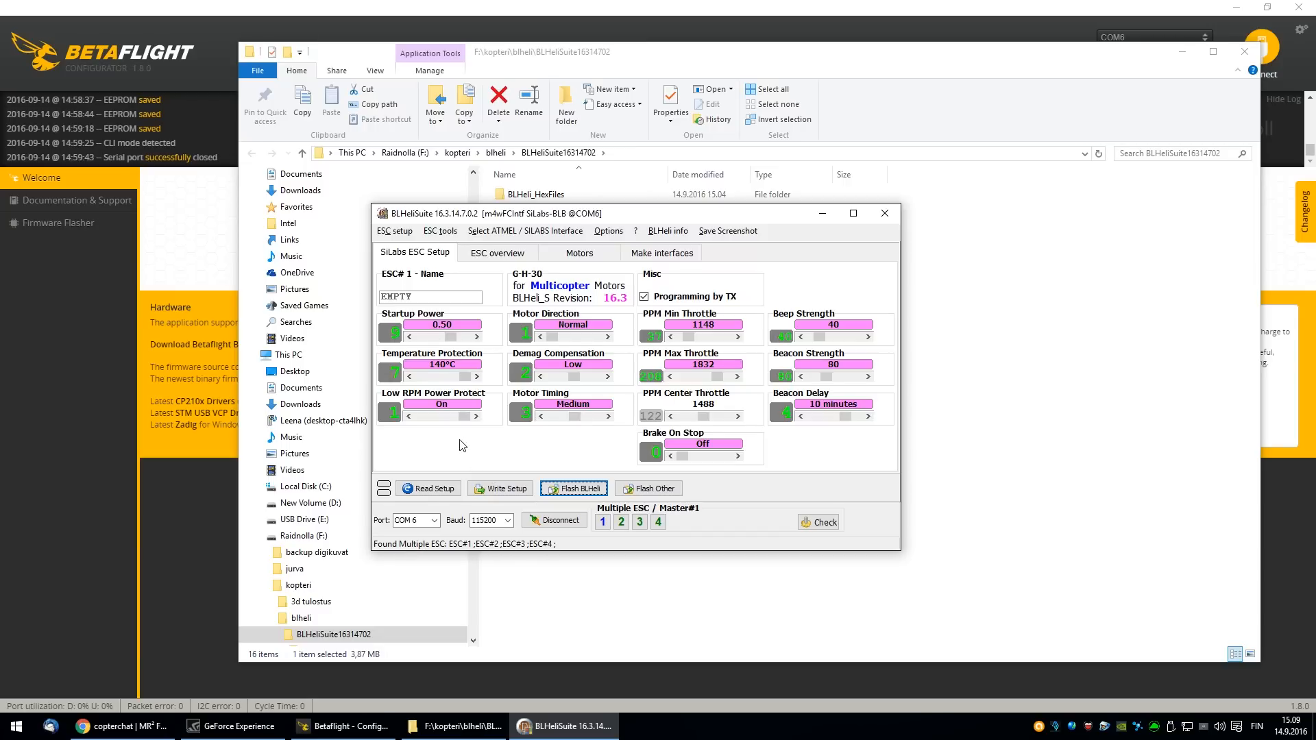
pyautogui.moveTo(437, 454)
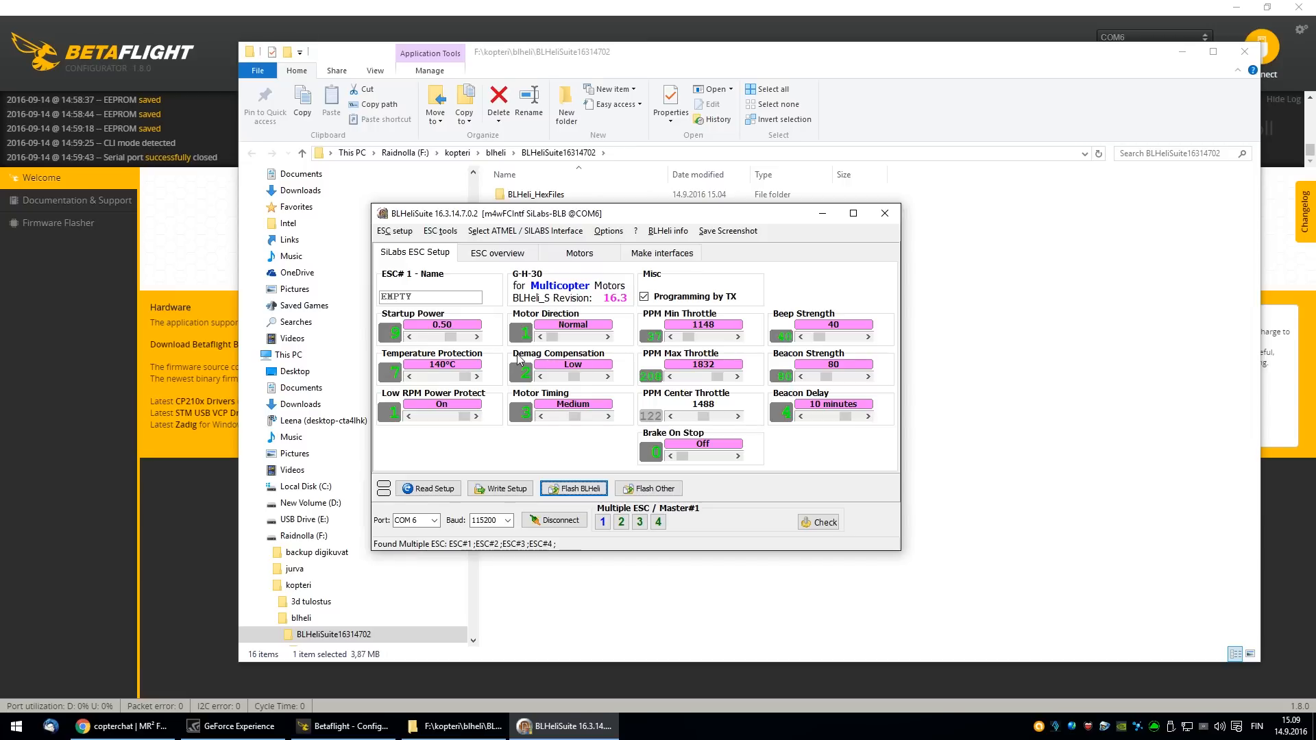
pyautogui.moveTo(543, 369)
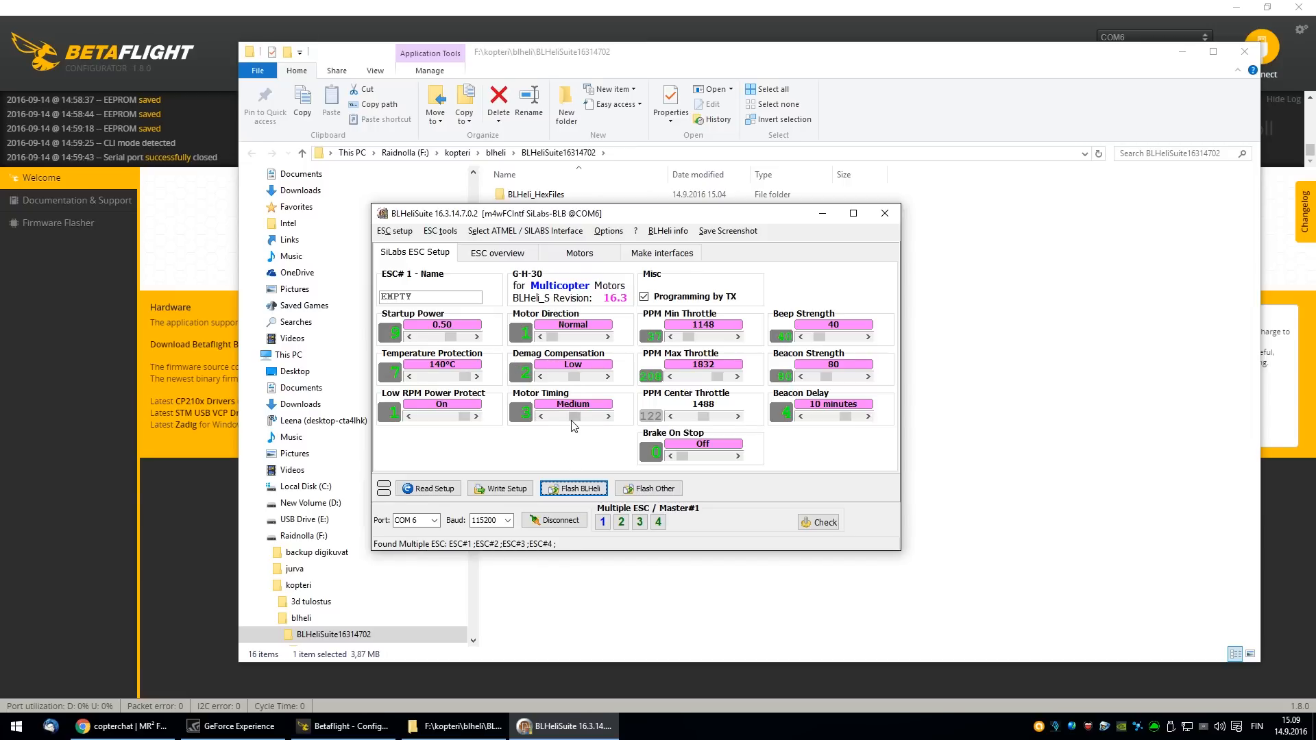
pyautogui.moveTo(493, 451)
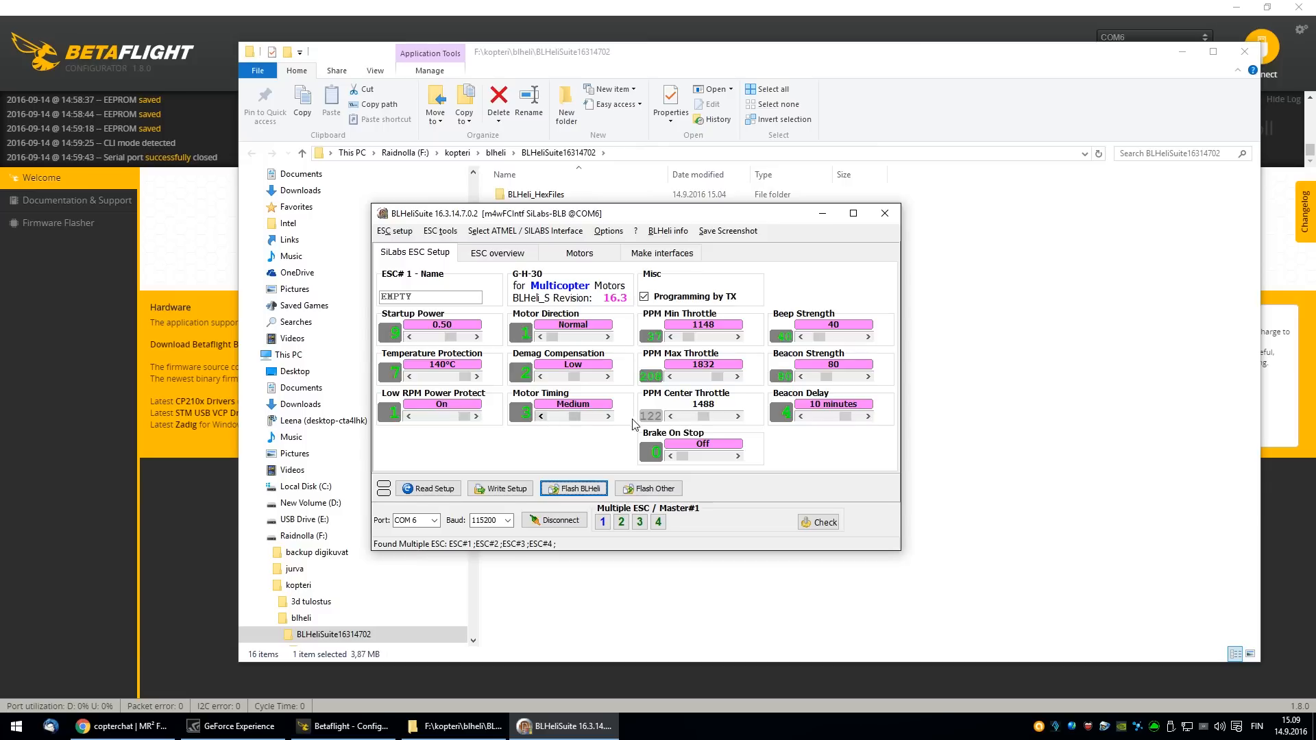
pyautogui.click(606, 416)
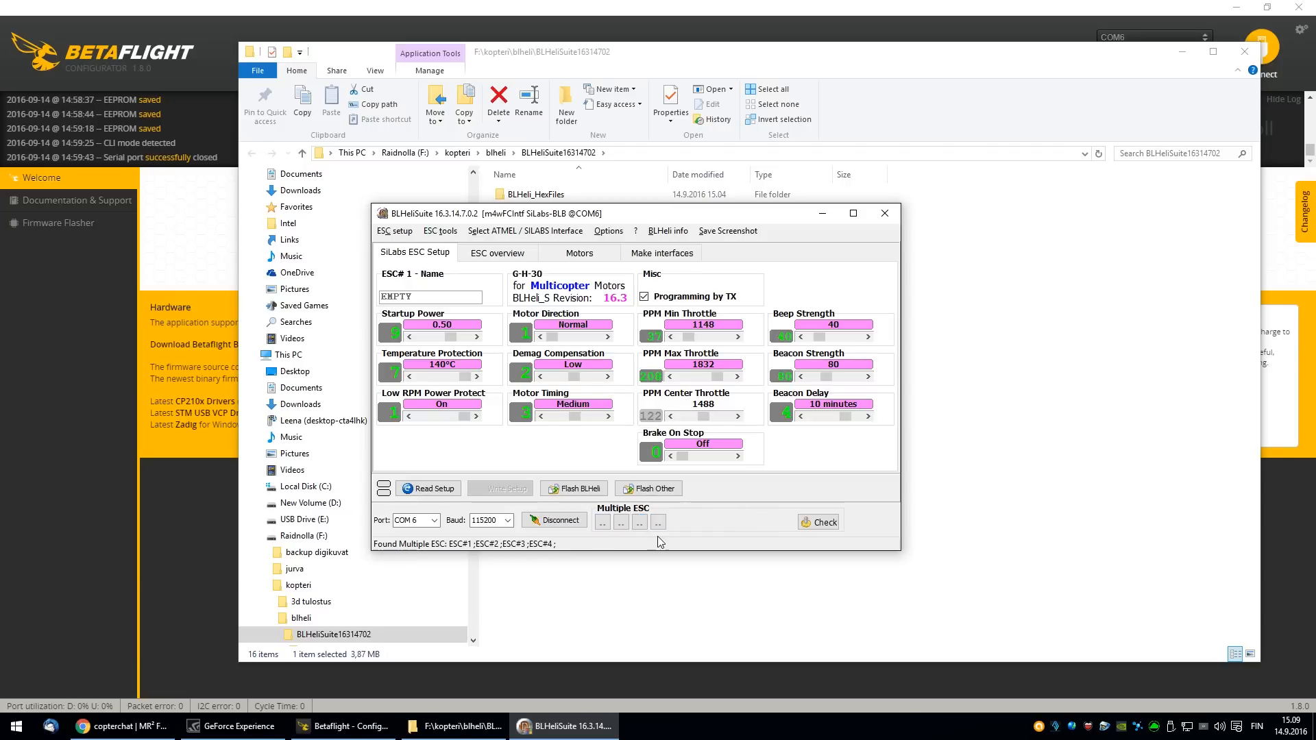
# - Set motor timing to MediumHigh and write it to all four ESCs
pyautogui.click(620, 523)
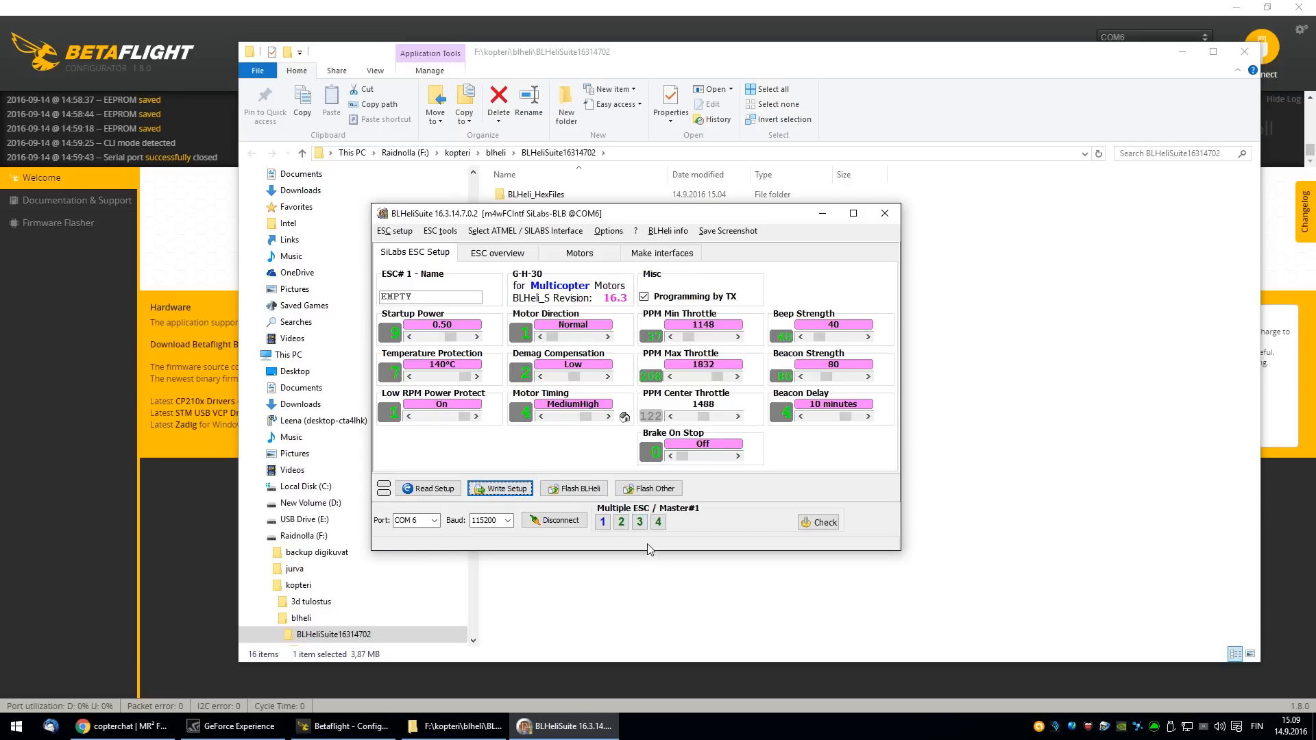
pyautogui.click(500, 489)
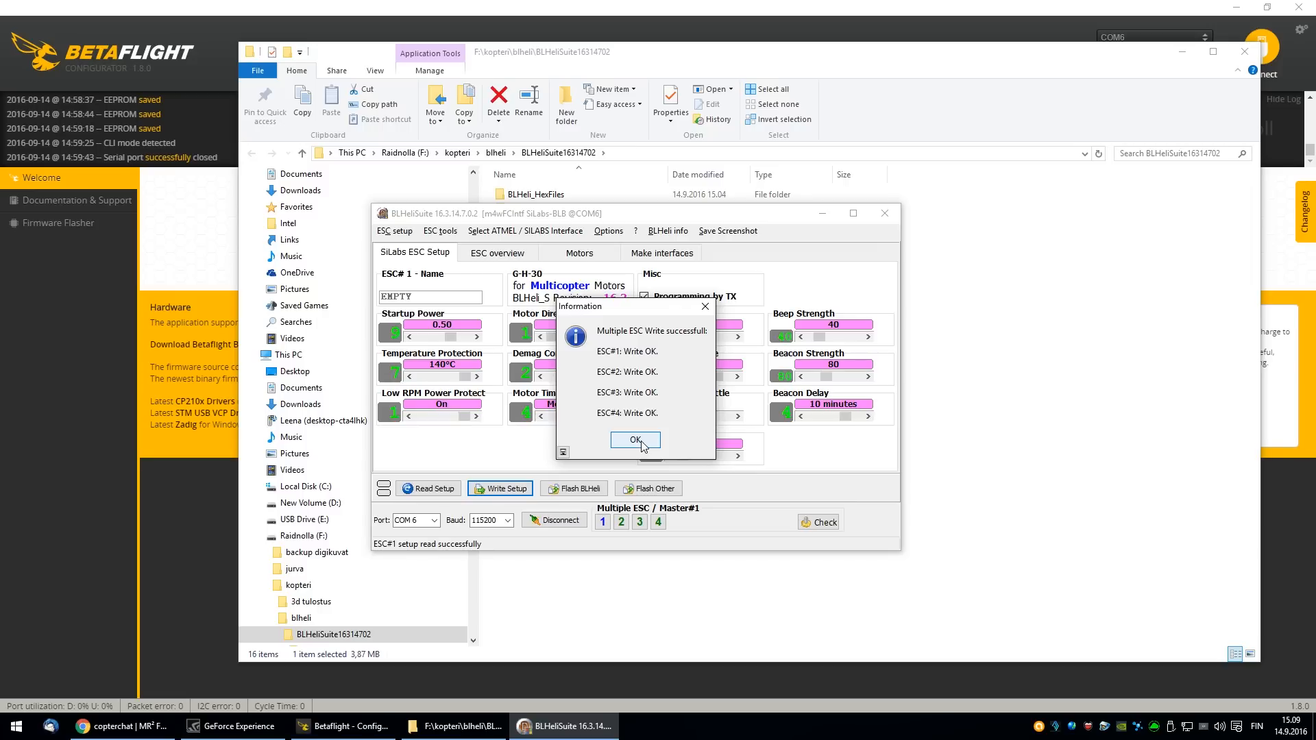
pyautogui.click(636, 441)
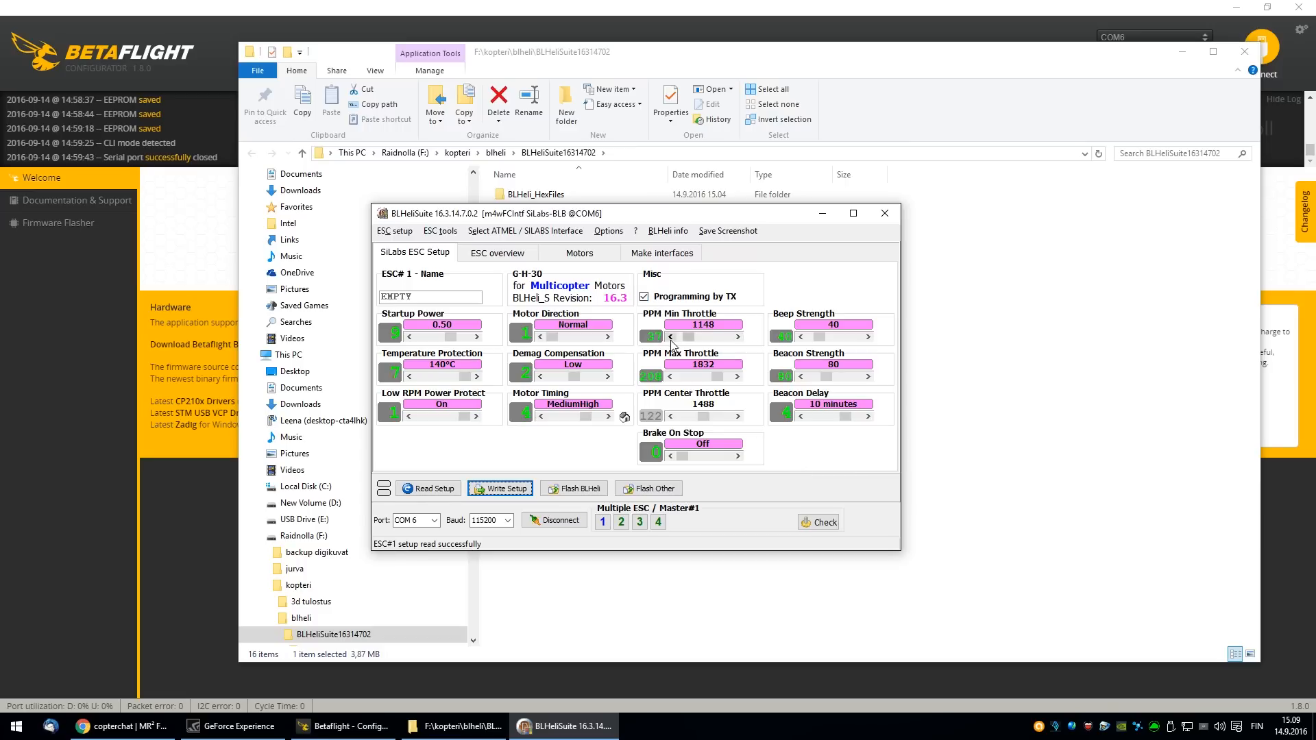
# - Adjust PPM Min Throttle to 1028 and PPM Max Throttle to 2000
pyautogui.click(670, 336)
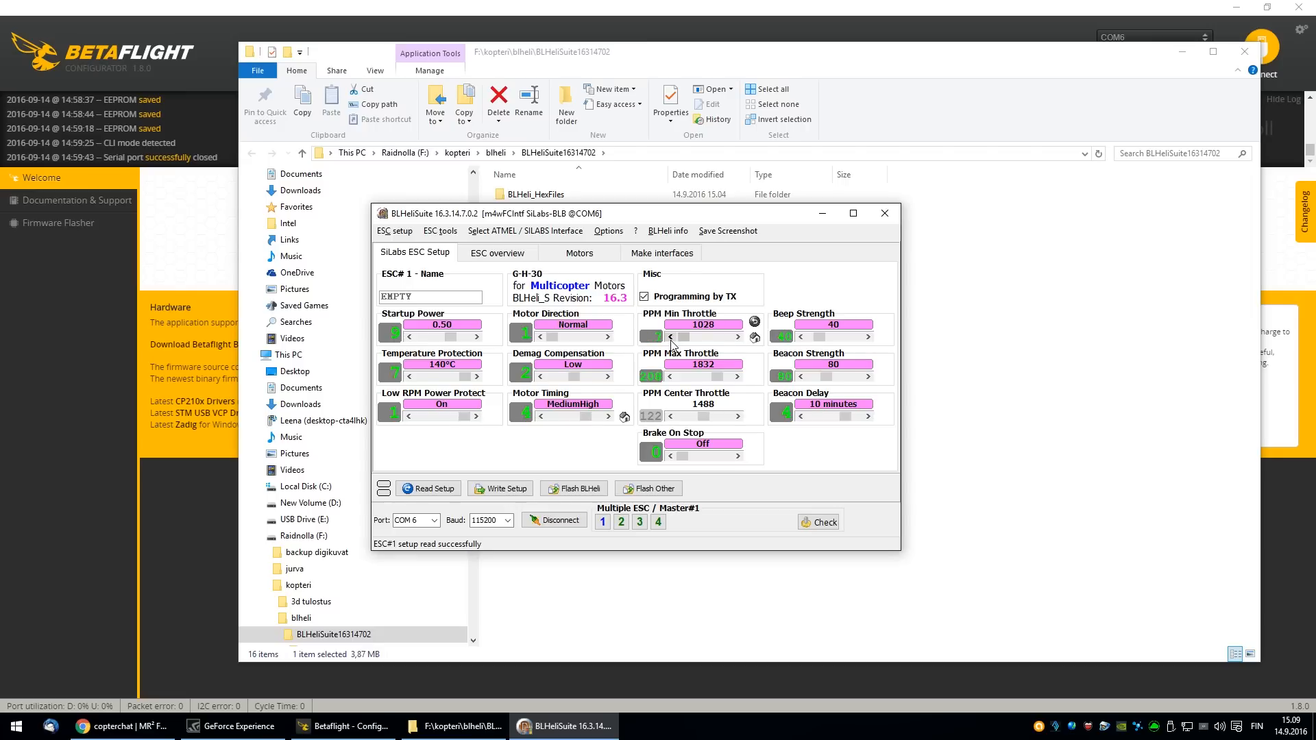
pyautogui.click(736, 336)
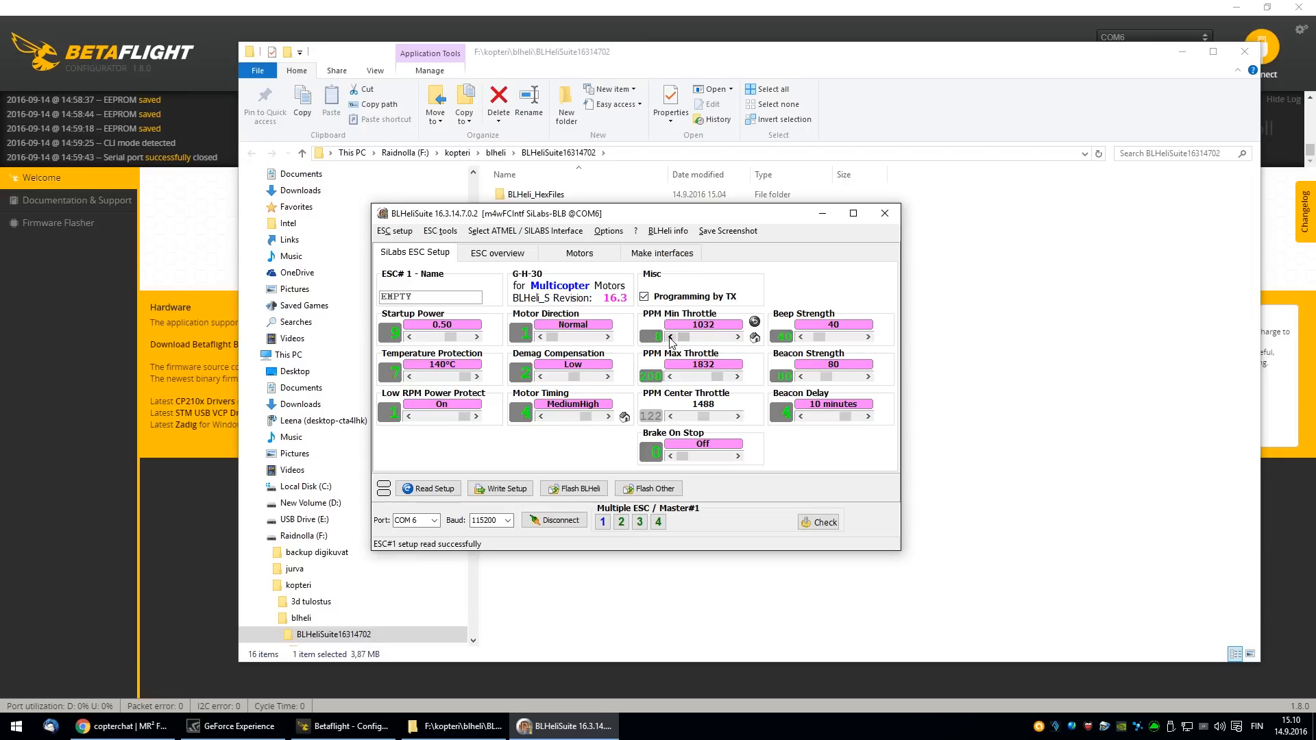
pyautogui.click(670, 337)
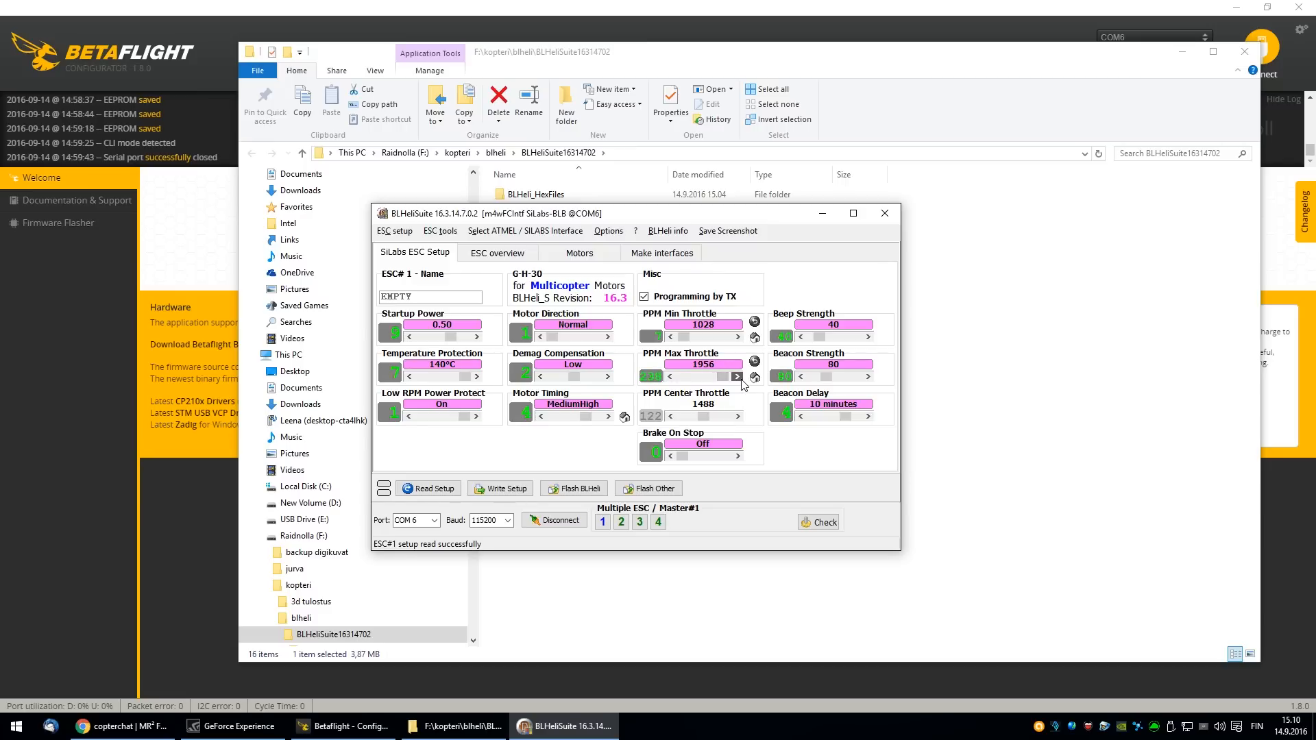
pyautogui.click(737, 377)
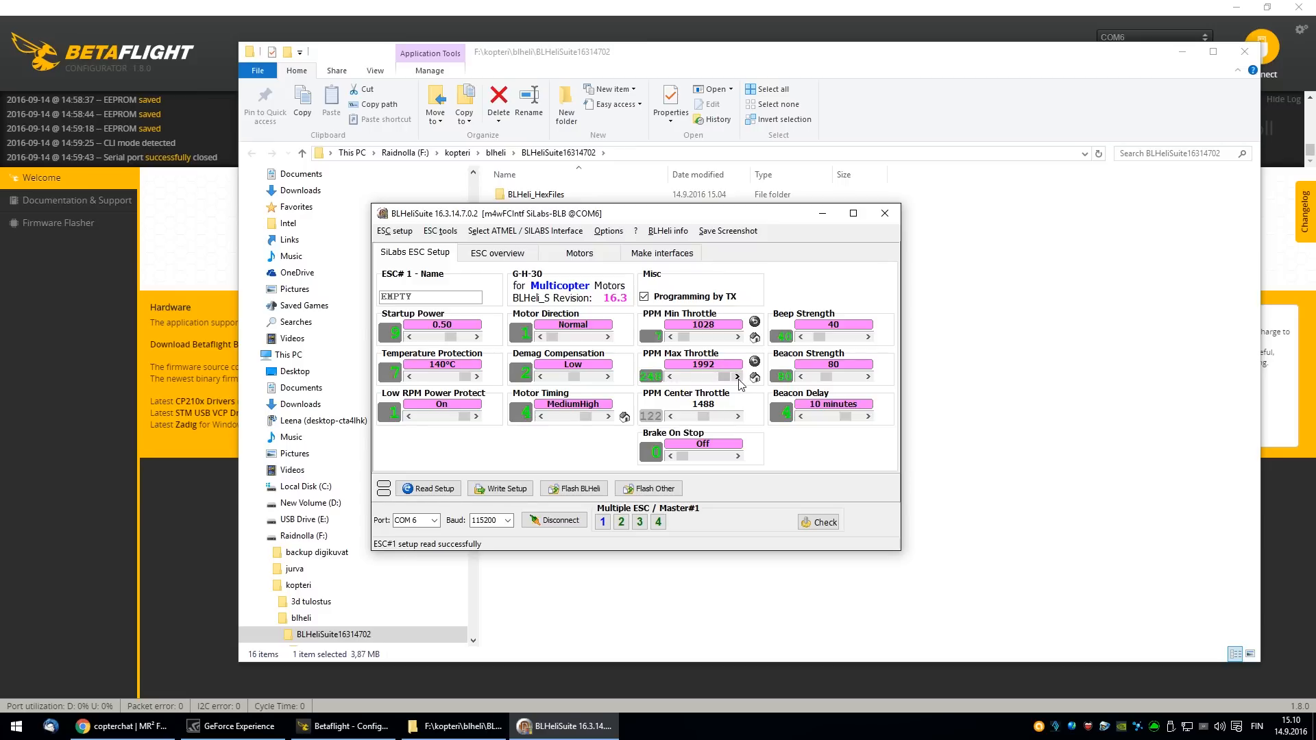
pyautogui.click(736, 375)
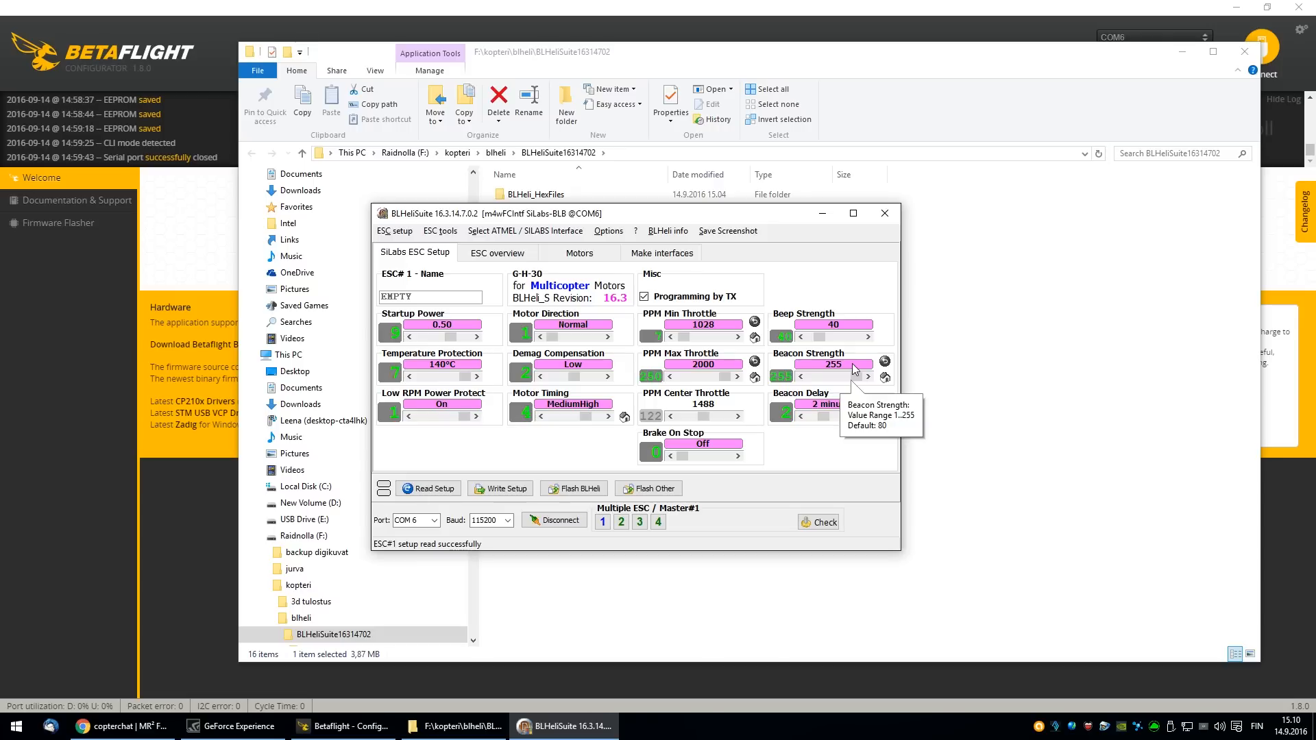
pyautogui.moveTo(839, 420)
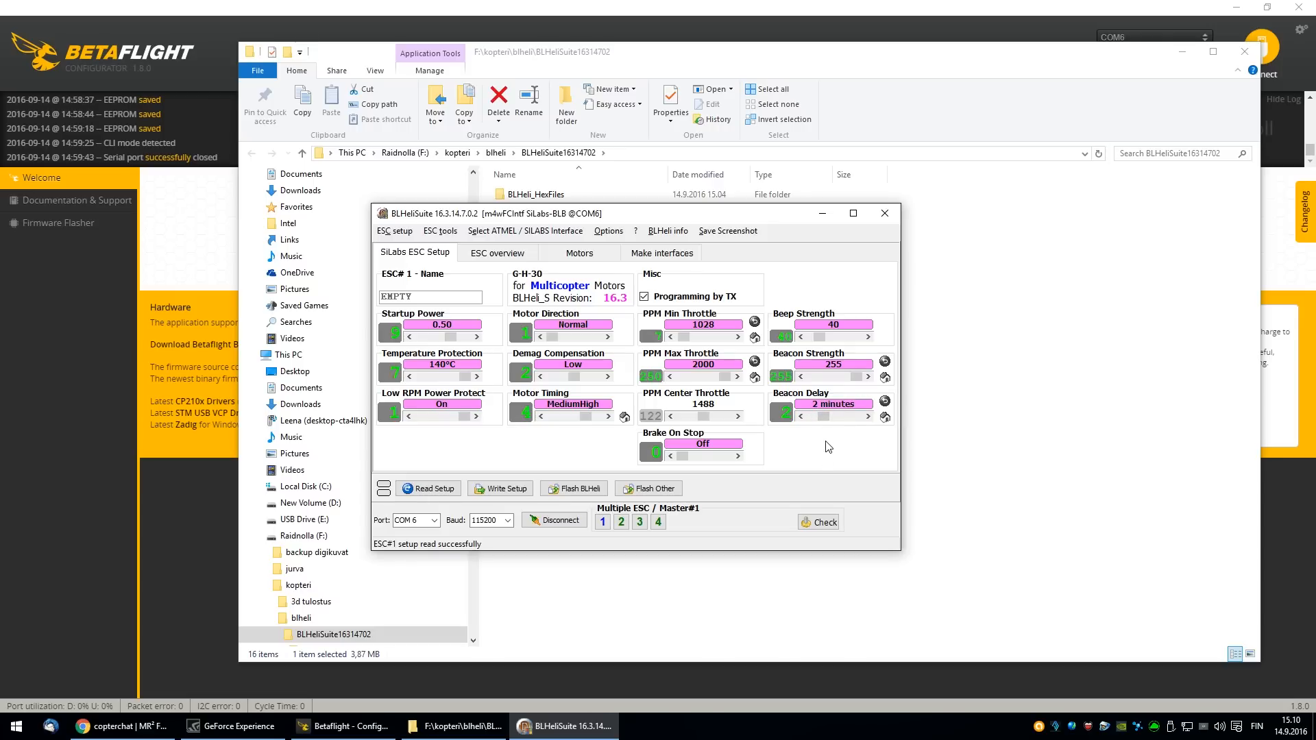
pyautogui.moveTo(836, 493)
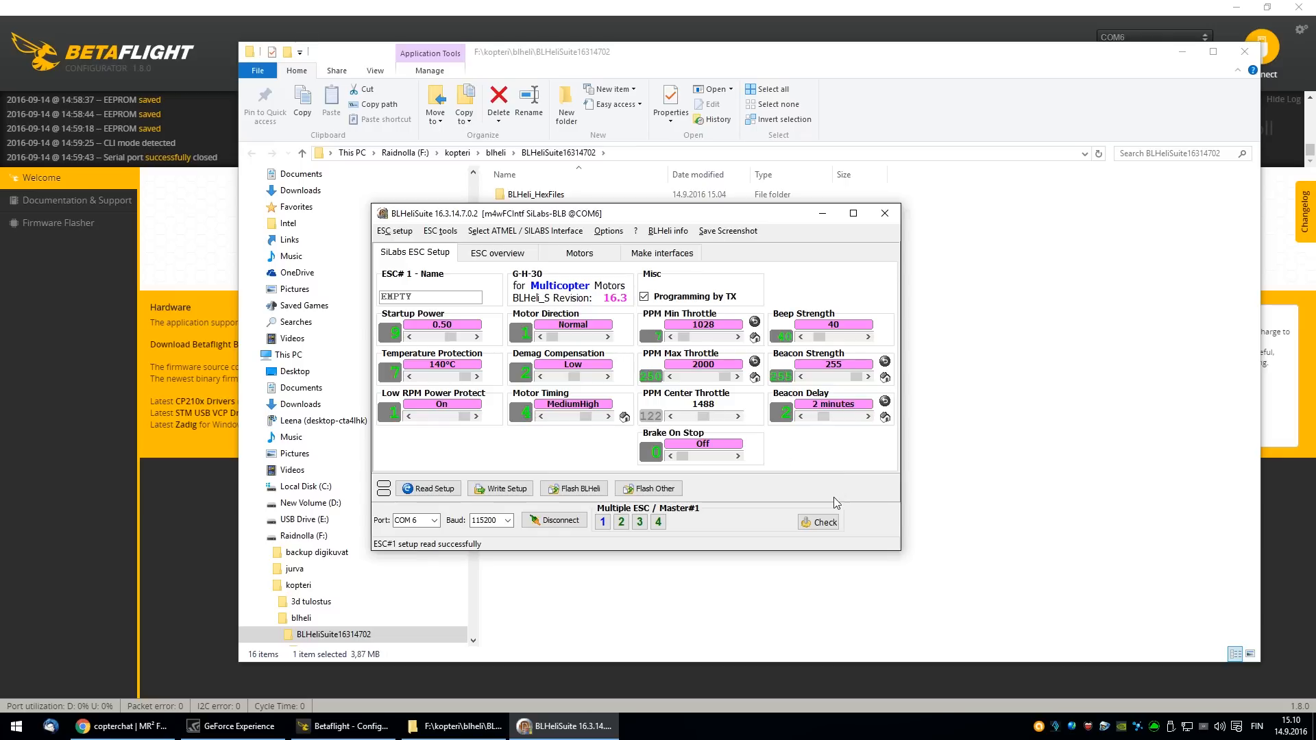
pyautogui.moveTo(500, 489)
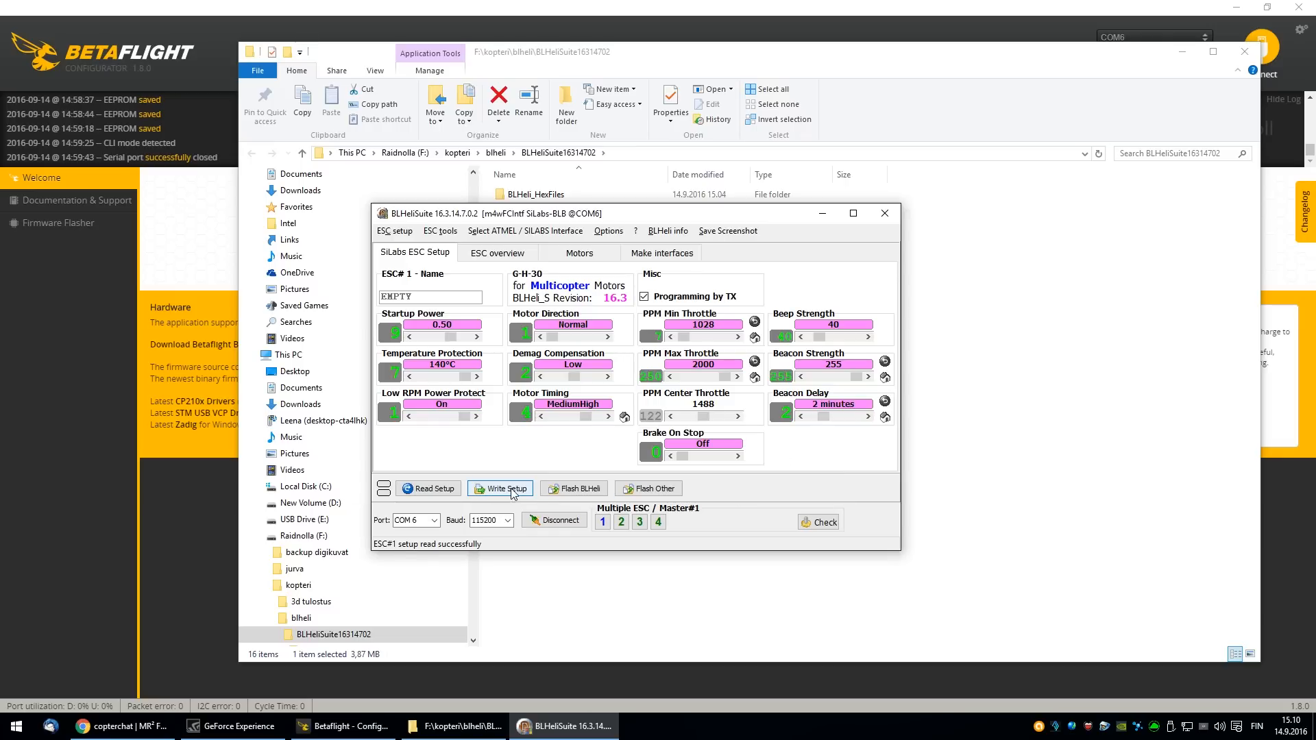
# - Write the tuned settings, disconnect, close BLHeliSuite and dismiss the 'Device cannot be opened' error
pyautogui.click(500, 489)
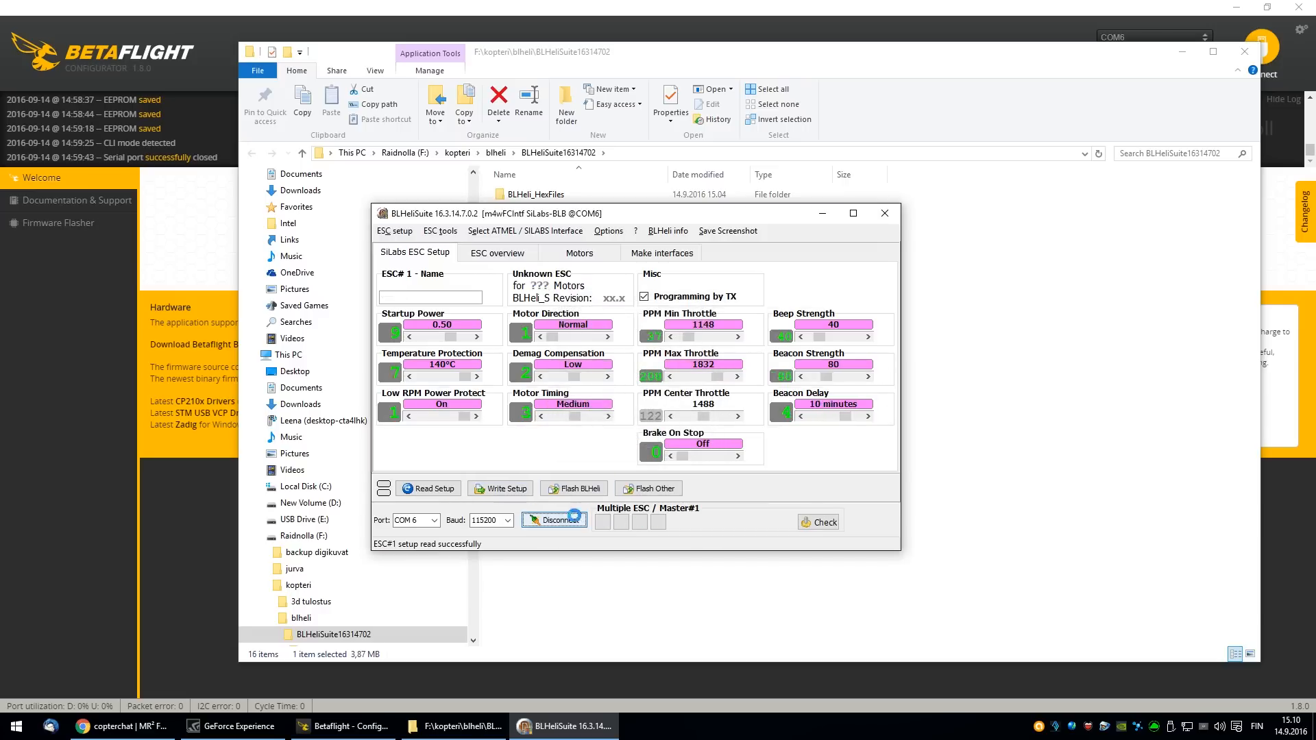
pyautogui.click(553, 520)
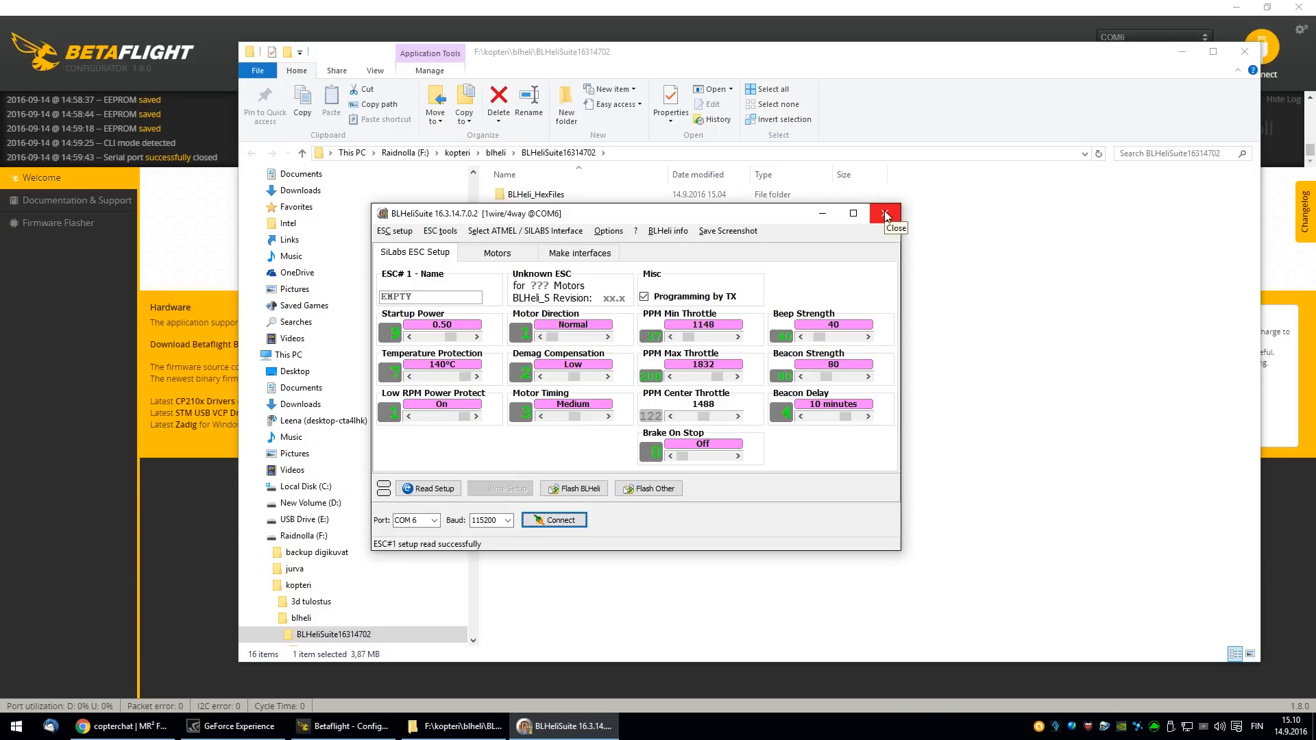
pyautogui.click(884, 213)
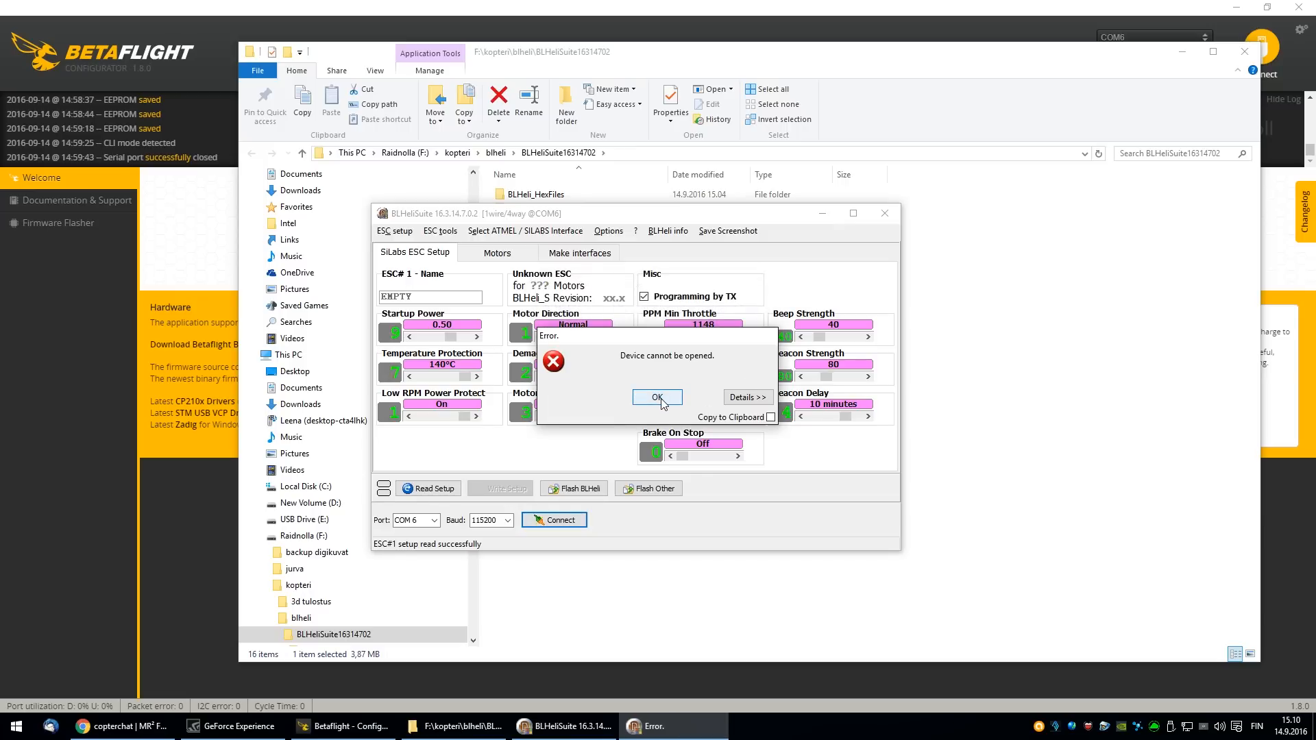
pyautogui.click(657, 397)
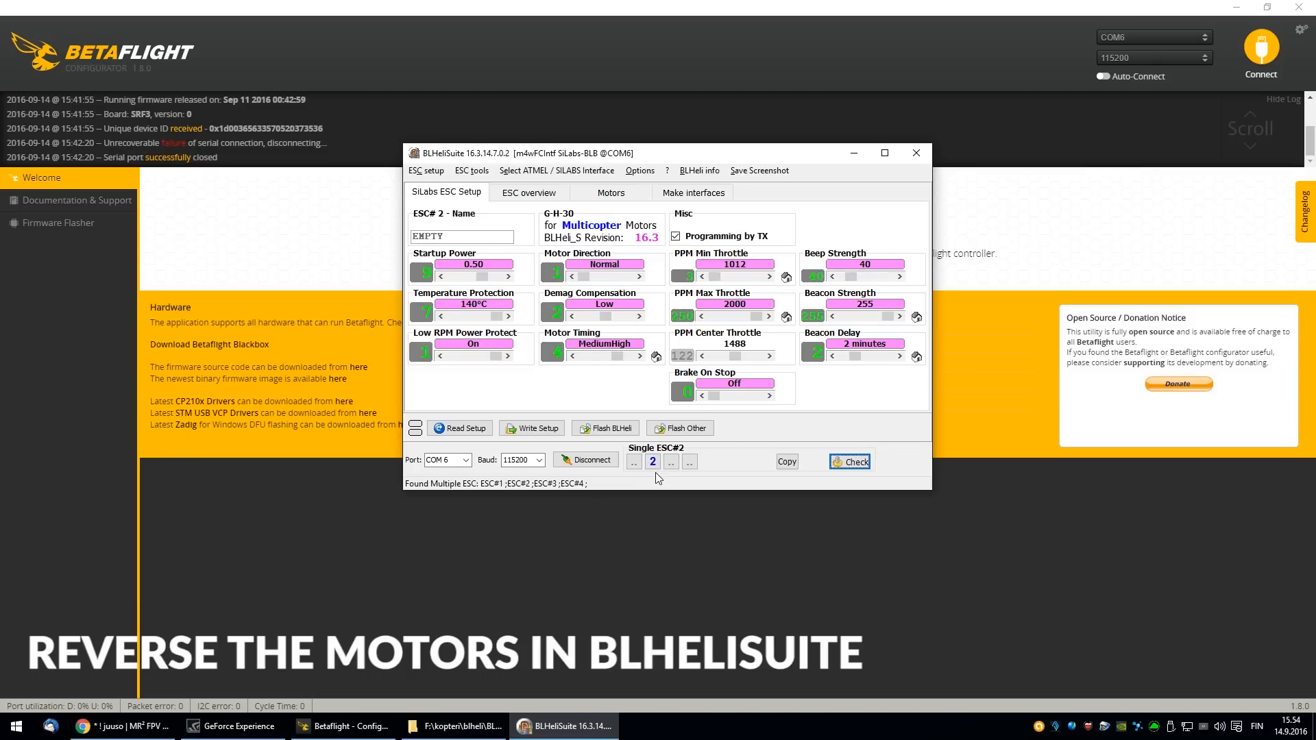
pyautogui.moveTo(588, 281)
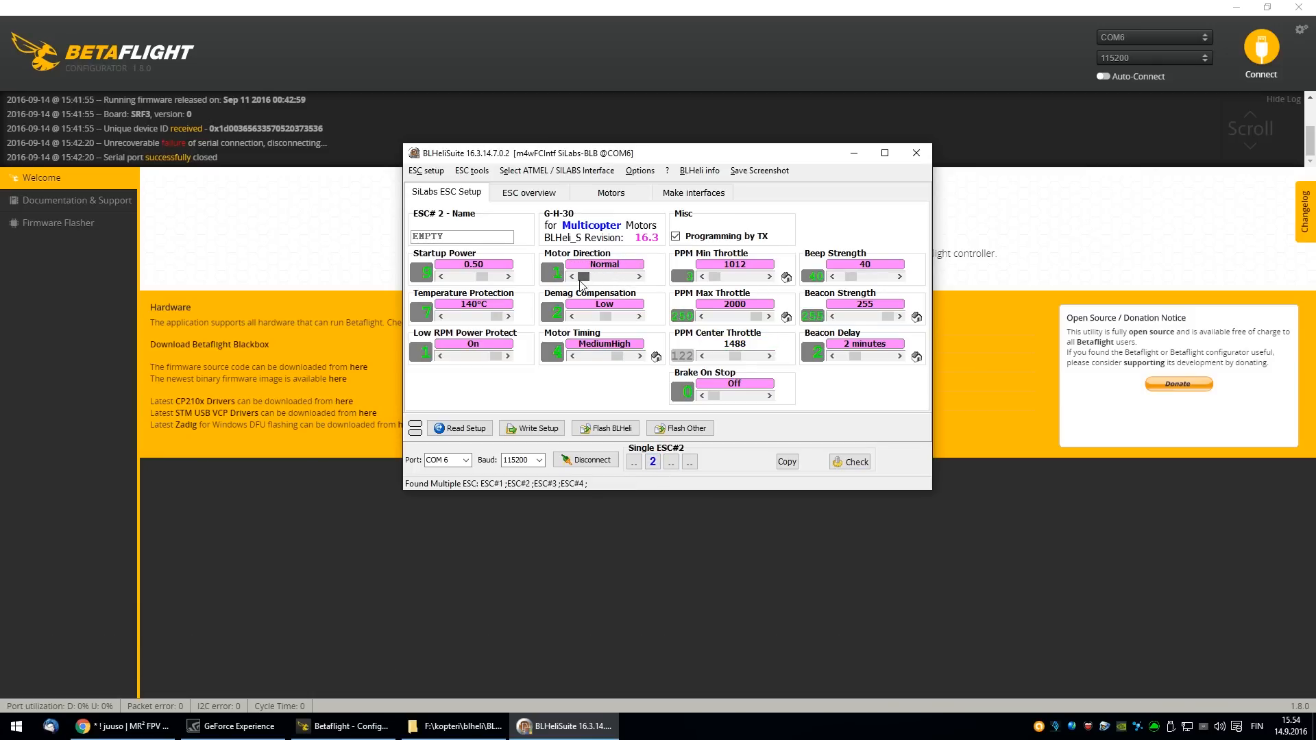
# - Set ESC 2's motor direction to Reversed and write the setup
pyautogui.click(640, 276)
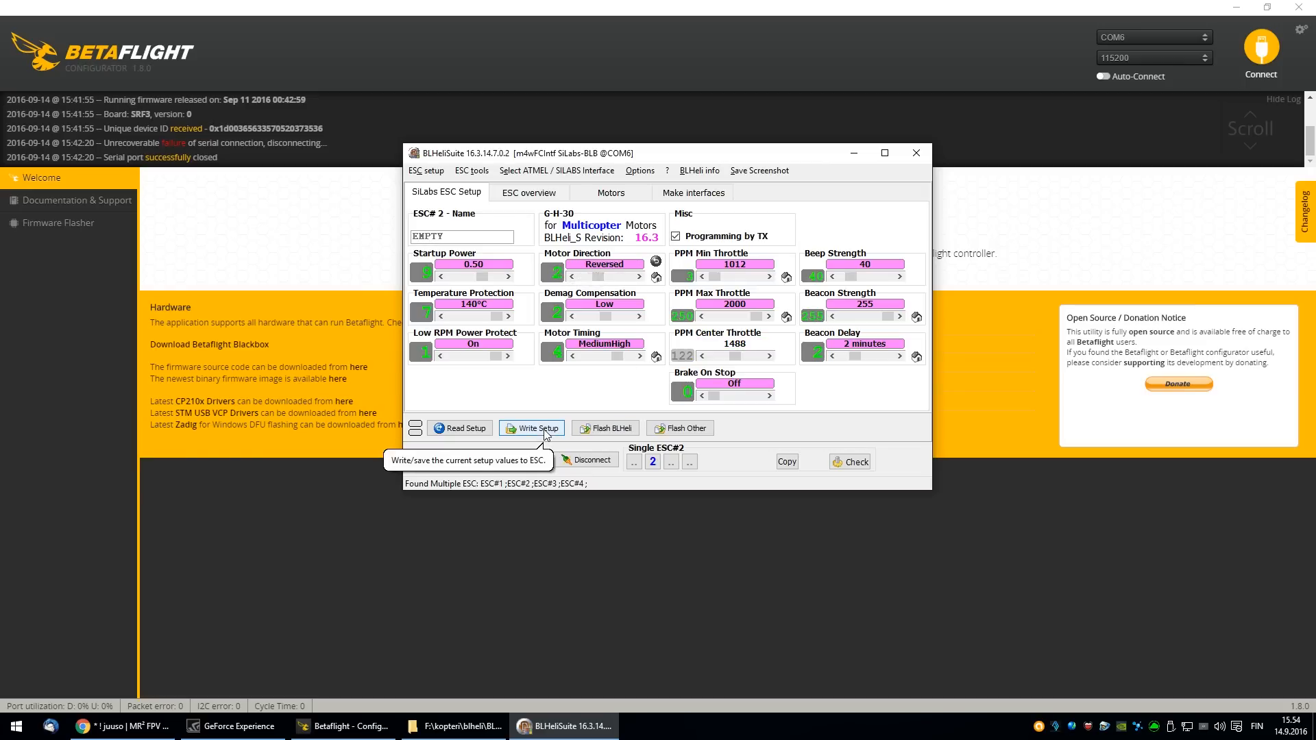
pyautogui.click(532, 428)
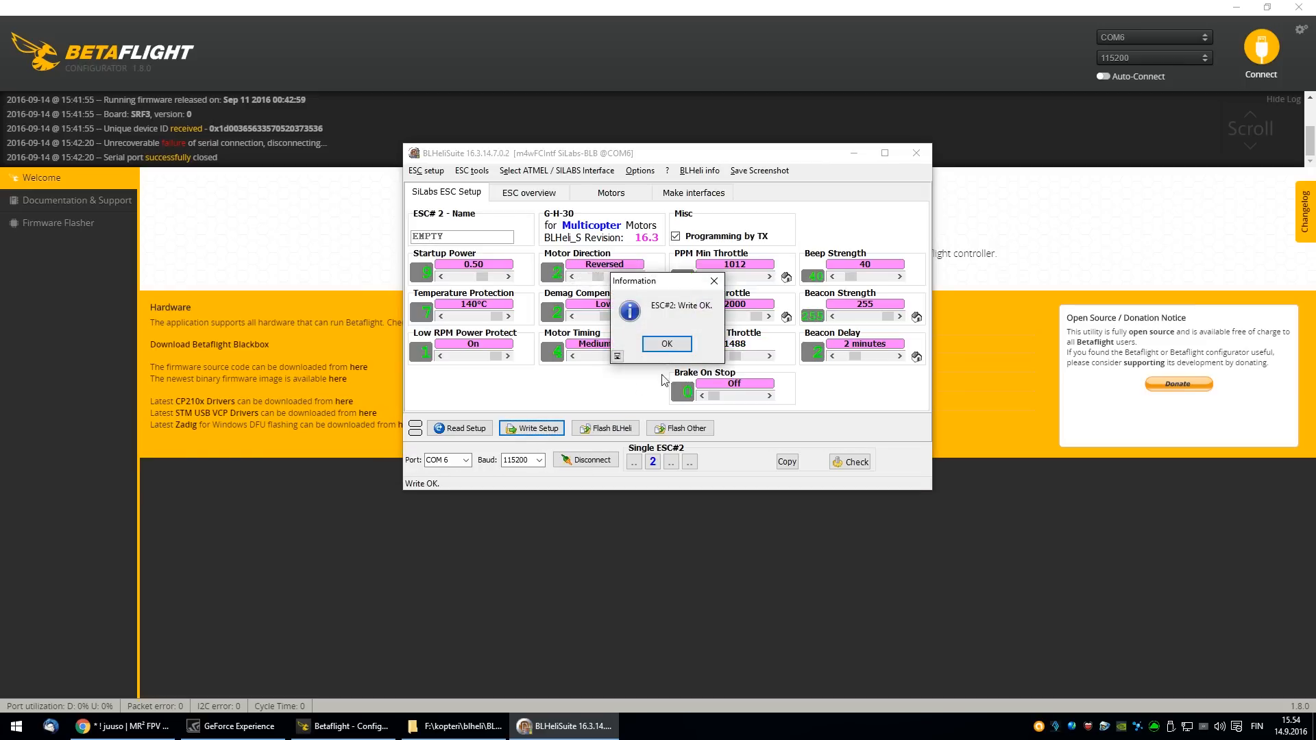
pyautogui.click(666, 343)
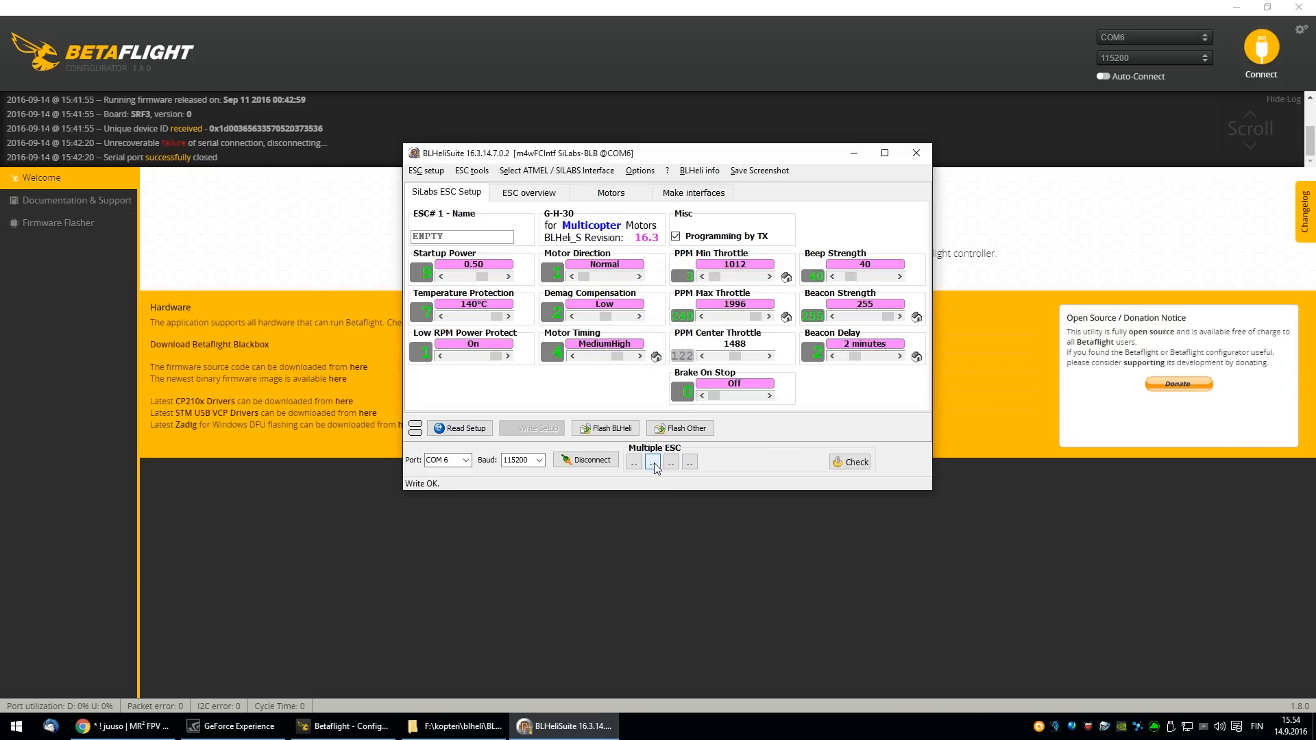
# - Set ESC 3's motor direction to Reversed, write the setup, and close BLHeliSuite
pyautogui.click(654, 460)
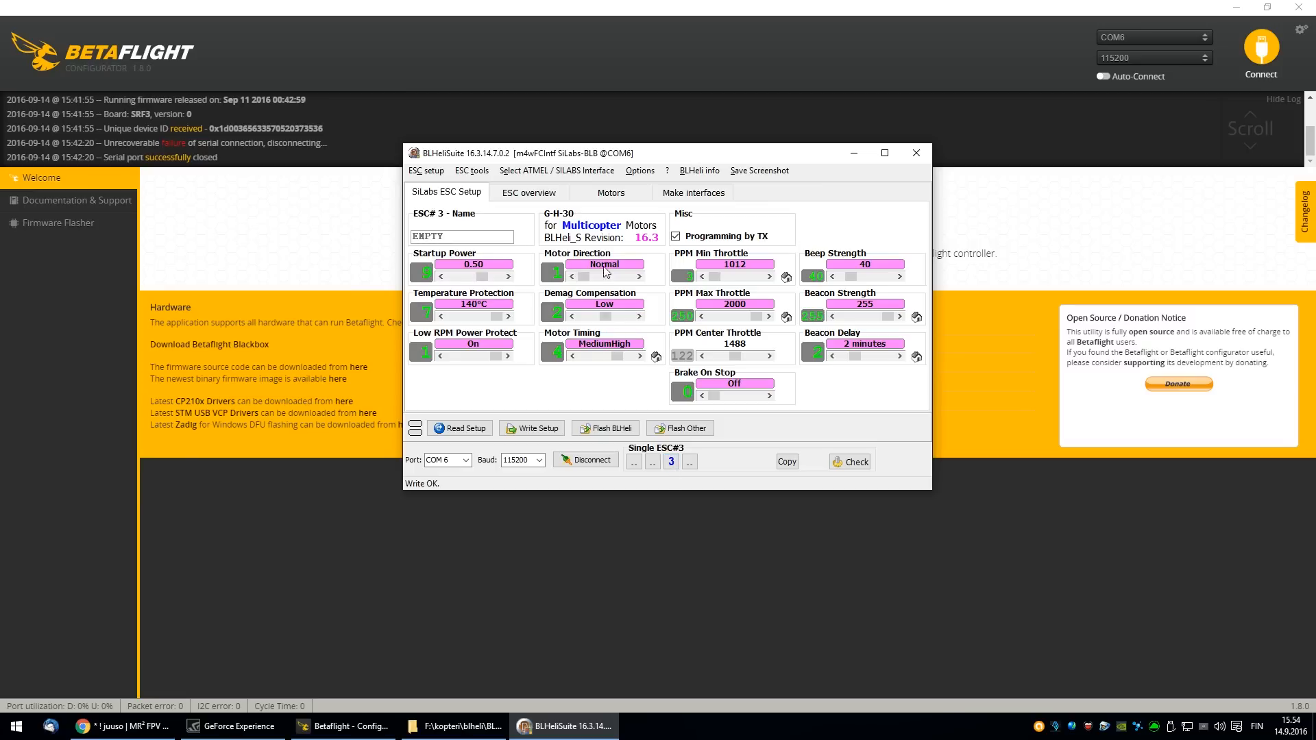
pyautogui.click(655, 261)
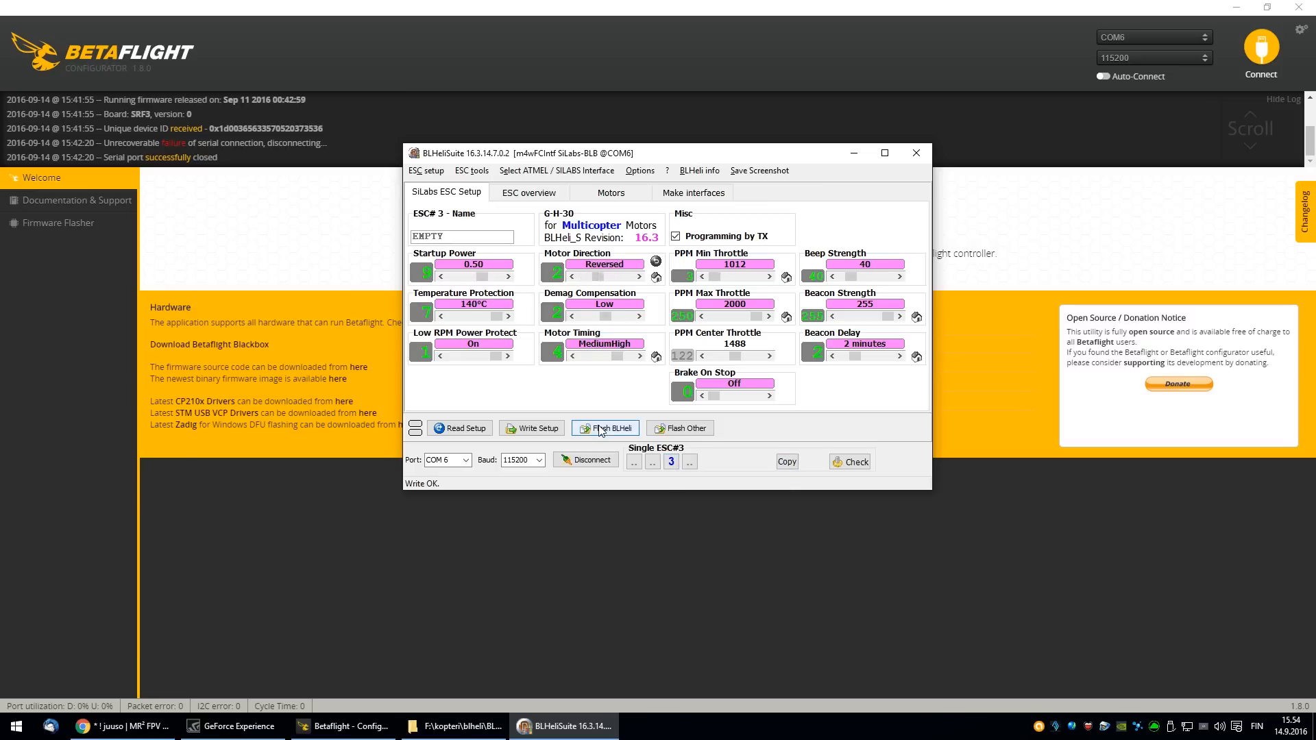
pyautogui.click(531, 428)
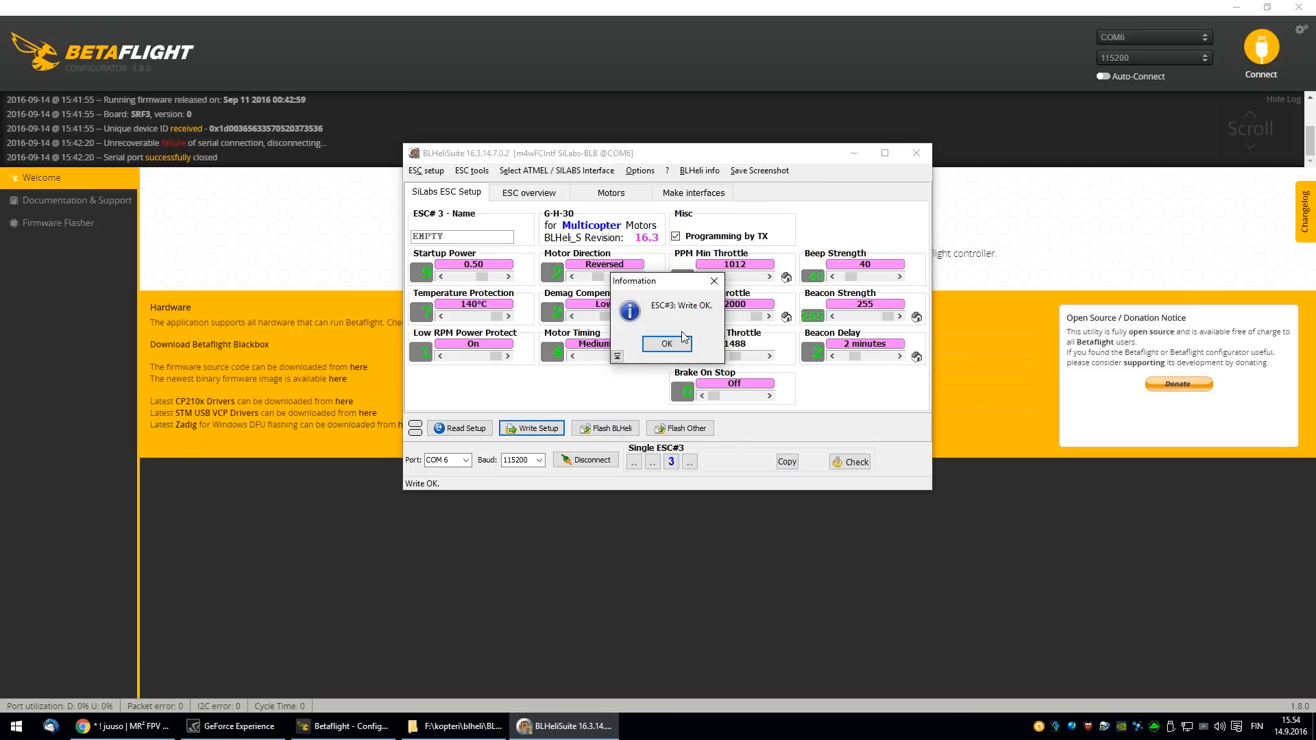
pyautogui.click(665, 343)
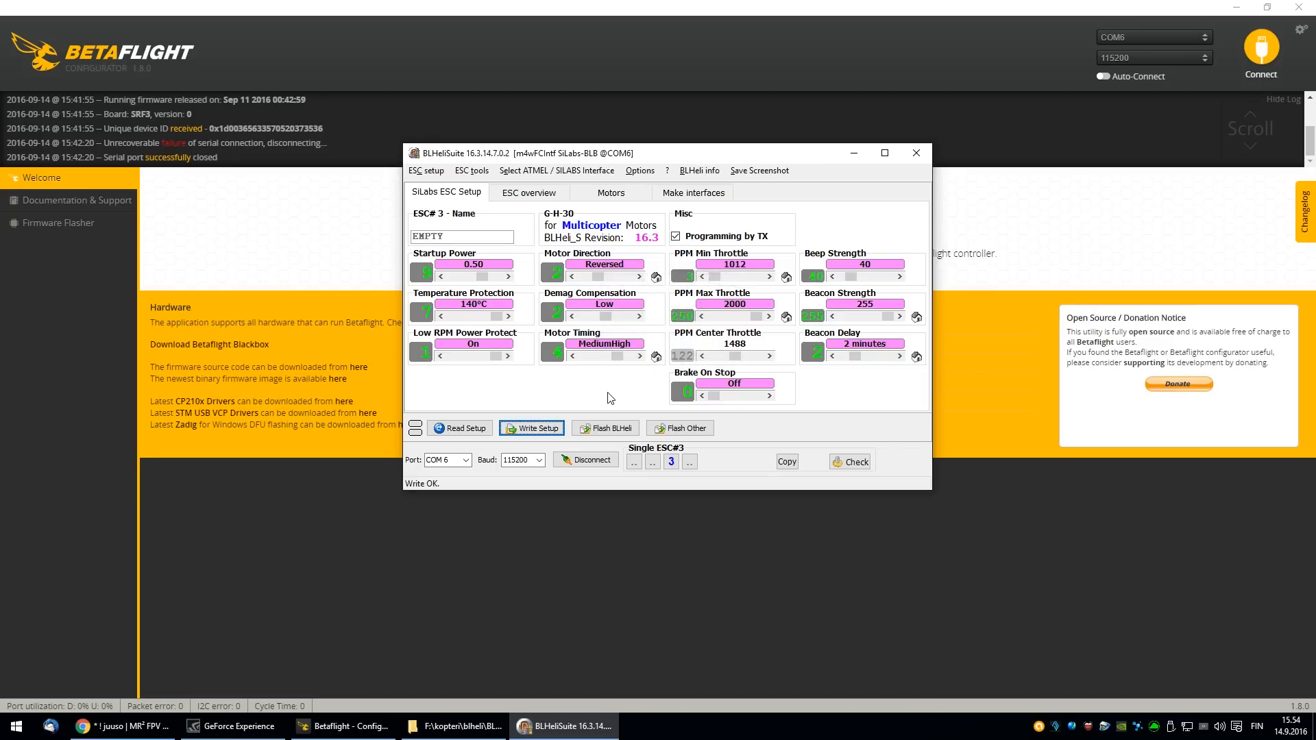
pyautogui.click(915, 153)
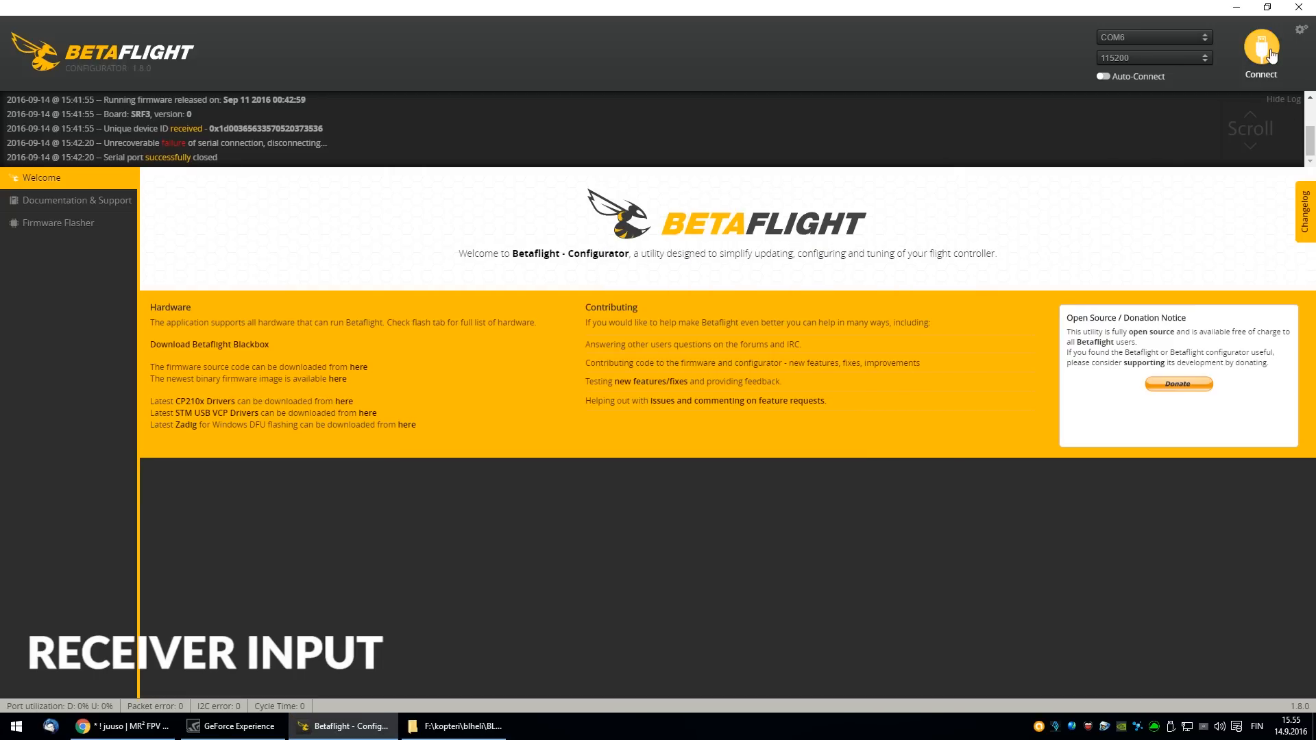
# - Reconnect Betaflight to the flight controller and view the Receiver page's live channel values
pyautogui.click(1260, 50)
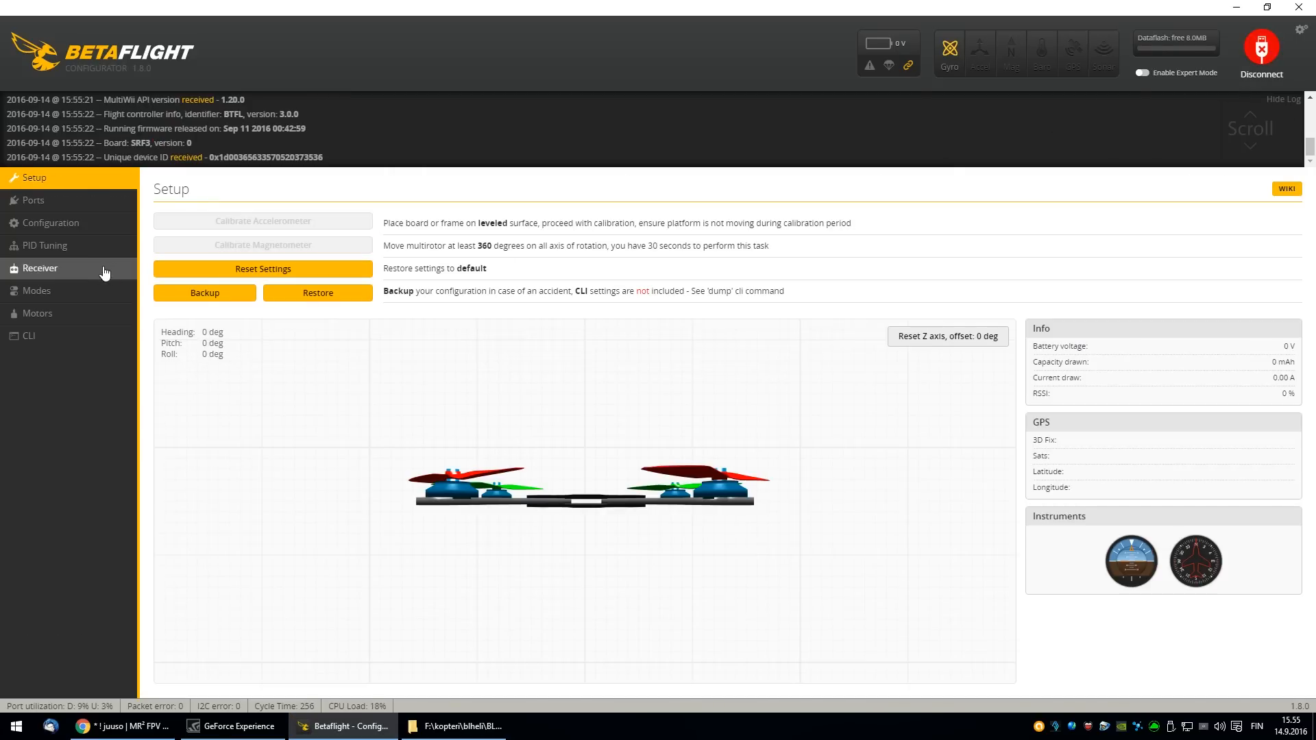
pyautogui.click(40, 268)
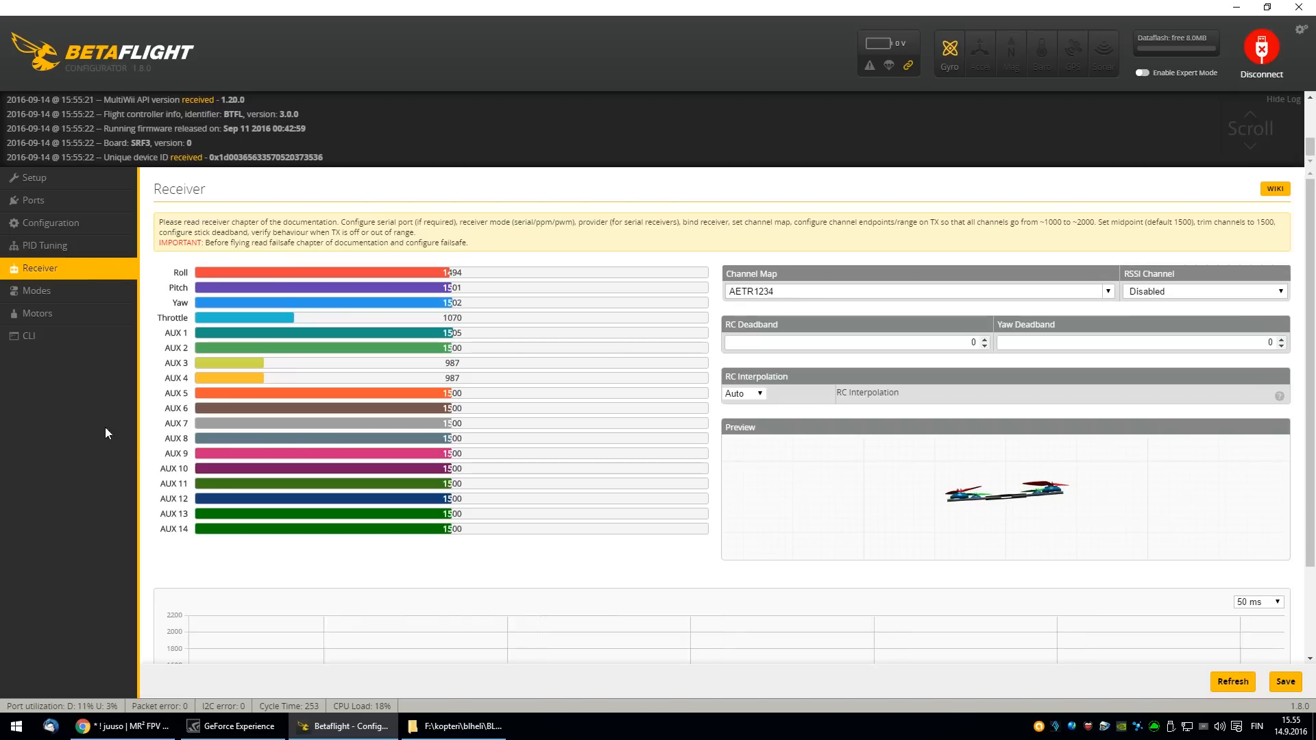